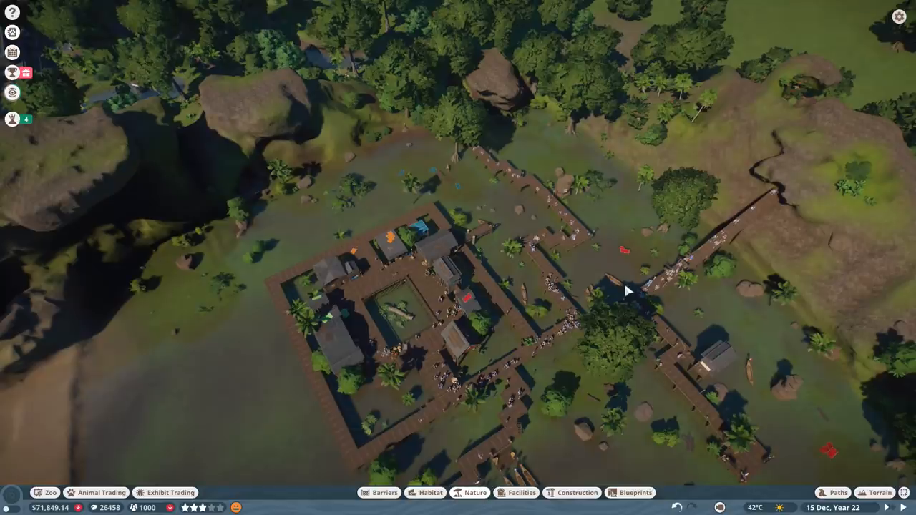
mouse_move(567, 263)
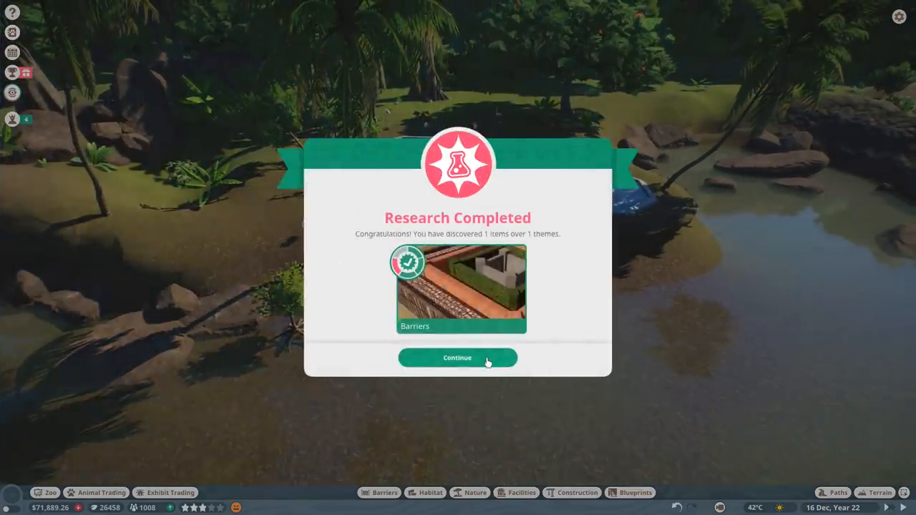
Step: Dismiss the Barriers Research Completed notice to reveal the four-researcher mechanics board
click(457, 358)
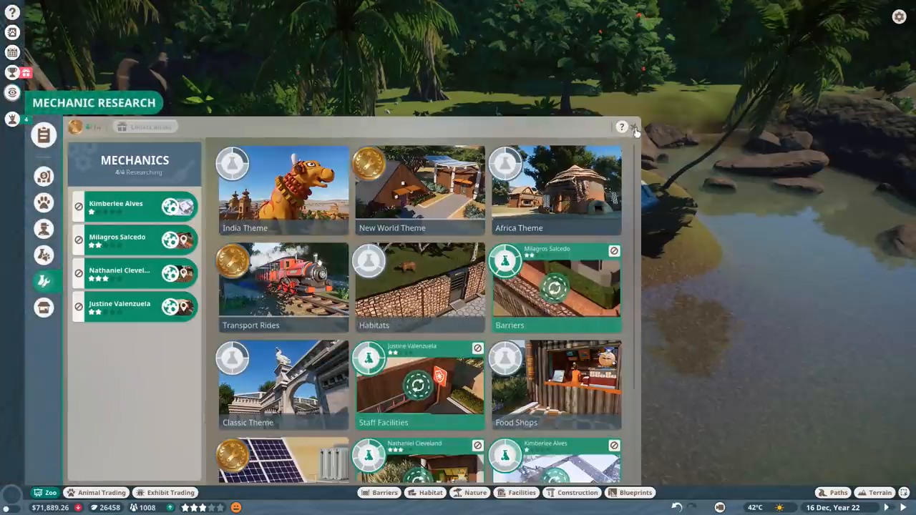
Step: Close the mechanics research overview, revealing the empty grassland beside the wetland
click(634, 127)
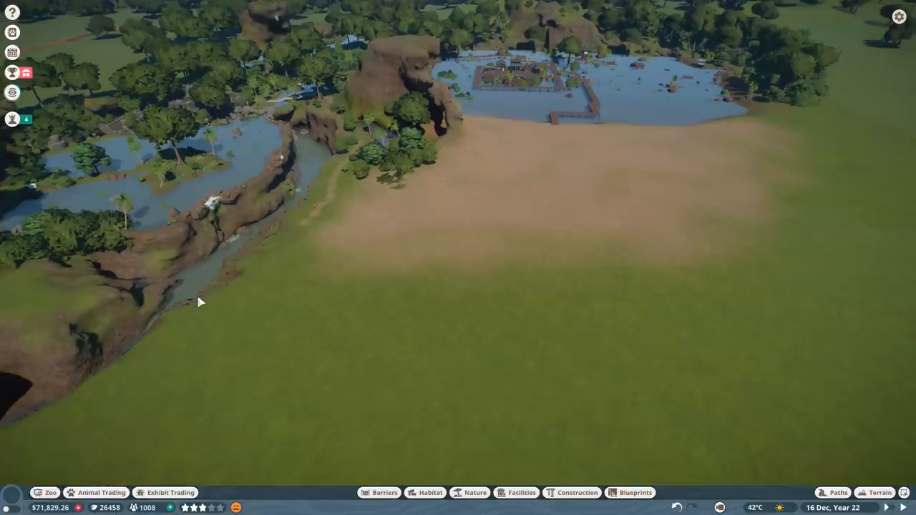
mouse_move(223, 322)
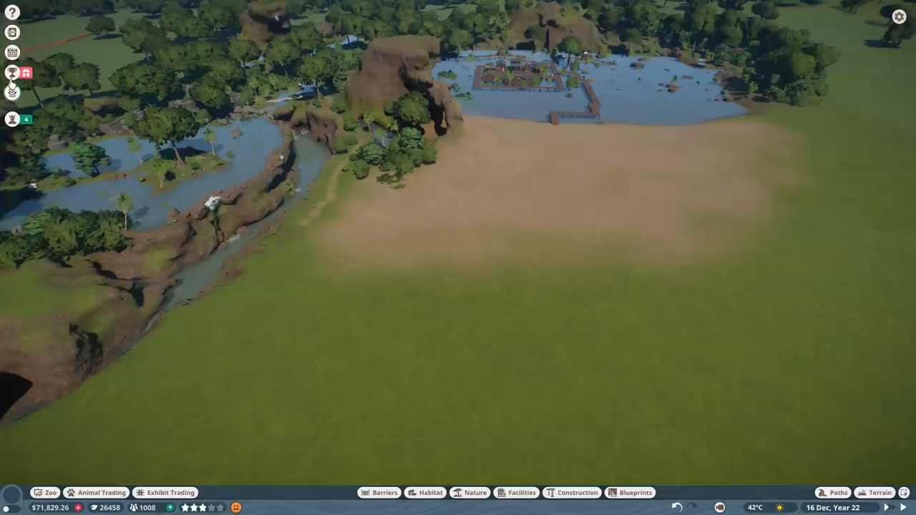
Step: Collect eight unclaimed rewards in the Eye of the Tiger community challenge
click(11, 72)
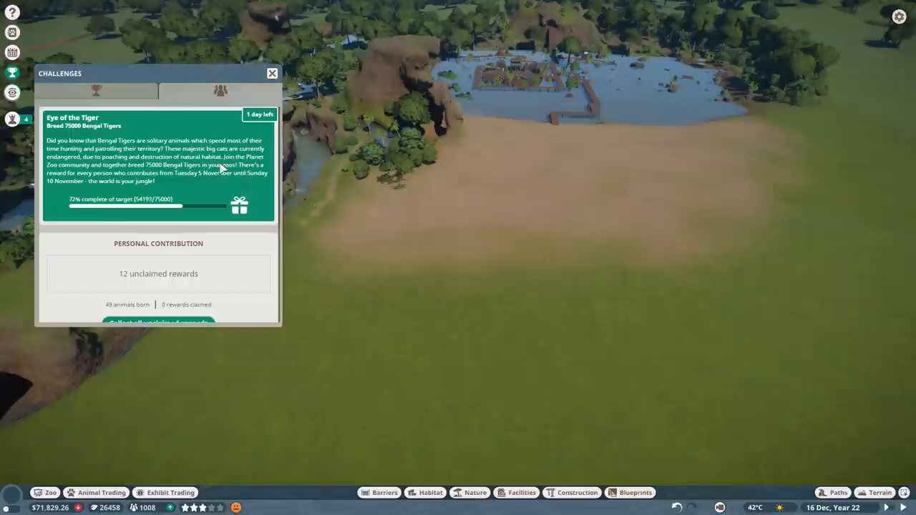
mouse_move(172, 205)
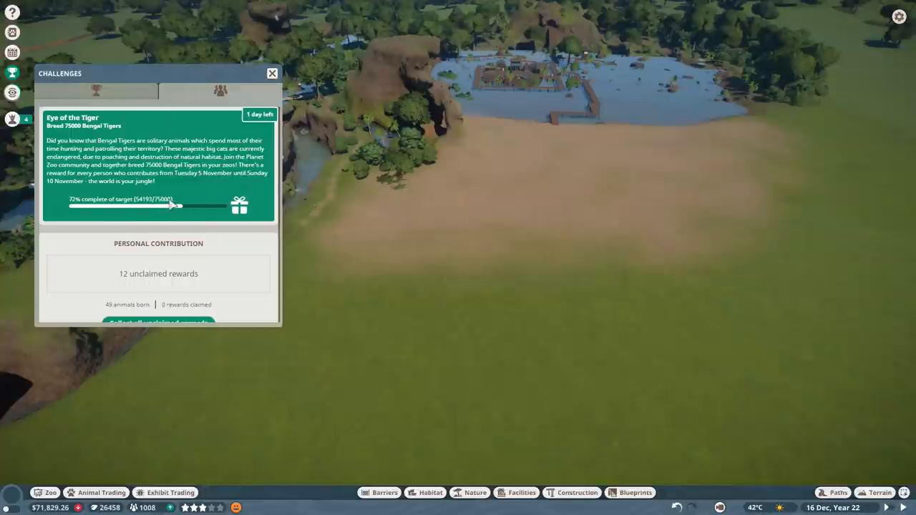
scroll(down, 3)
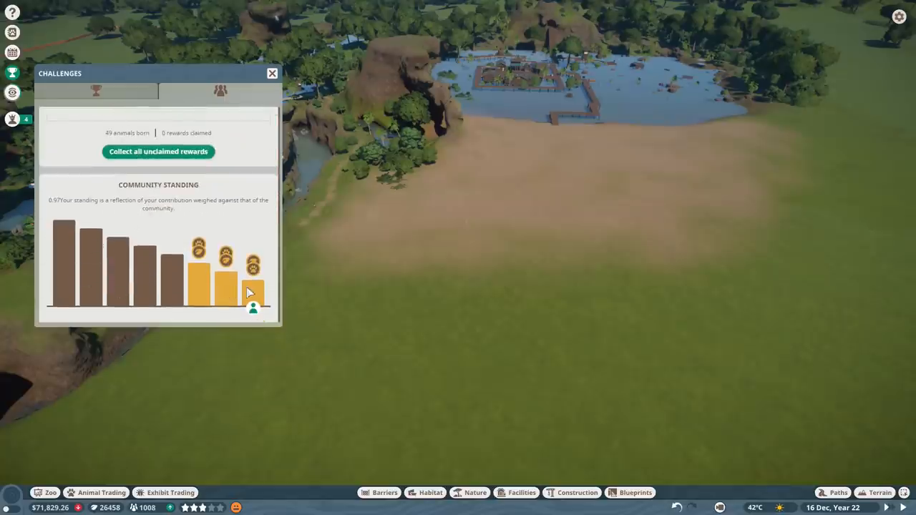
mouse_move(132, 283)
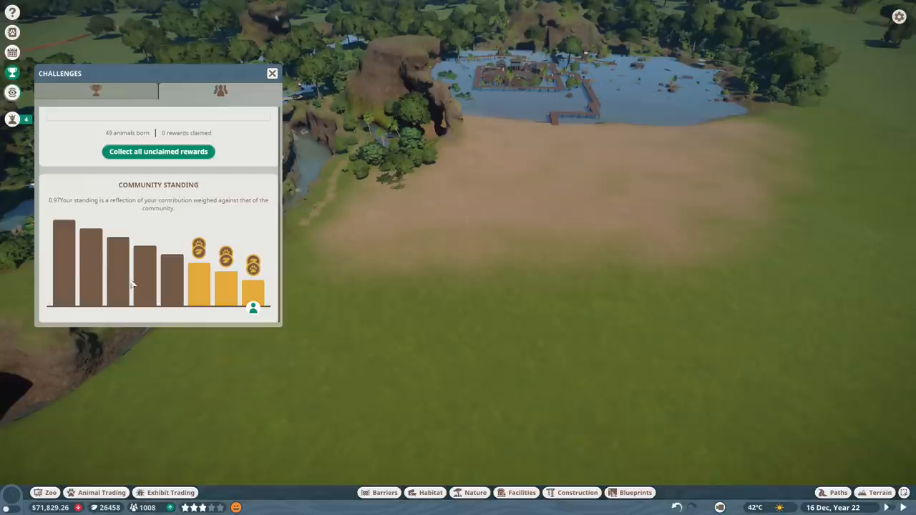
mouse_move(142, 289)
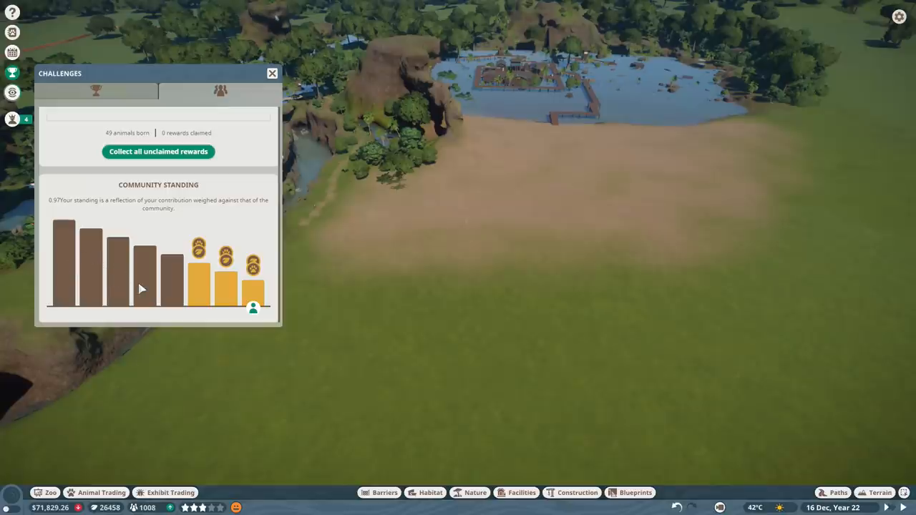
mouse_move(129, 219)
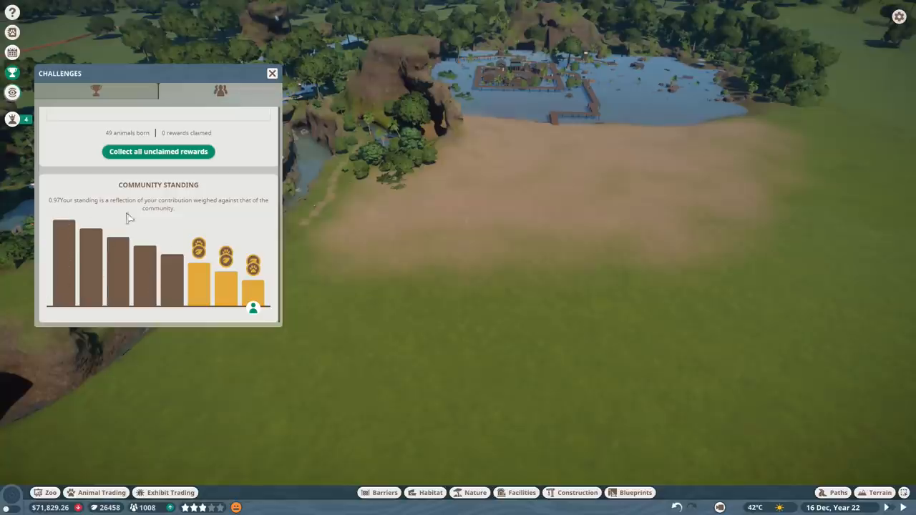
mouse_move(249, 287)
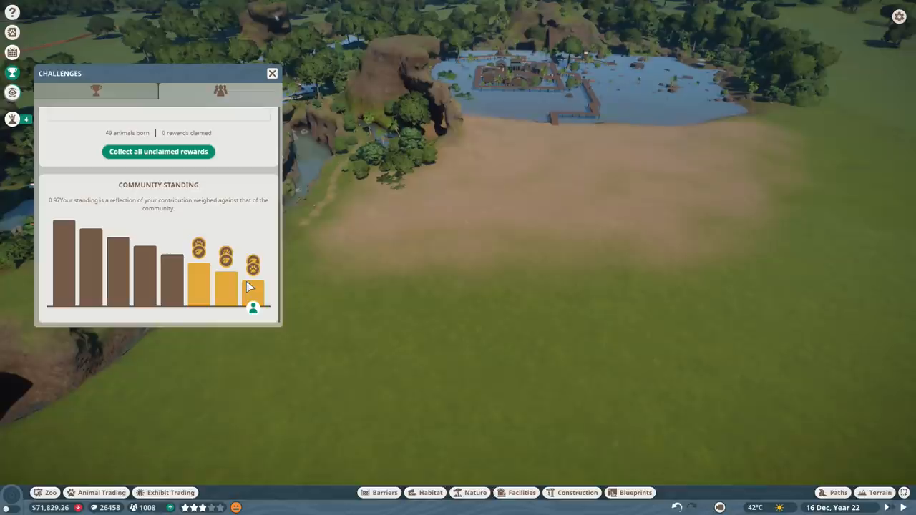
mouse_move(230, 282)
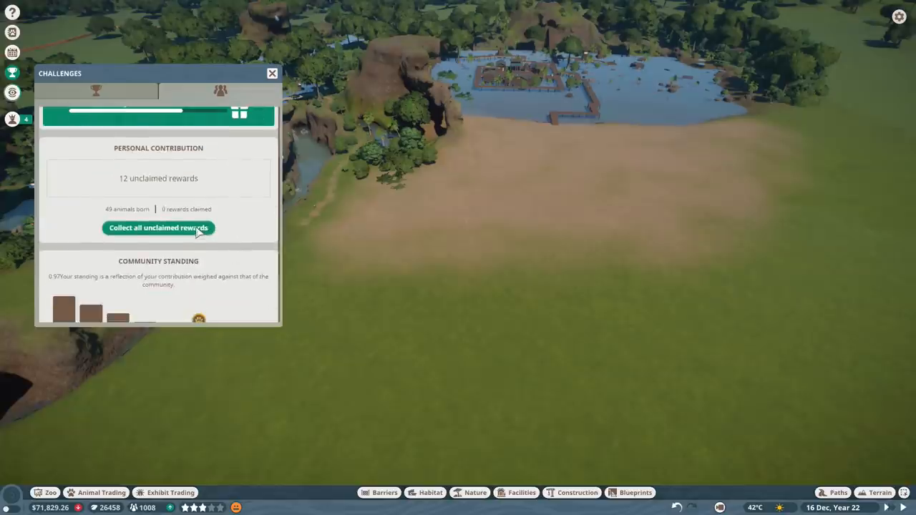
click(158, 228)
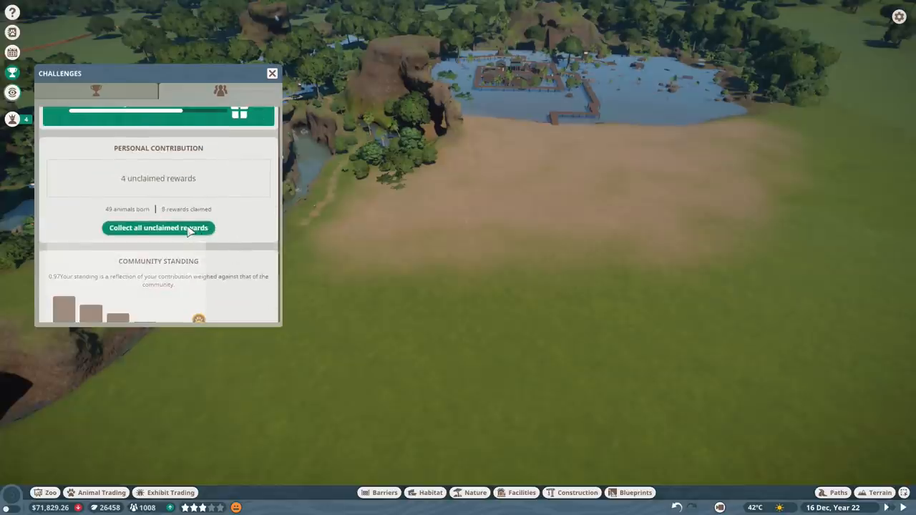
Step: Claim the remaining Eye of the Tiger rewards: outfits, 1000 conservation credits, three animals
click(159, 228)
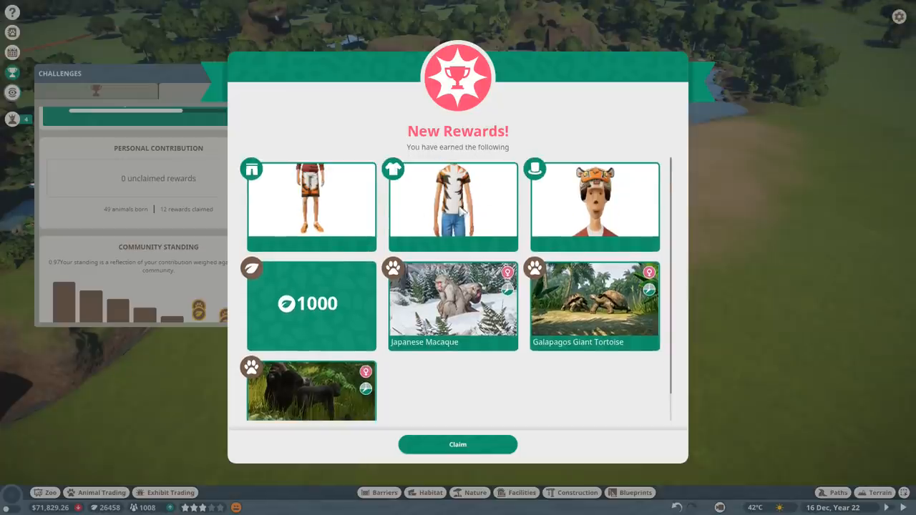
mouse_move(479, 213)
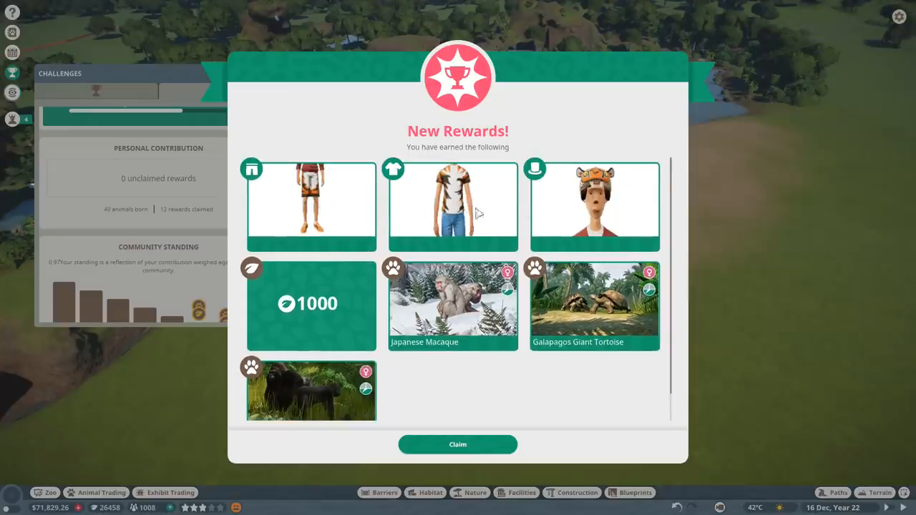
scroll(down, 3)
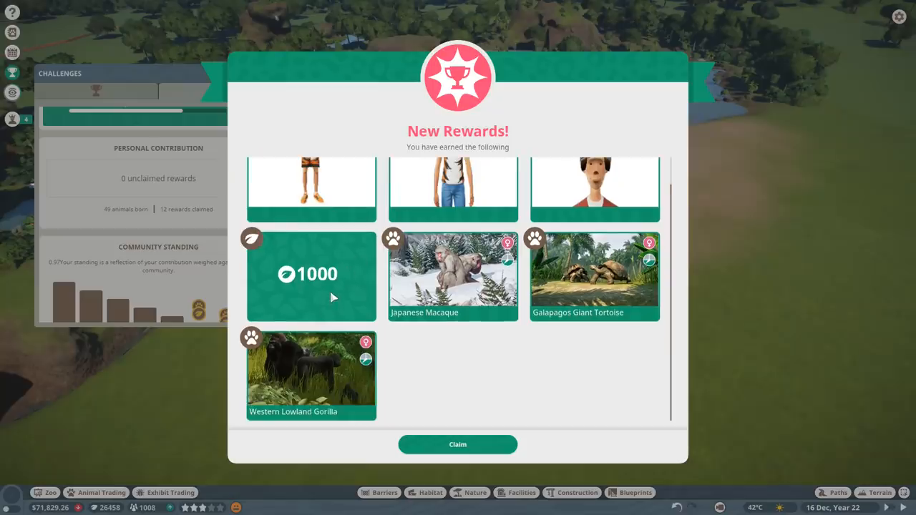
mouse_move(479, 300)
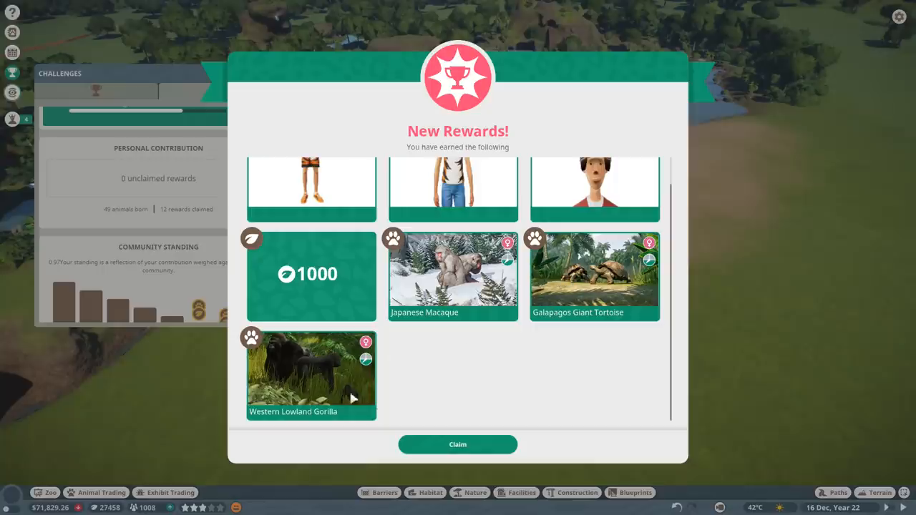
click(457, 445)
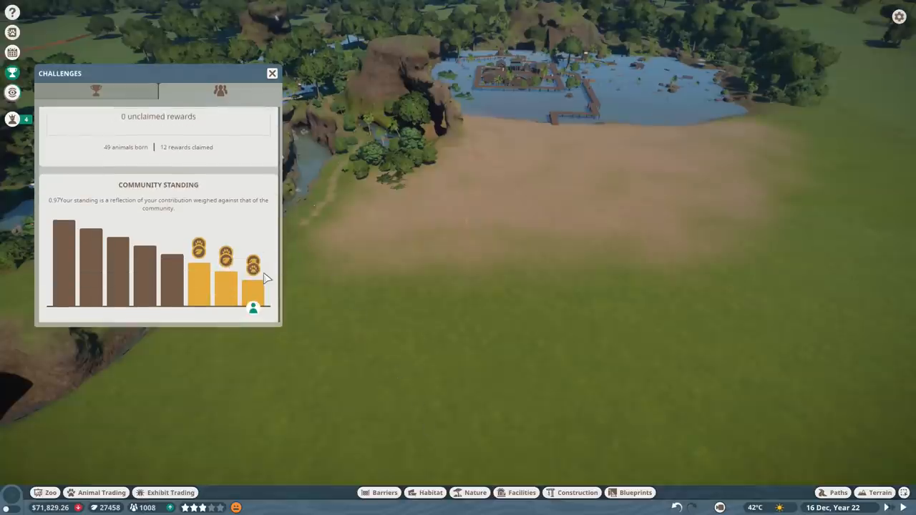
Step: Close Challenges and review the three reward animals in Animal Storage
click(272, 73)
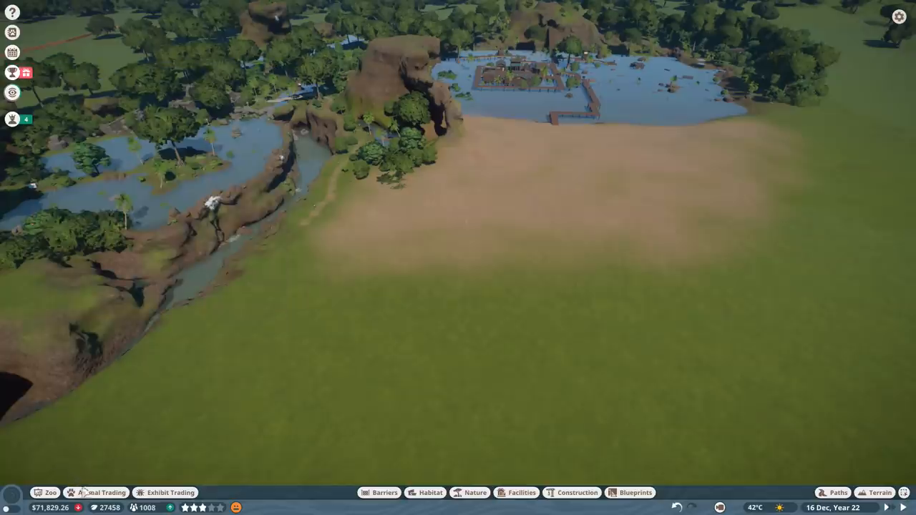
click(96, 493)
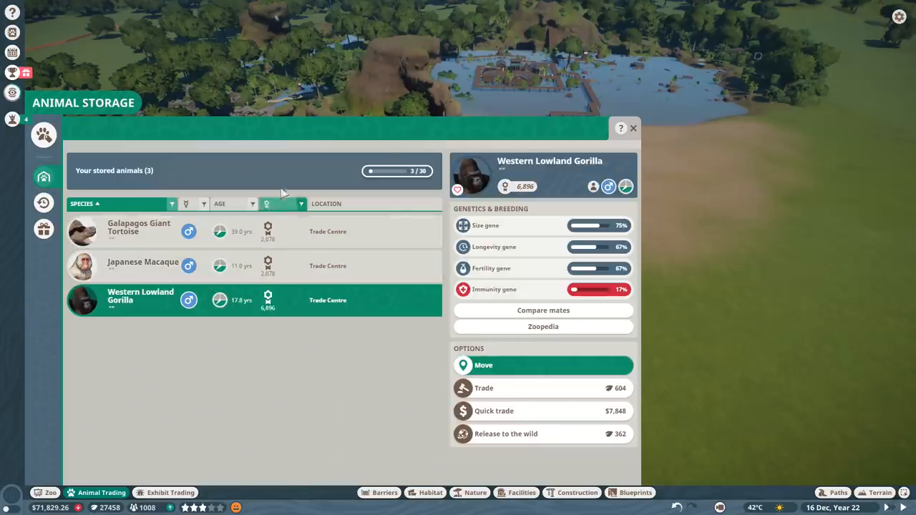
mouse_move(43, 136)
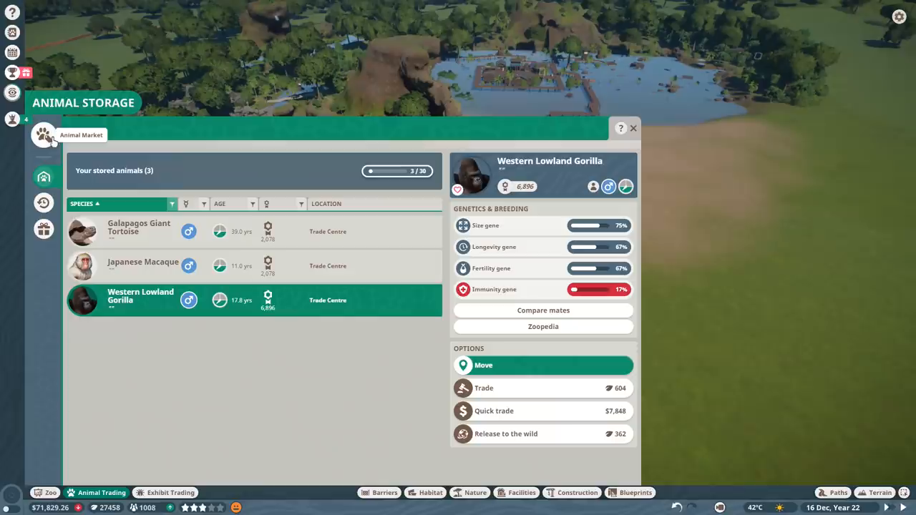
mouse_move(107, 508)
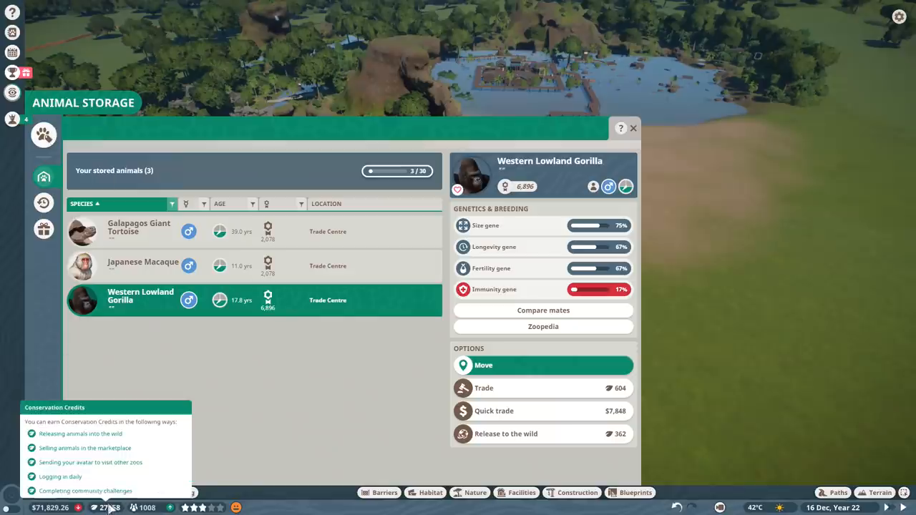
click(632, 128)
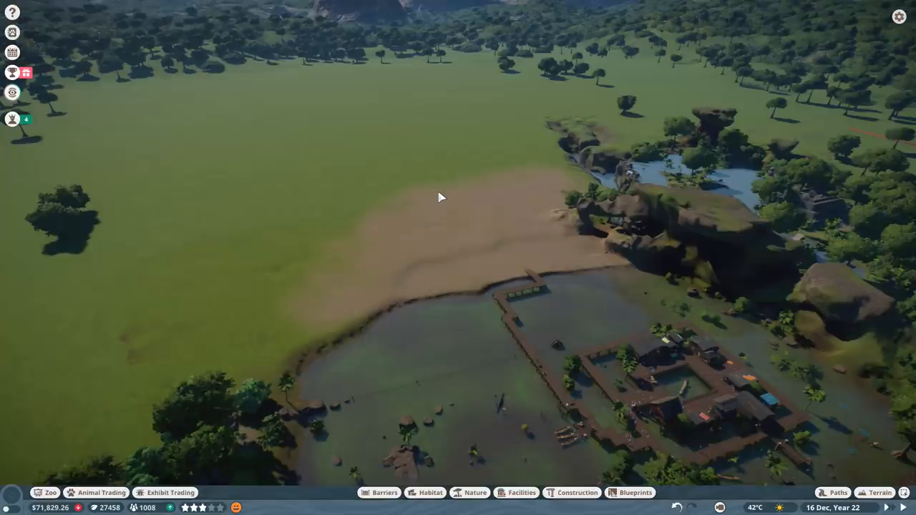
Step: Dig a sunken pit beside the riverside path and raise rock at its edge
click(880, 493)
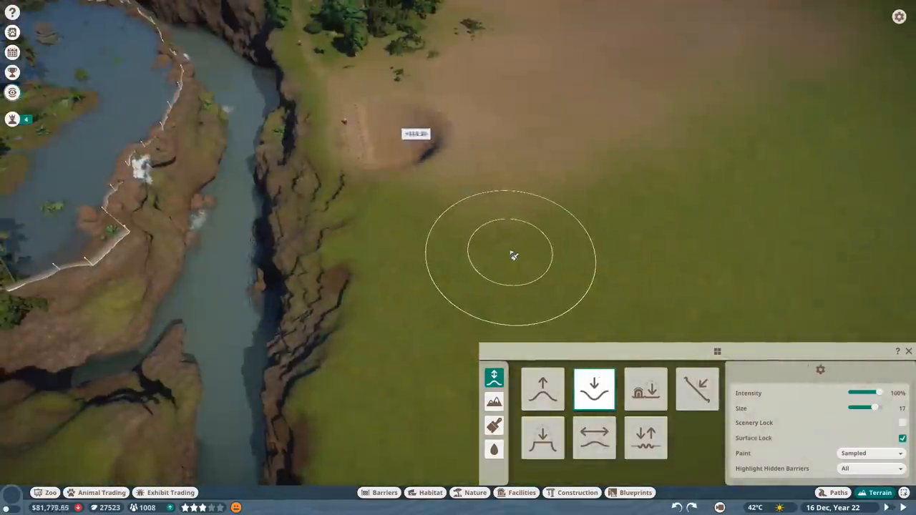
click(839, 493)
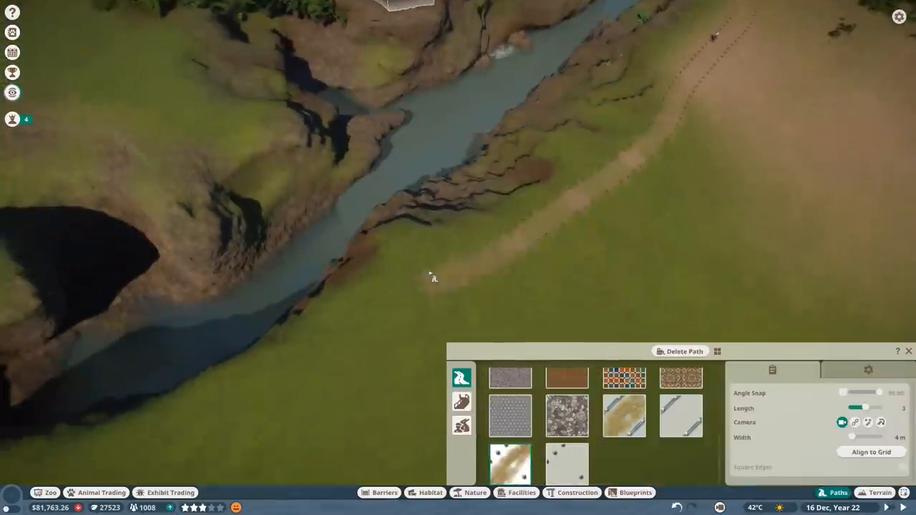
click(879, 492)
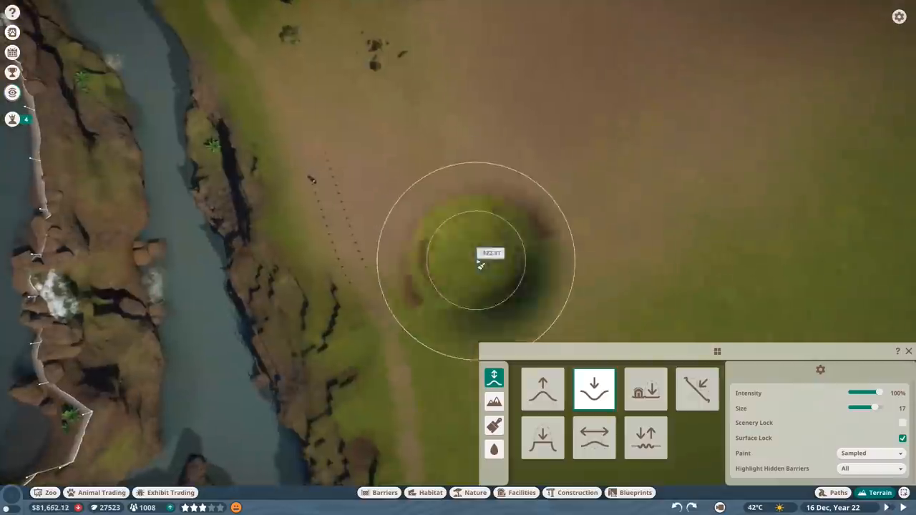
click(646, 389)
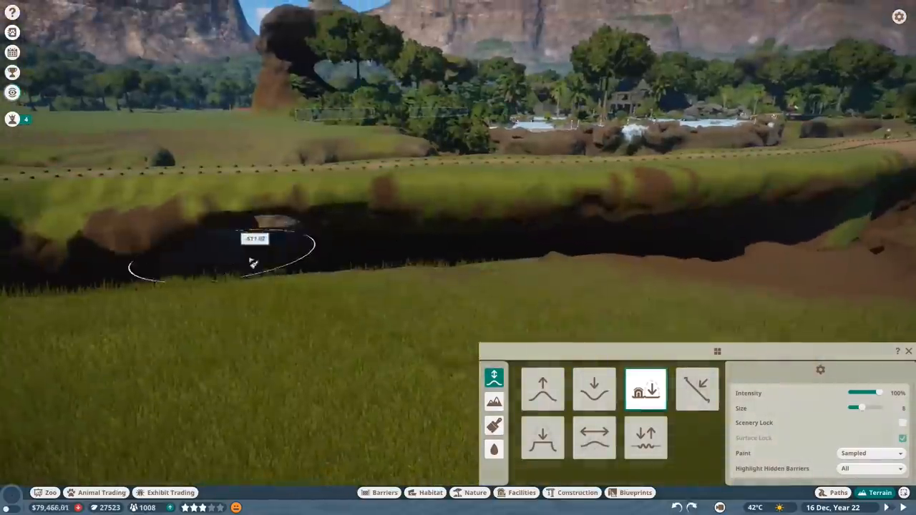
click(543, 389)
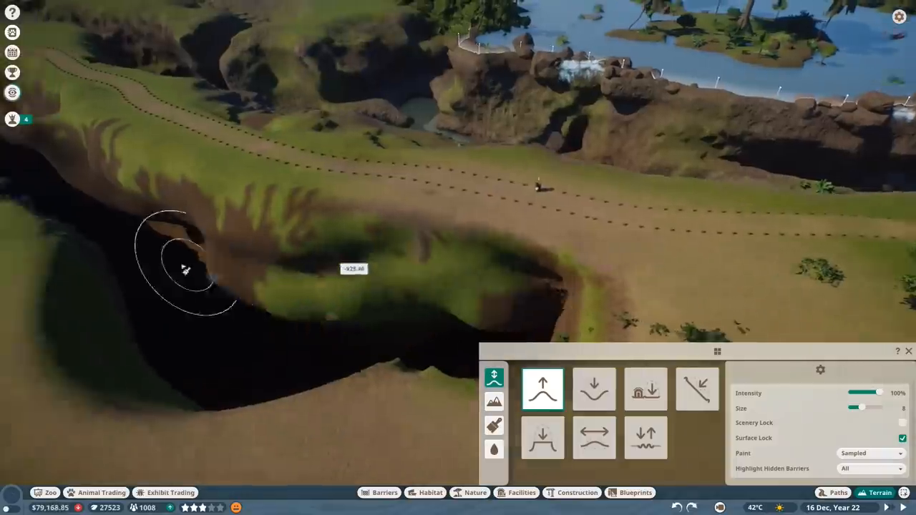
click(645, 389)
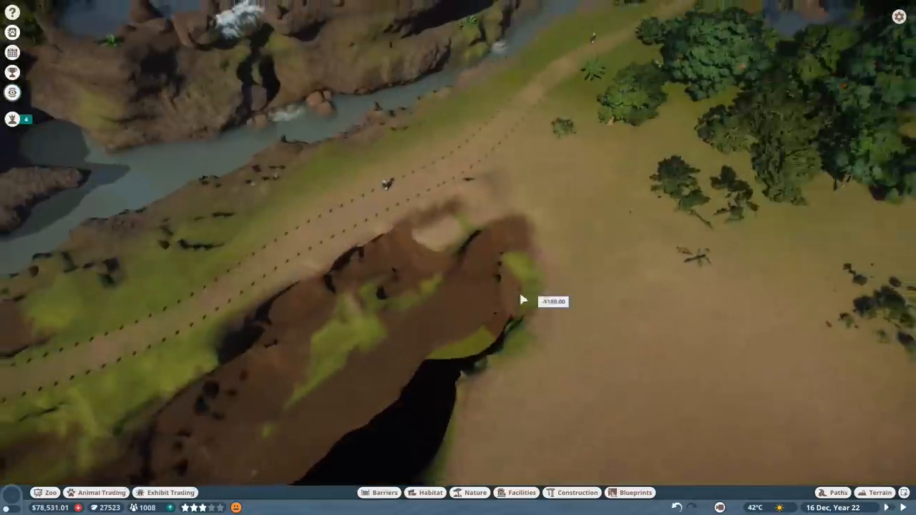
click(881, 492)
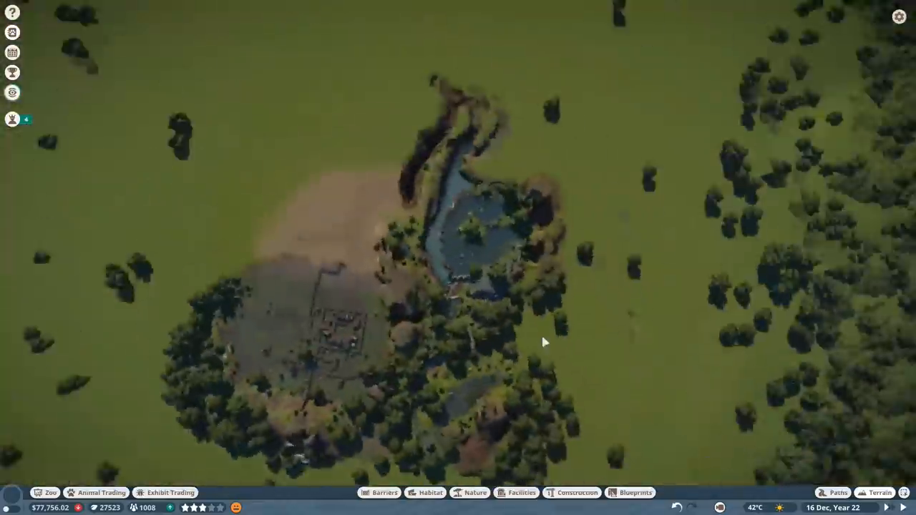
Step: Raise tall rock beside the sandy area, building an overhanging top
click(880, 493)
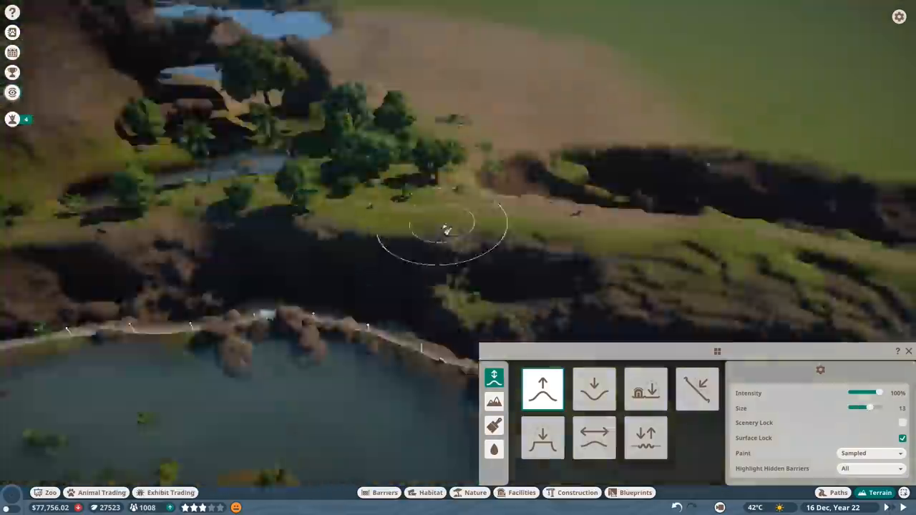
click(645, 389)
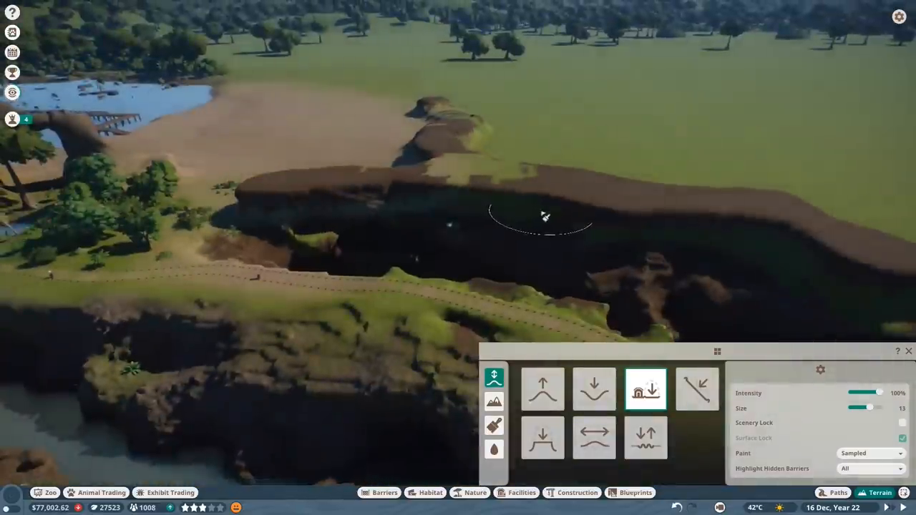
click(542, 389)
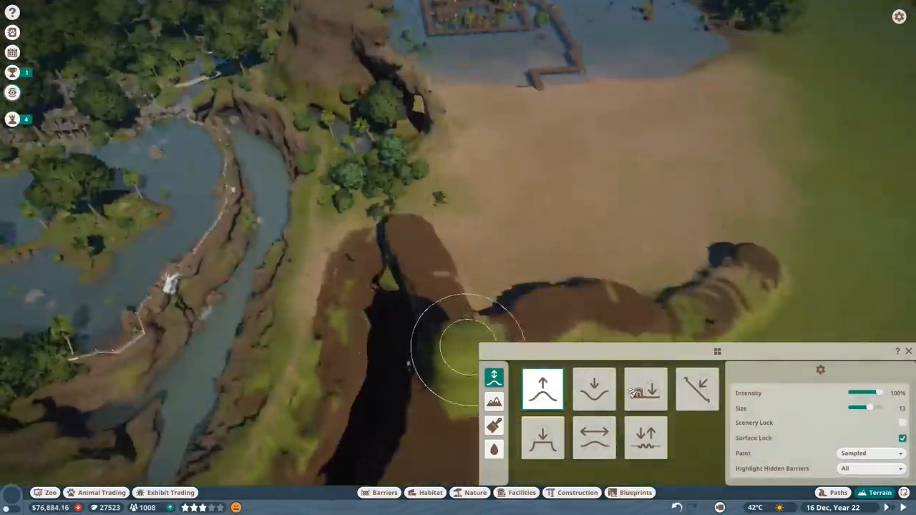
click(645, 389)
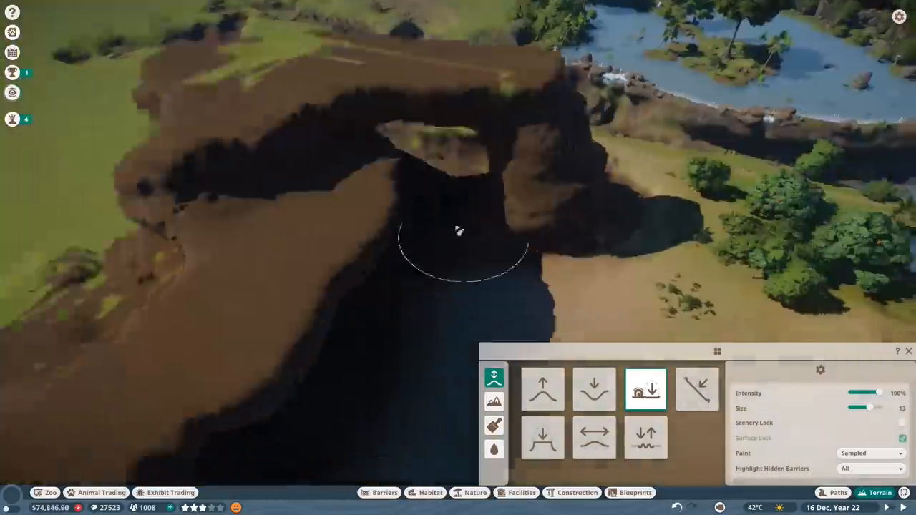
click(542, 389)
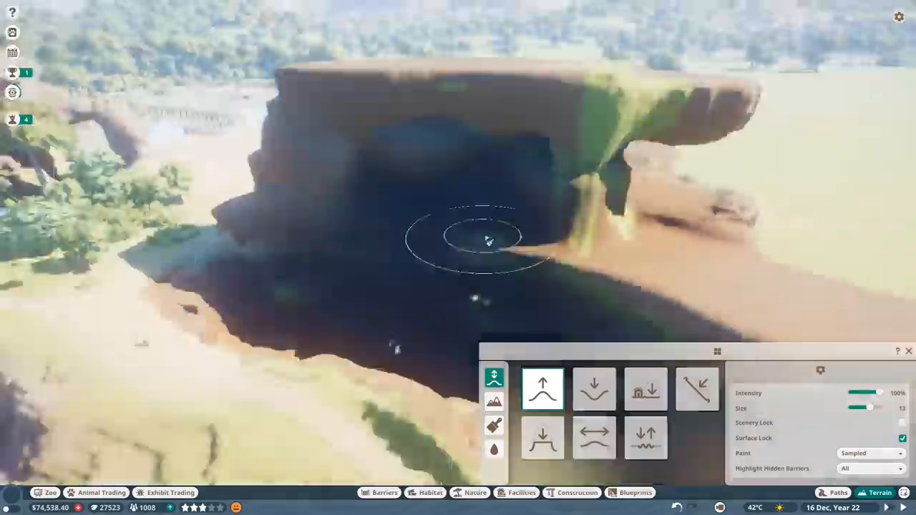
click(645, 389)
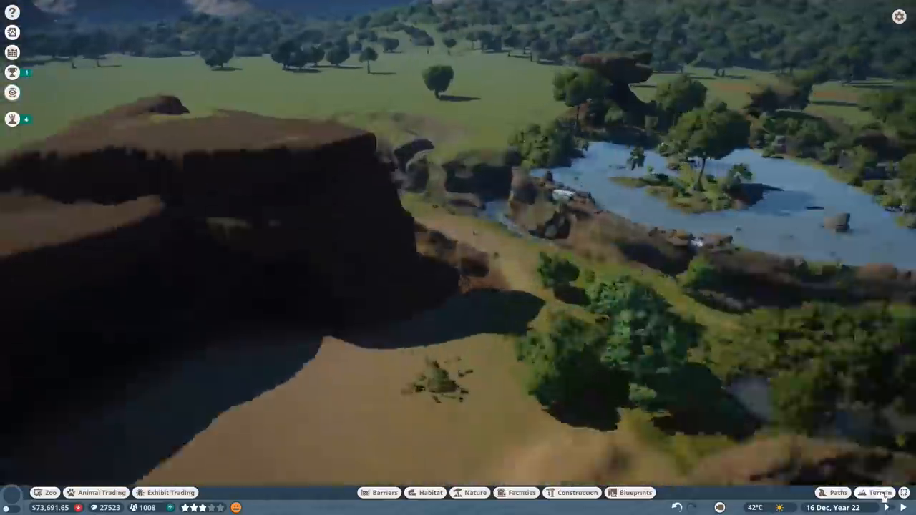
Step: Paint the slope along the path and shape a mushroom-topped rock pillar
click(881, 493)
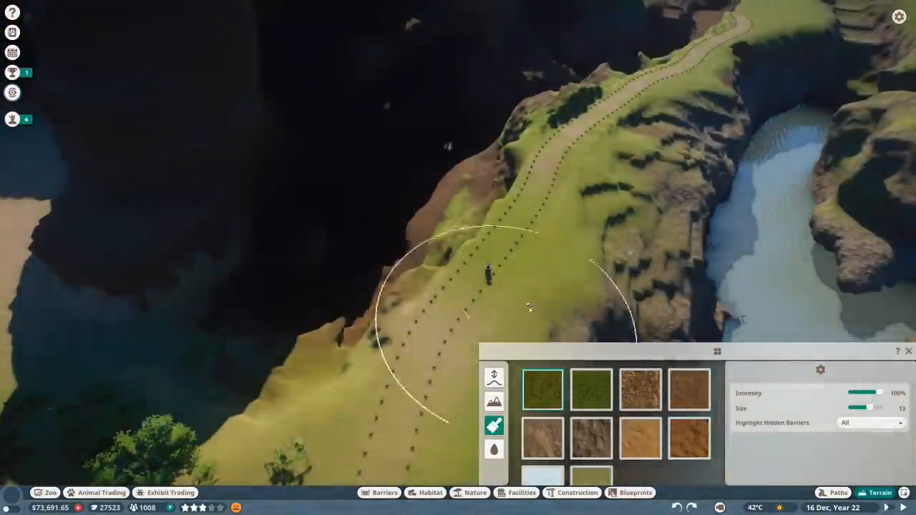
click(495, 377)
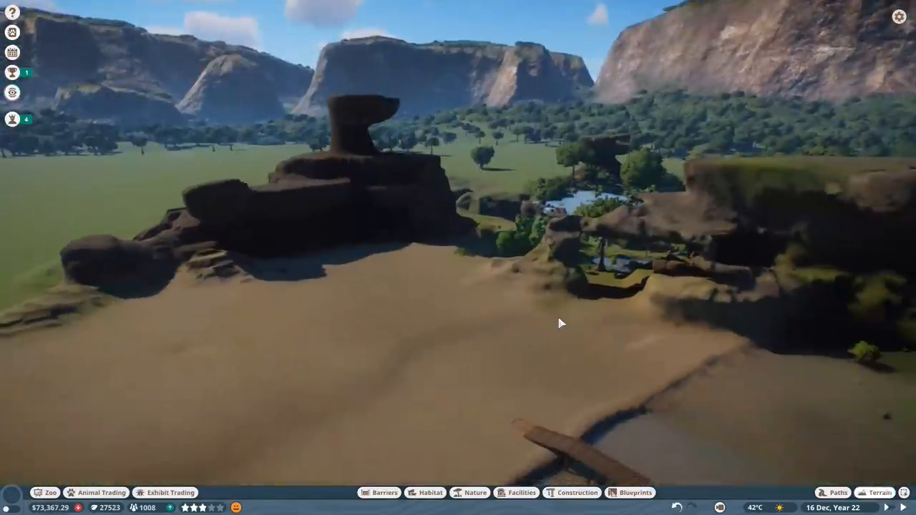
click(839, 492)
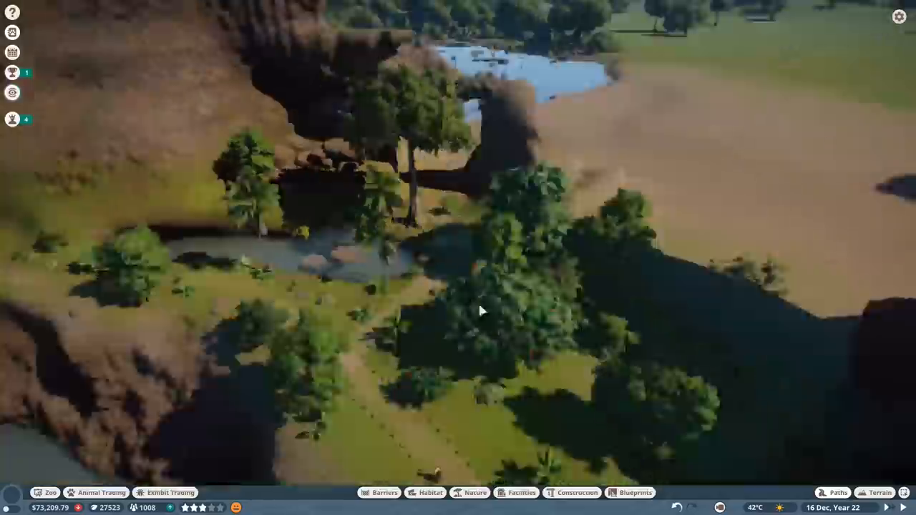
click(879, 492)
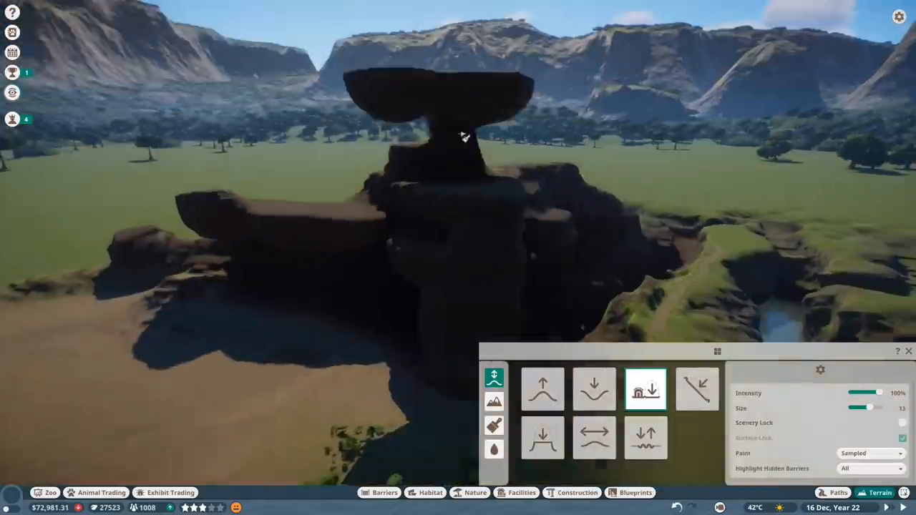
click(594, 389)
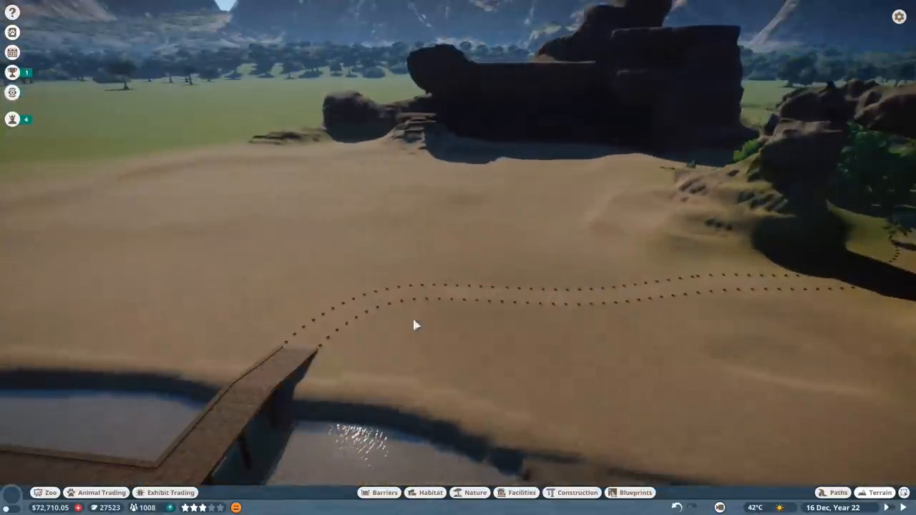
click(837, 492)
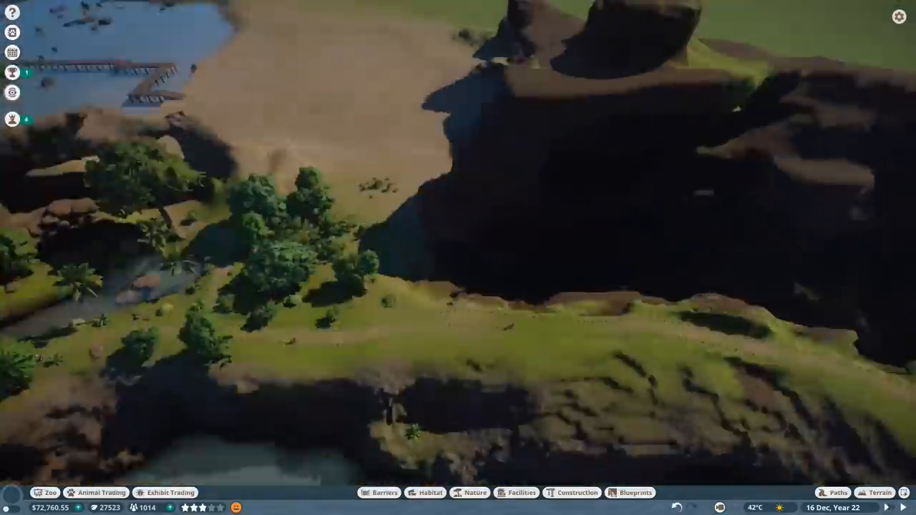
Step: Lay a footpath from the grassy trail tunnelling underground into the rock formation
click(837, 493)
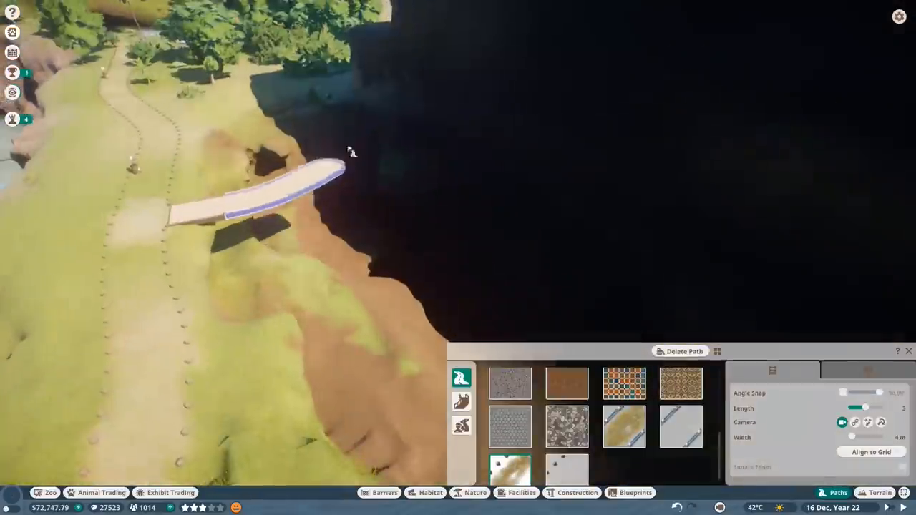
click(867, 370)
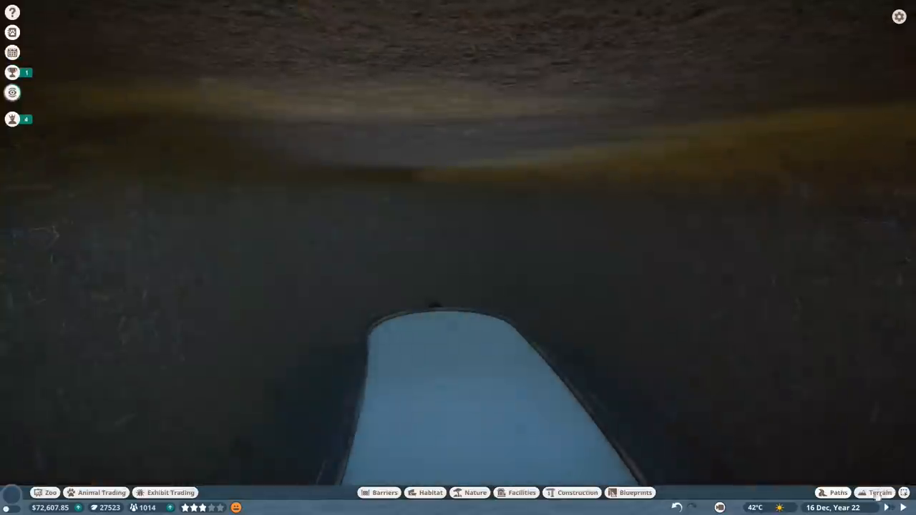
click(839, 493)
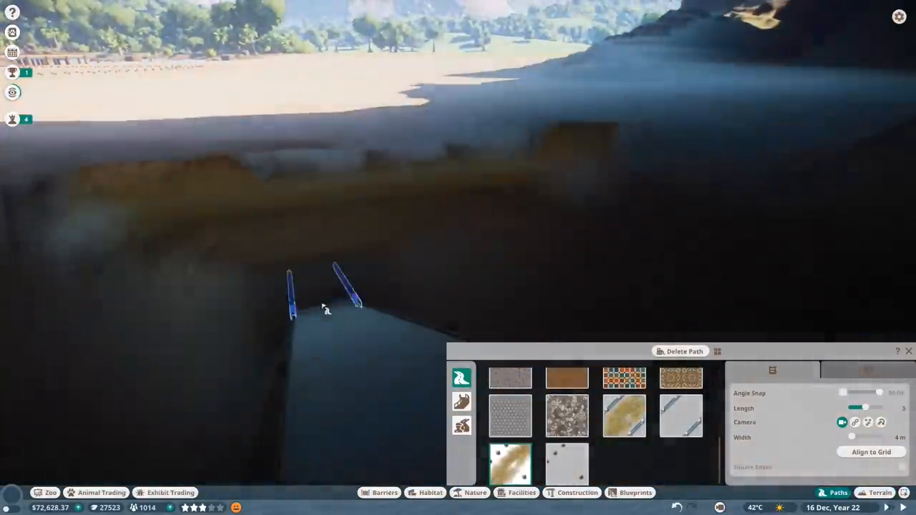
click(880, 493)
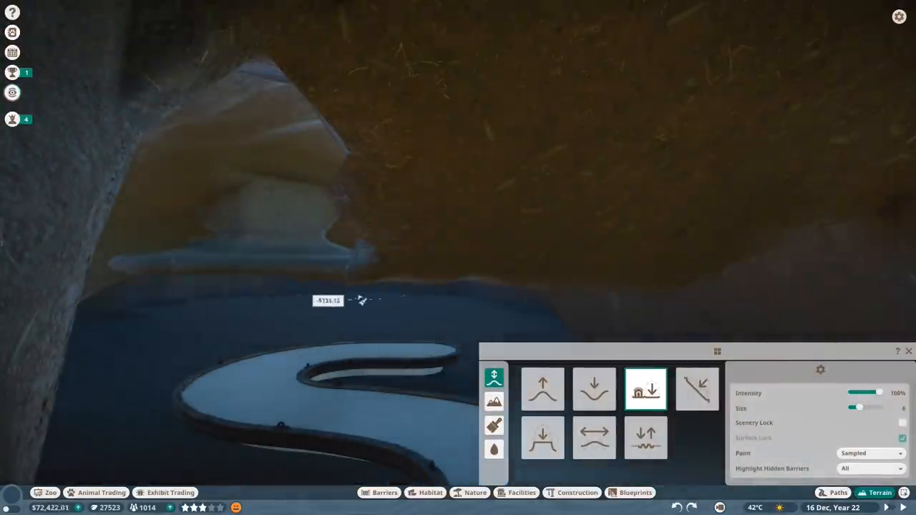
click(594, 389)
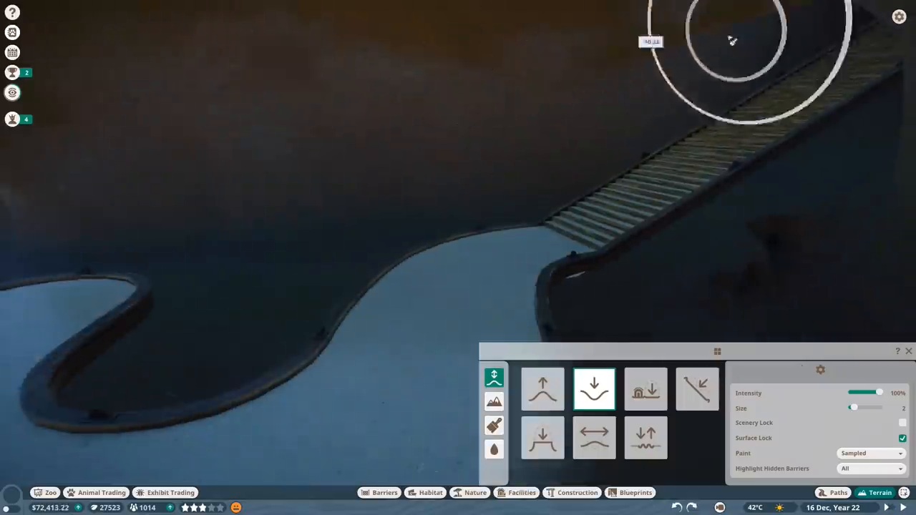
Step: Dig out rock above the tunnel stairway with the small lower tool
click(542, 390)
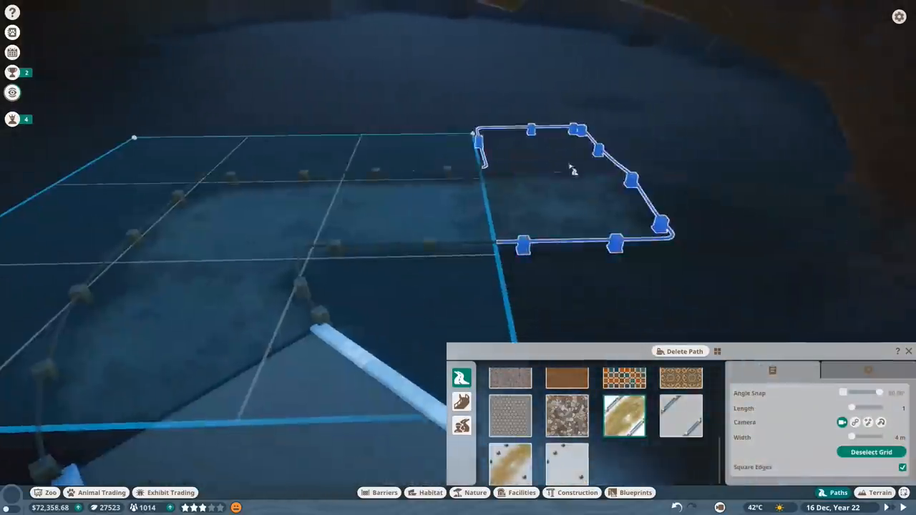
Step: Fill a square-edged grid area with path inside the cave
click(880, 493)
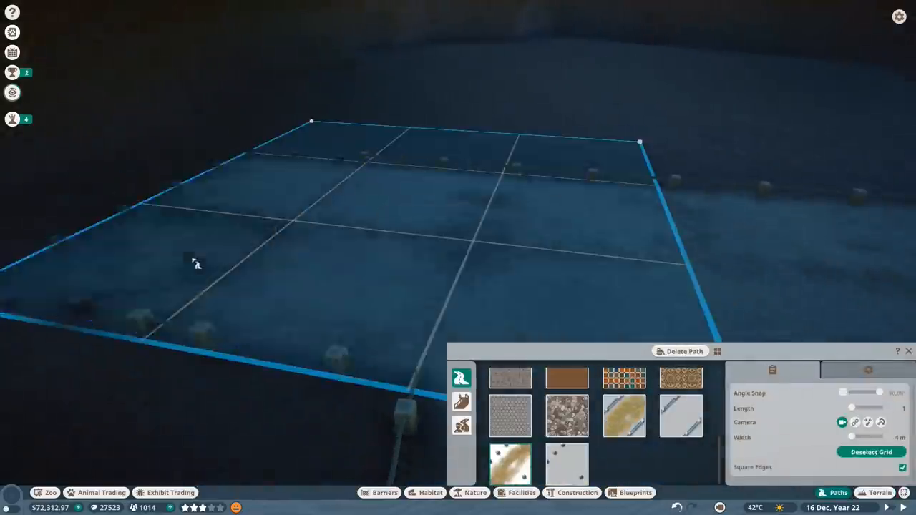
click(880, 493)
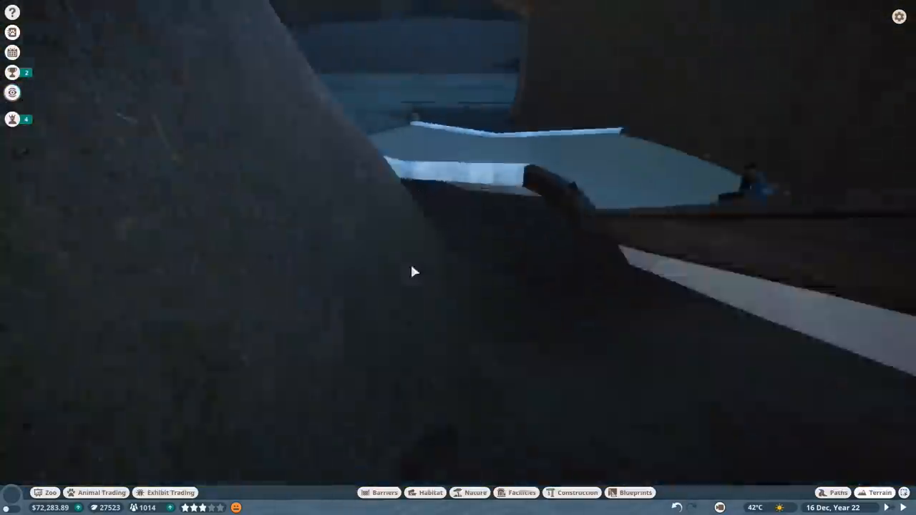
Step: Dig a pit into the sand under the rock arch, mound beside it, and flatten the floor
click(879, 493)
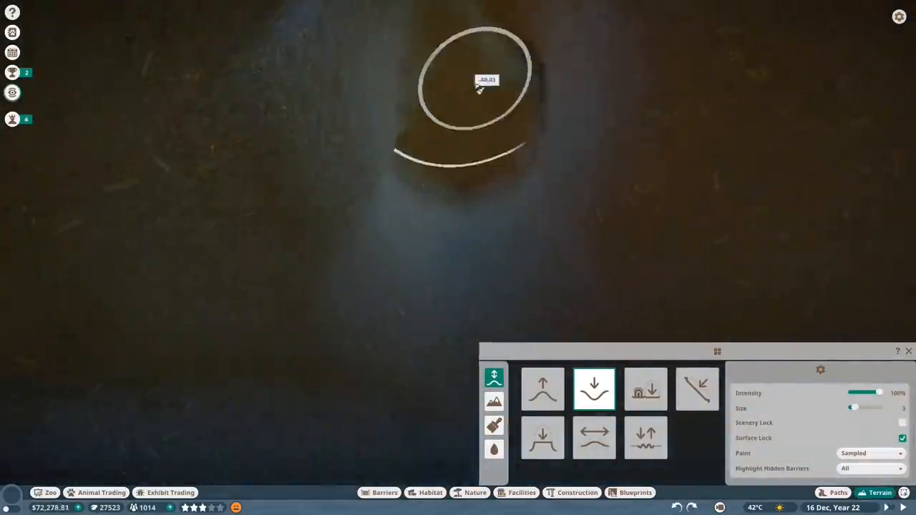
click(542, 438)
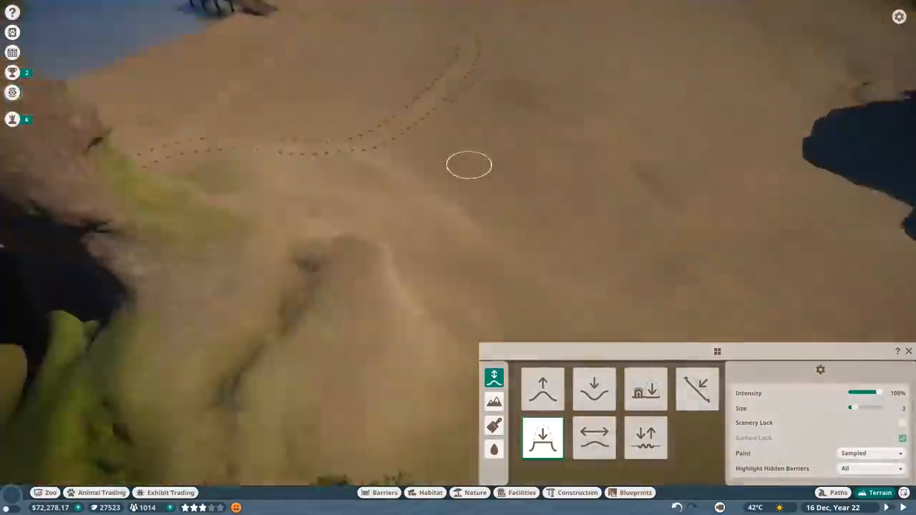
click(595, 388)
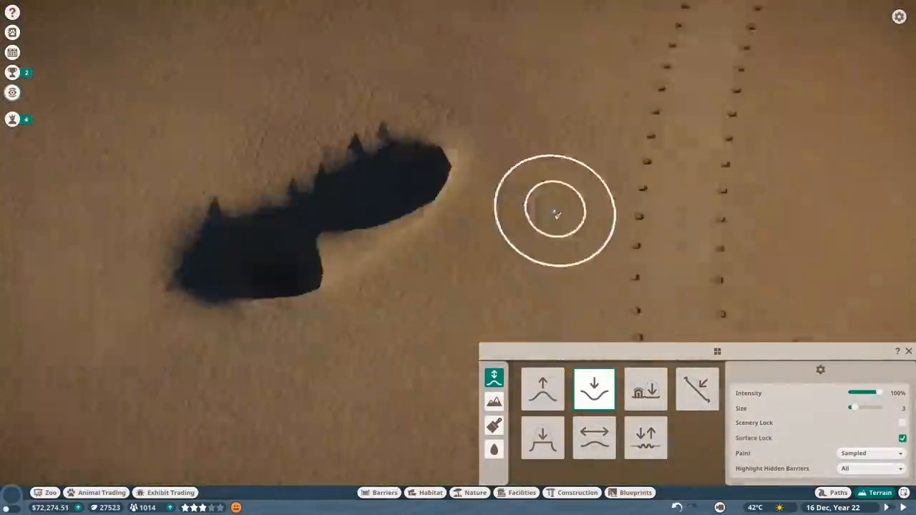
click(542, 389)
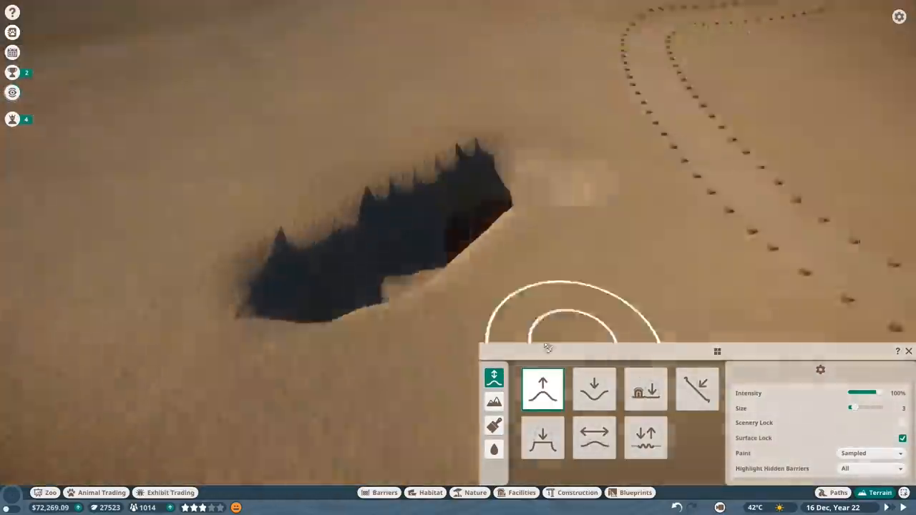
click(594, 390)
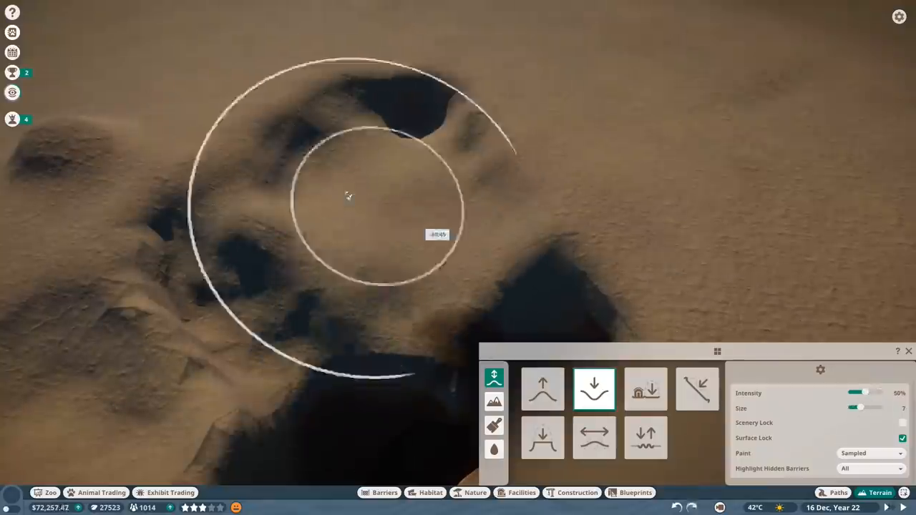
click(543, 389)
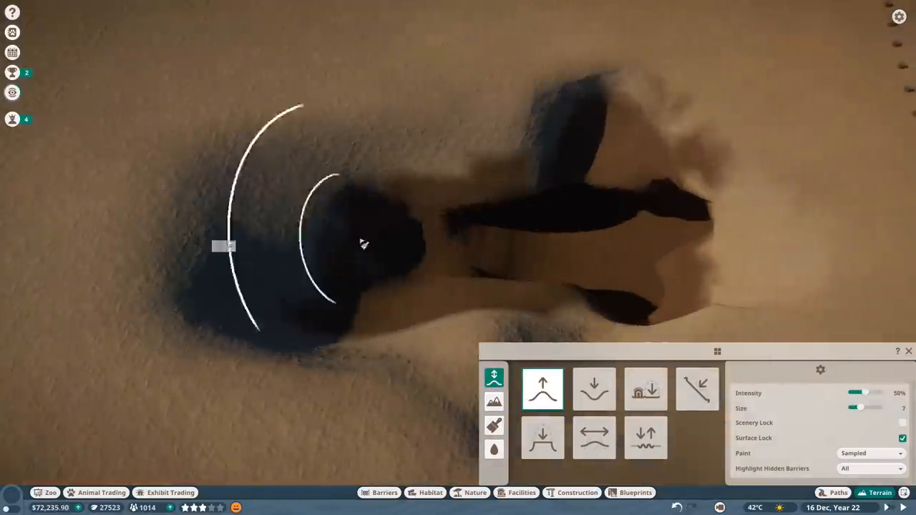
click(594, 438)
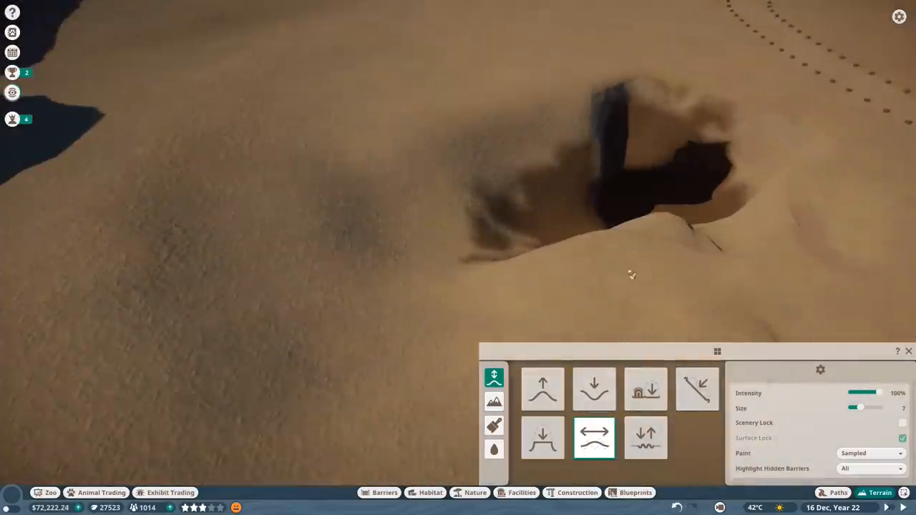
click(645, 389)
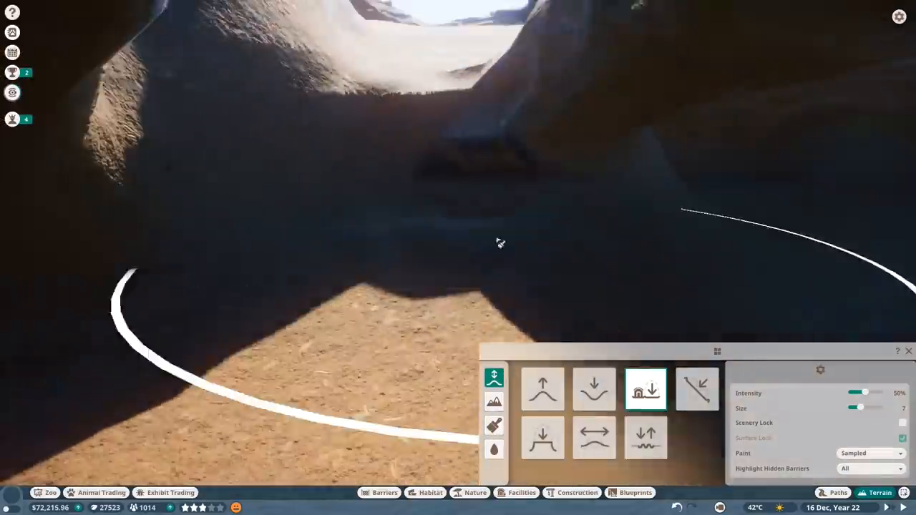
click(594, 438)
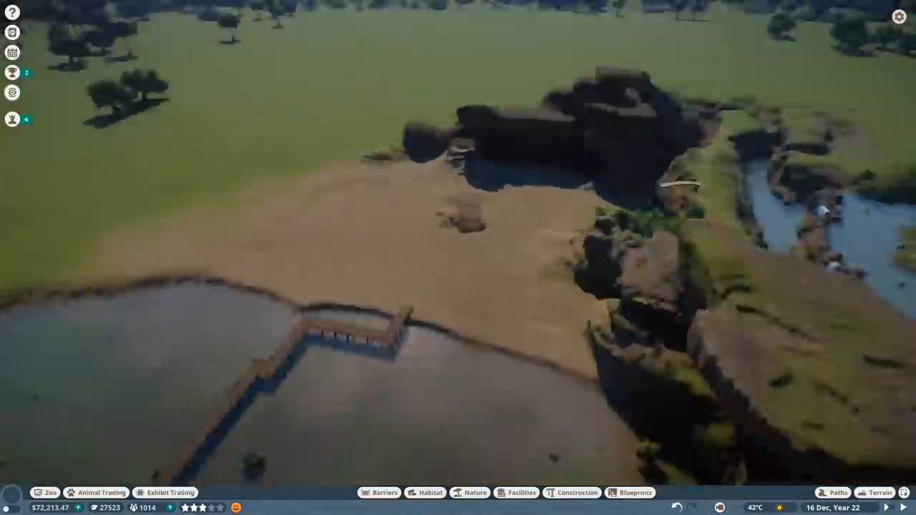
Step: Flatten the sandy edge beside the water and raise a mound inside the habitat outline
click(879, 492)
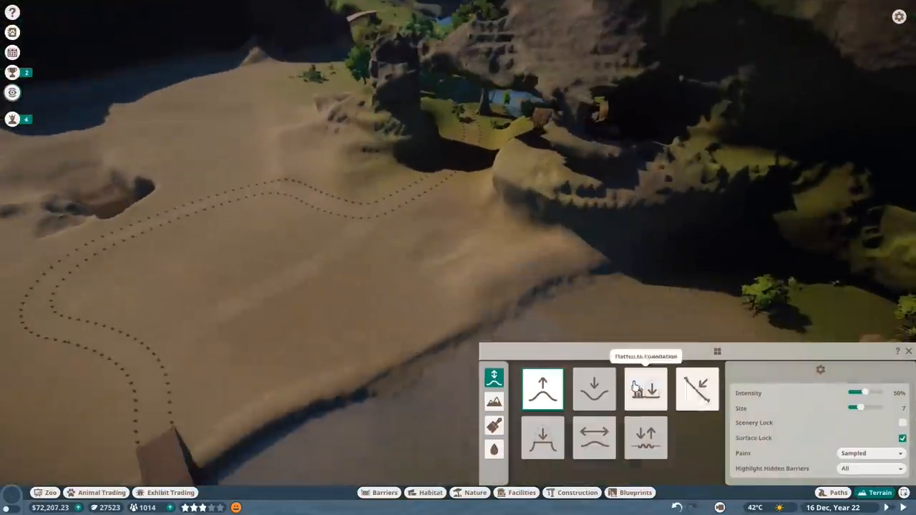
click(645, 389)
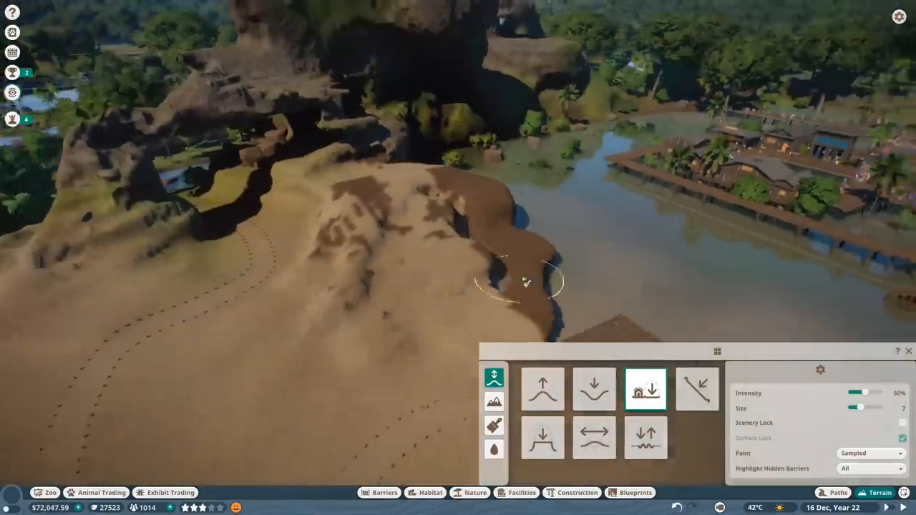
click(543, 389)
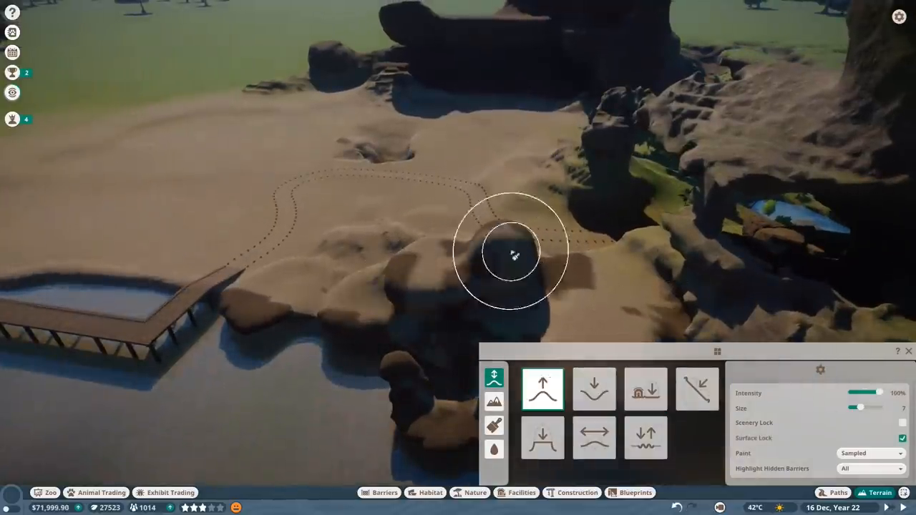
click(645, 389)
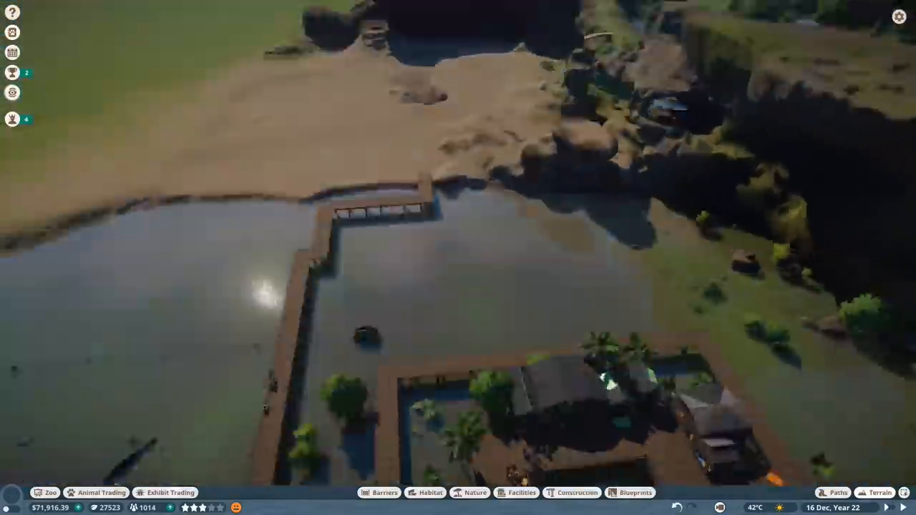
Step: Lower the ground along the cliff edge, then flatten and smooth the dunes near the pit
click(880, 492)
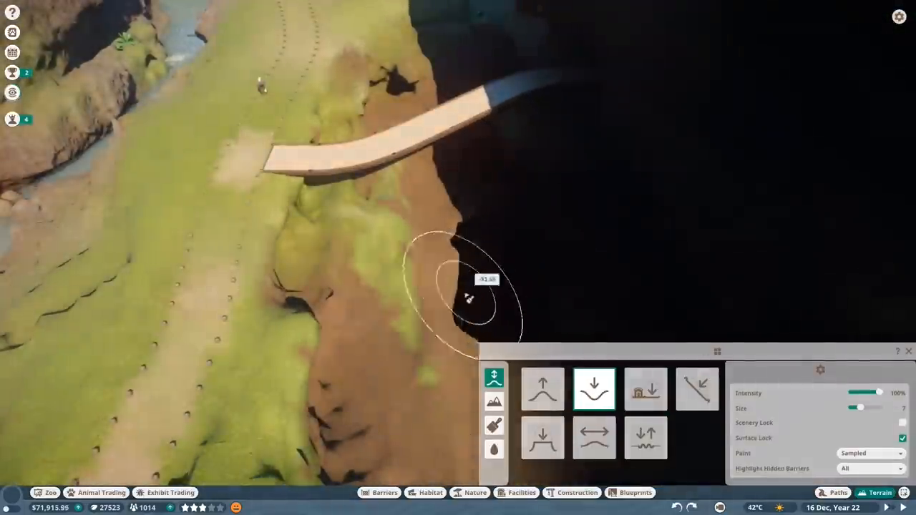
click(646, 389)
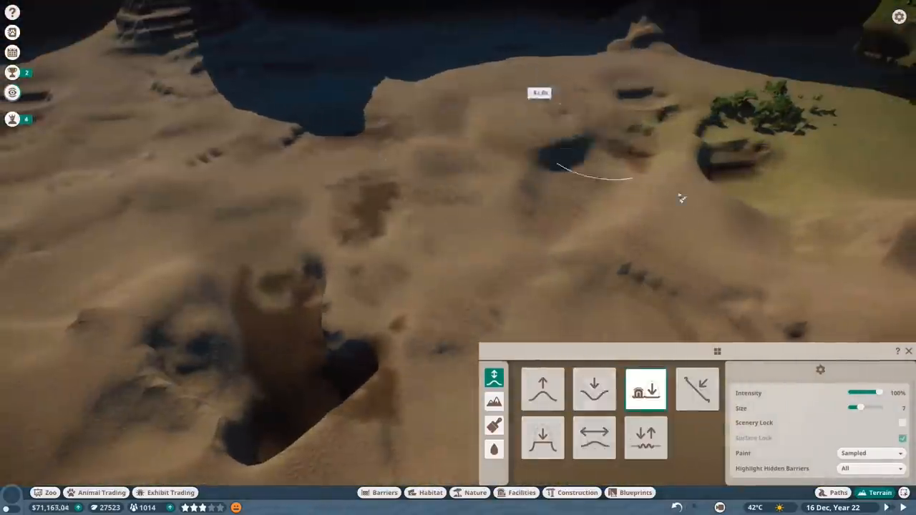
click(594, 438)
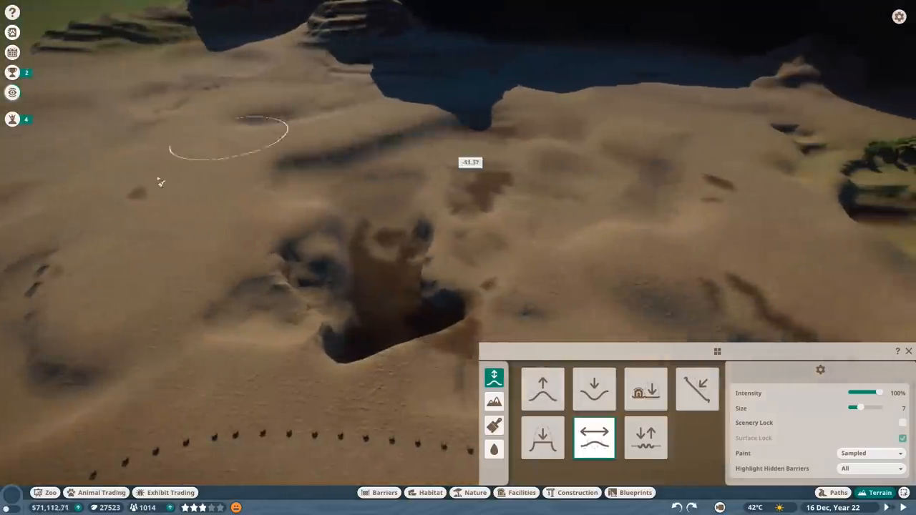
click(645, 389)
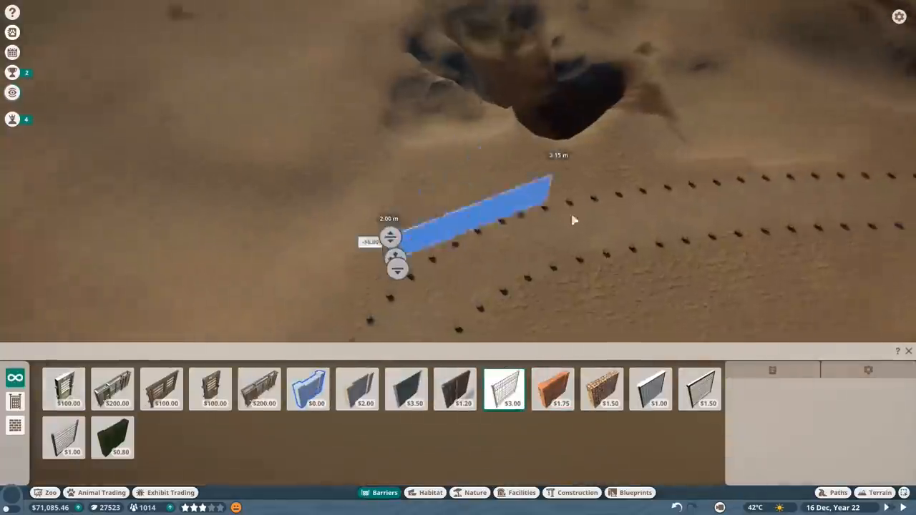
Step: Place low fence sections along the dotted habitat outline across the sandy dunes
click(406, 389)
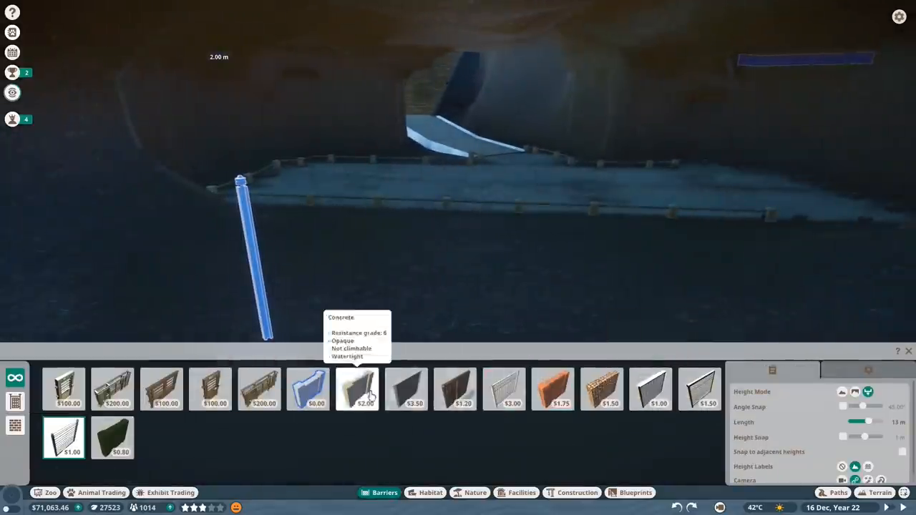
click(406, 388)
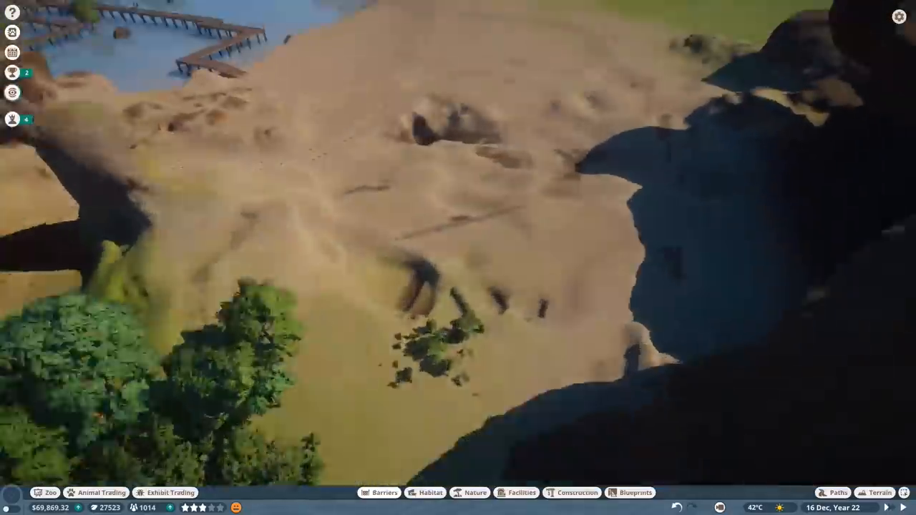
click(385, 493)
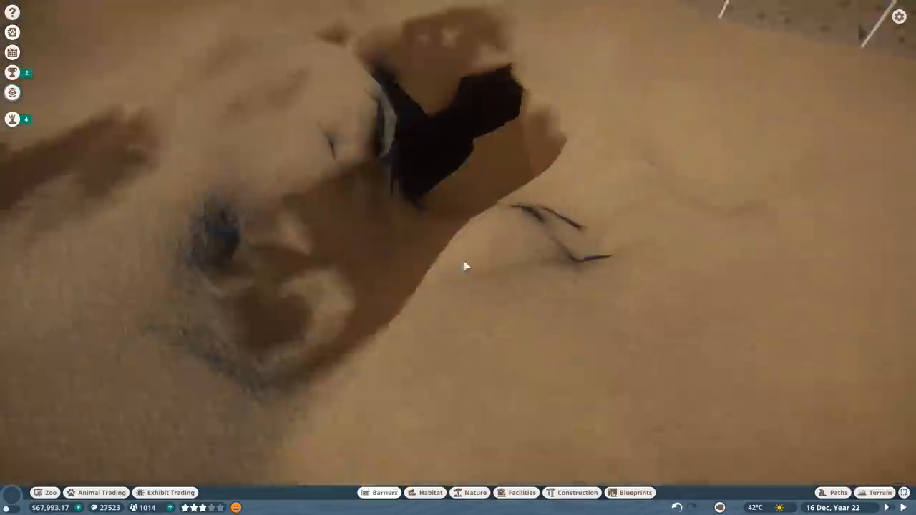
click(882, 492)
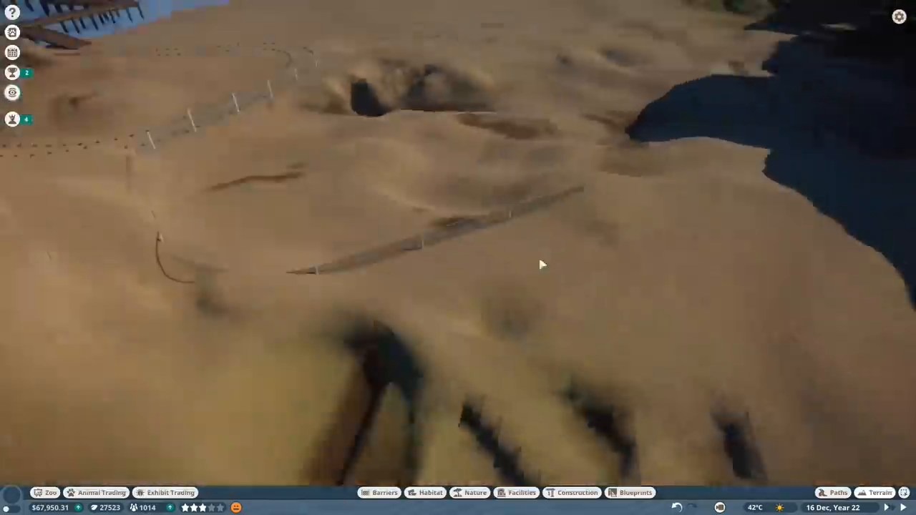
click(384, 493)
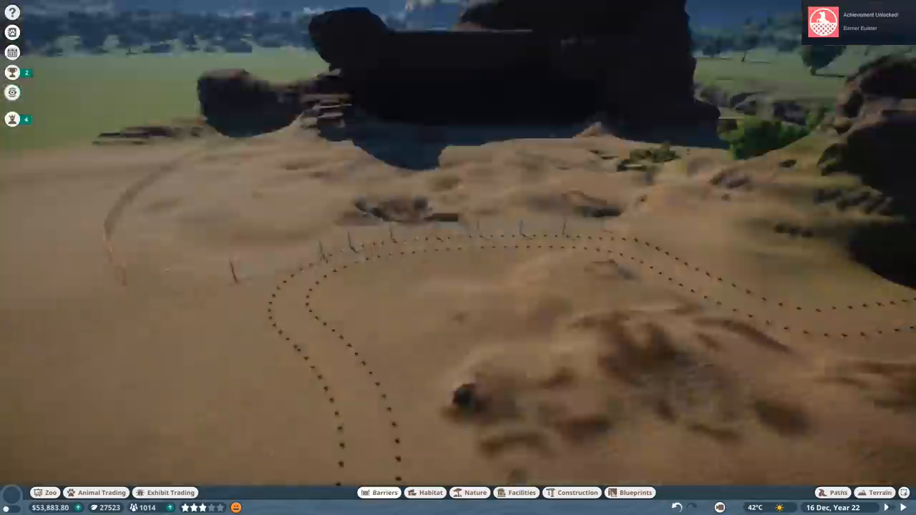
Step: Extend the fence around the rocks, along the curved outline and across the plain, closing the gap
click(384, 492)
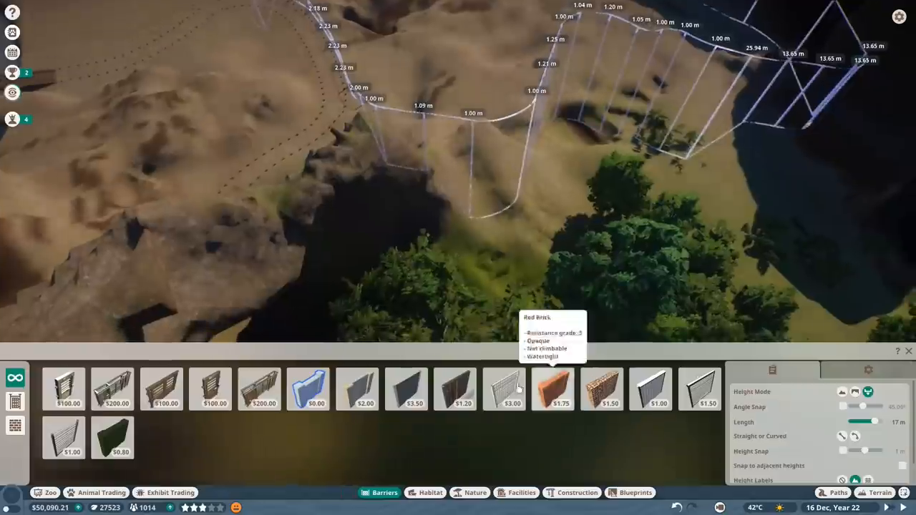
click(504, 389)
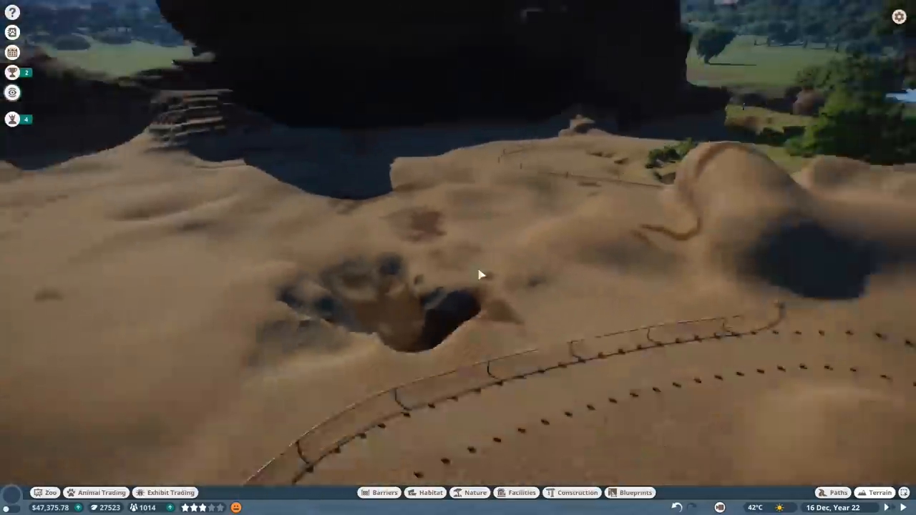
click(879, 493)
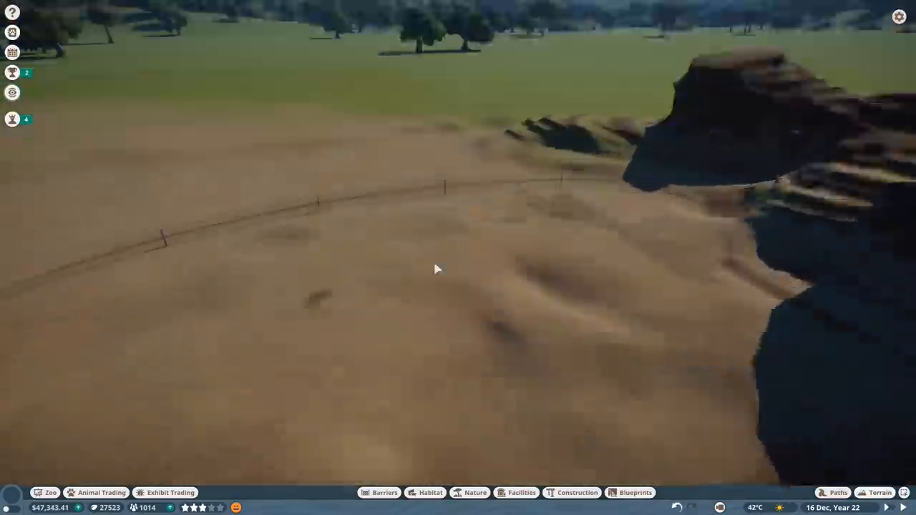
click(384, 493)
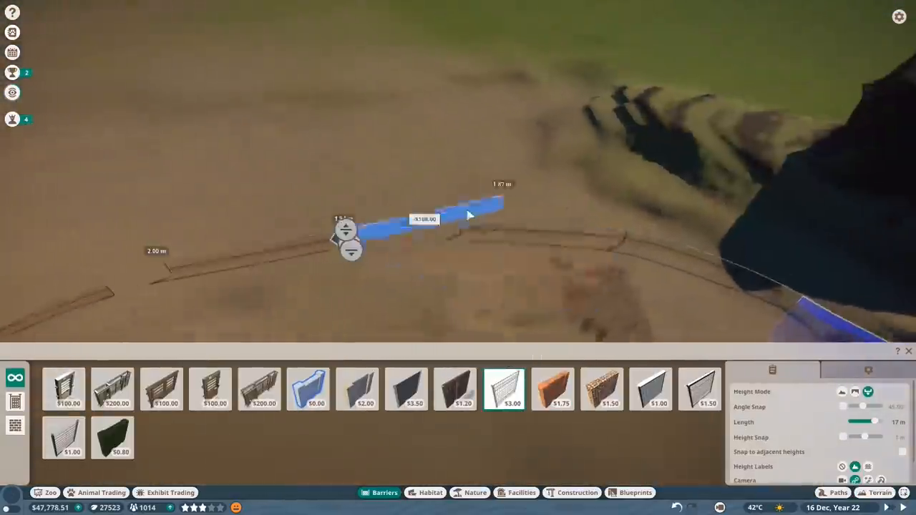
click(63, 388)
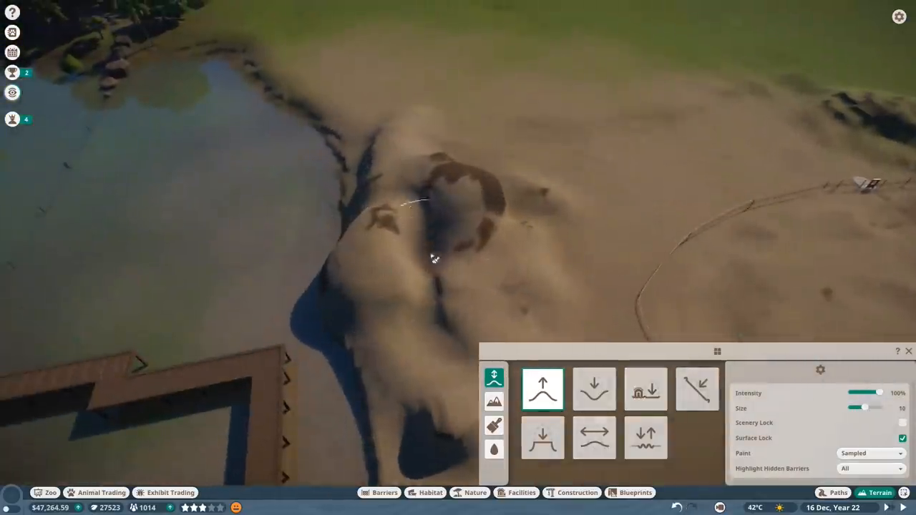
Step: Raise the sand mound by the lake, set Barriers research to One Way Glass, and close the board
click(645, 389)
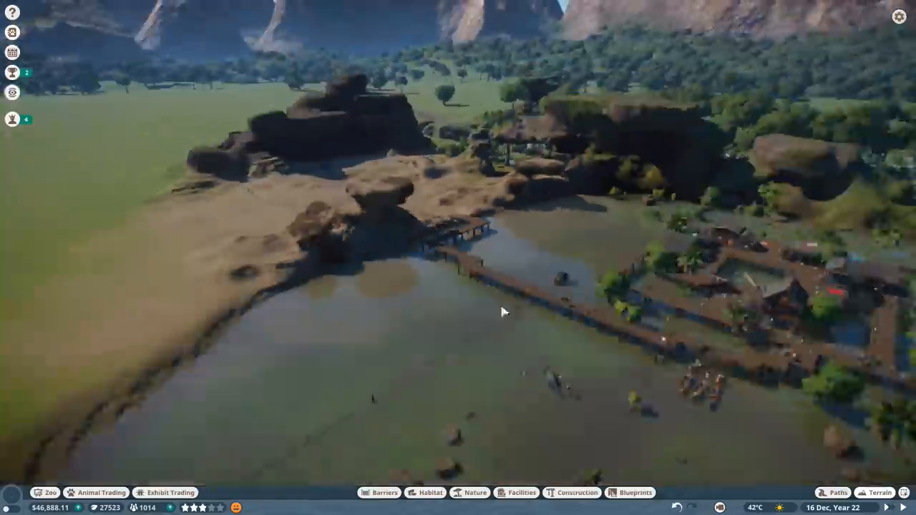
click(379, 493)
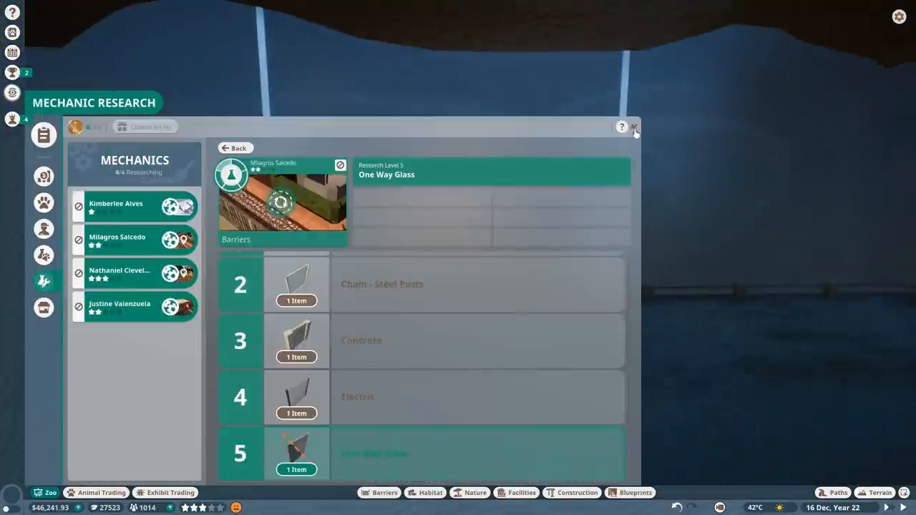
click(634, 128)
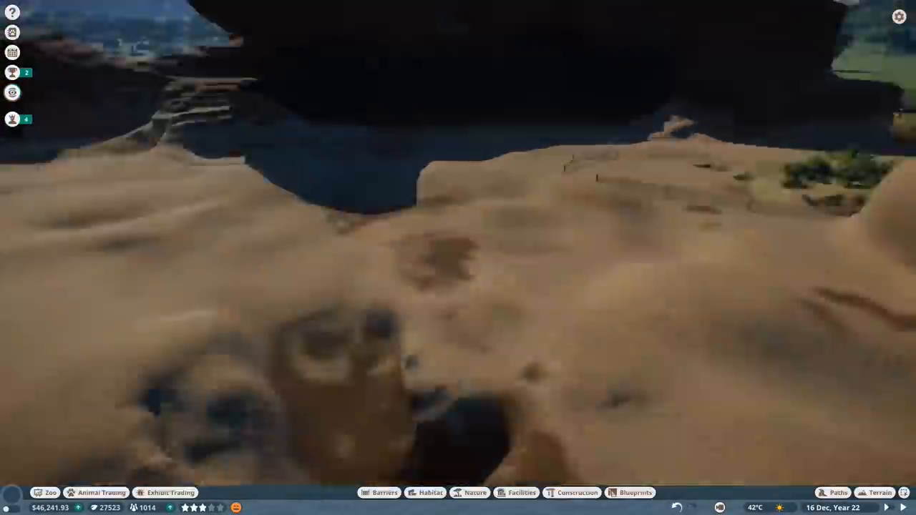
Step: Raise a sandy bank at 100% intensity along the inside of the barrier line
click(881, 492)
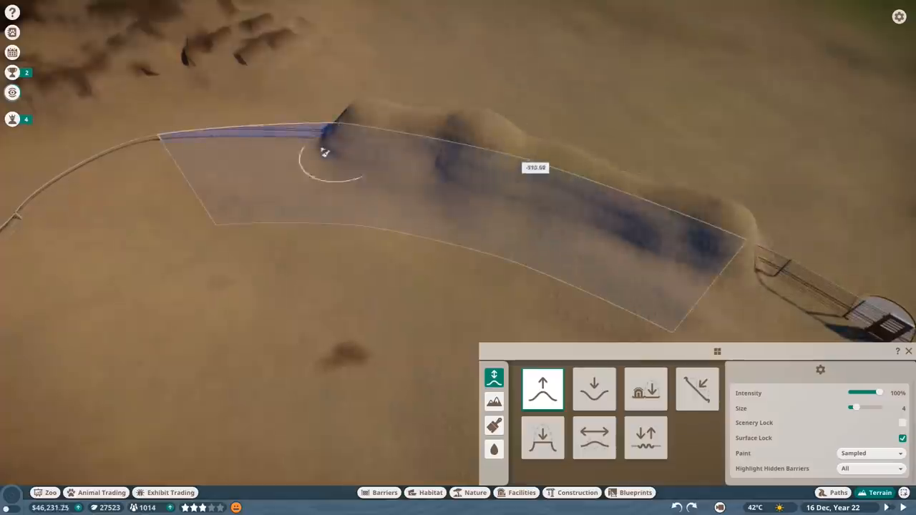
click(646, 389)
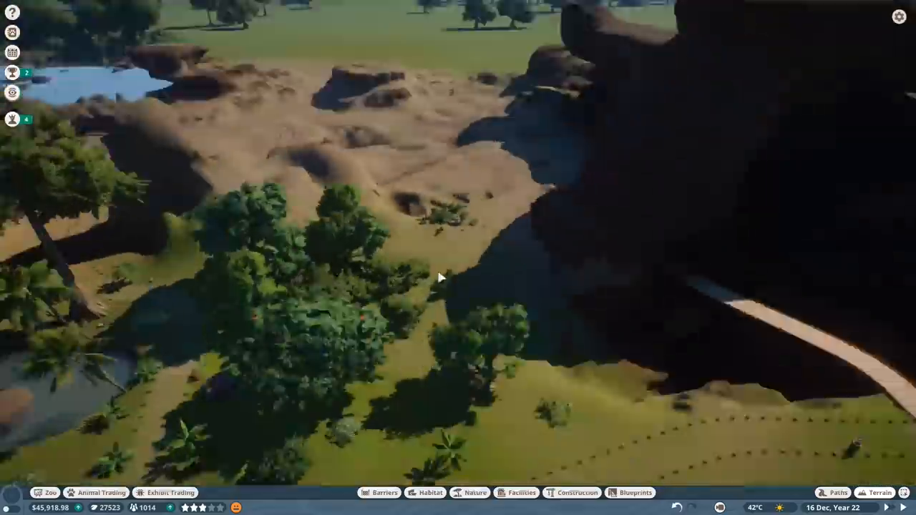
click(880, 492)
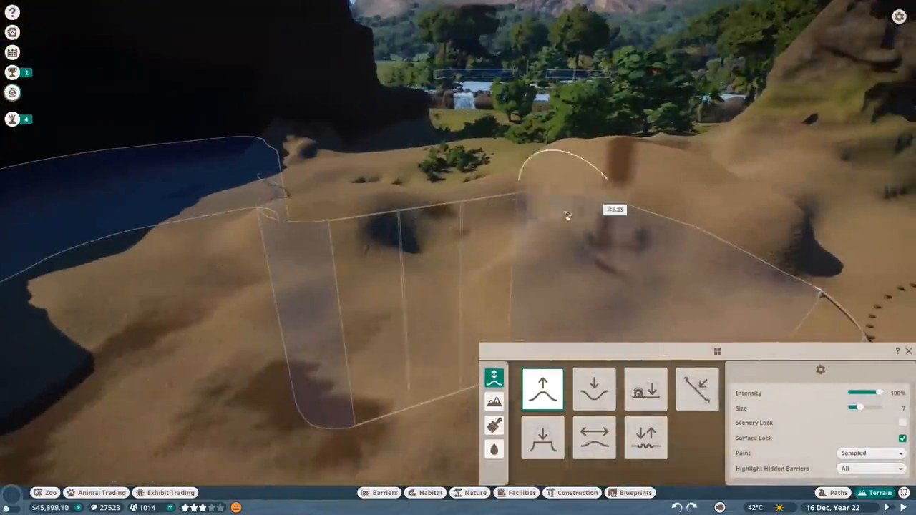
click(645, 389)
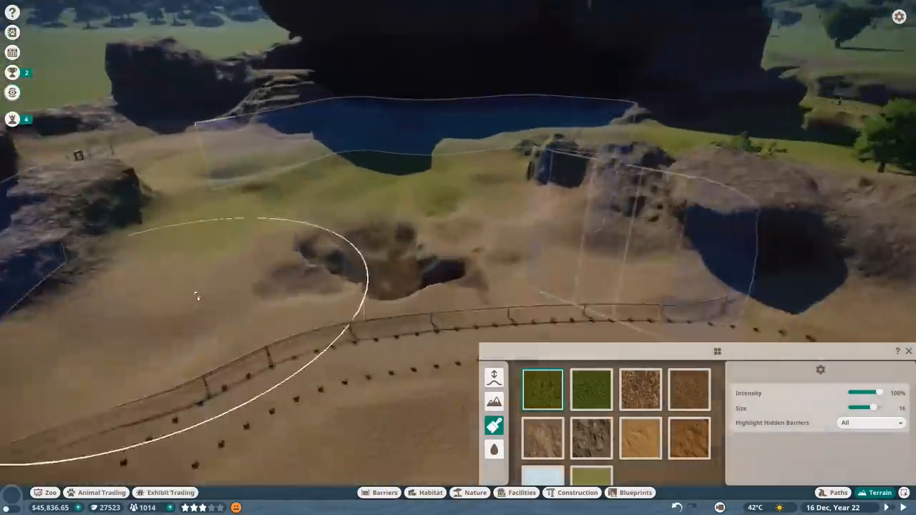
Step: Paint grass across the habitat slopes, then blend sand texture over the grassy areas
click(639, 438)
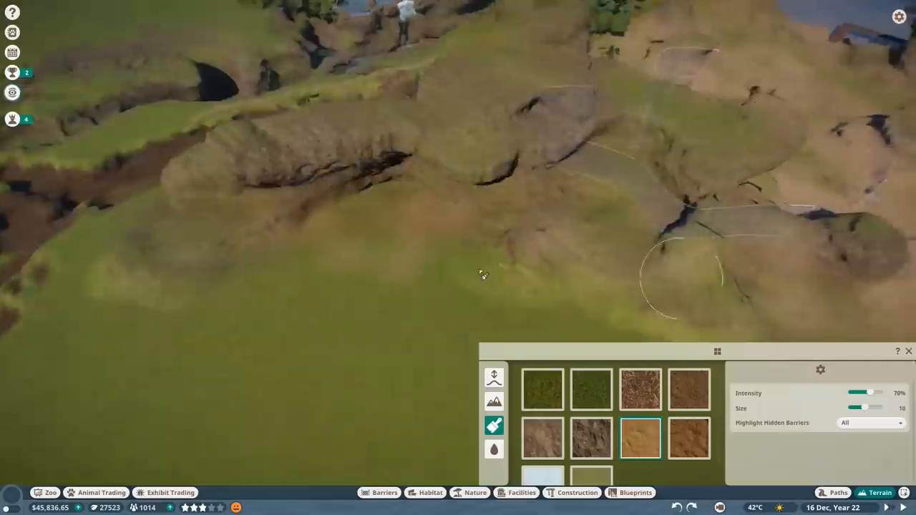
click(590, 389)
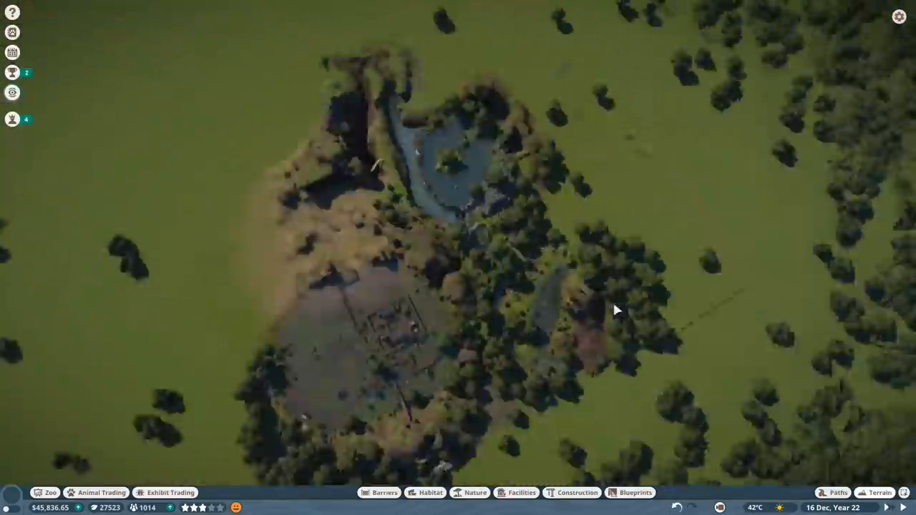
Step: Enlarge the terrain brush to size 20 and close the terrain tools
click(882, 492)
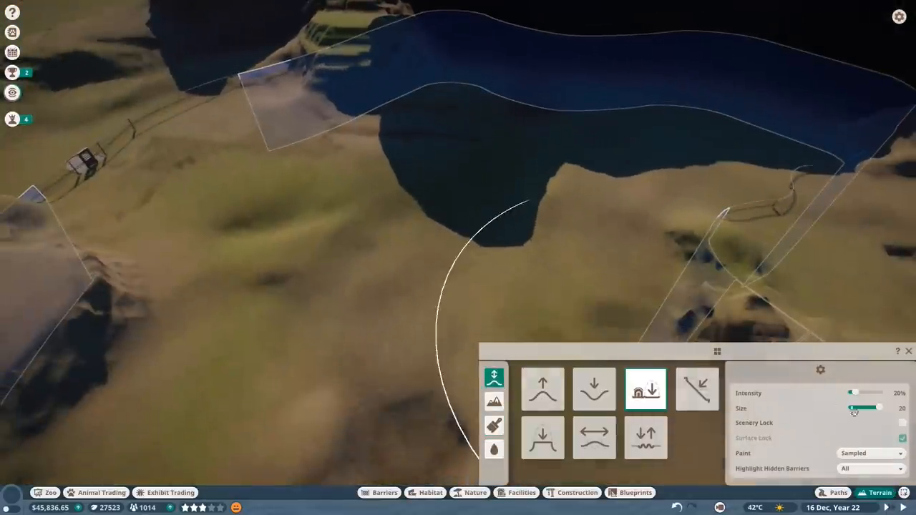
click(494, 449)
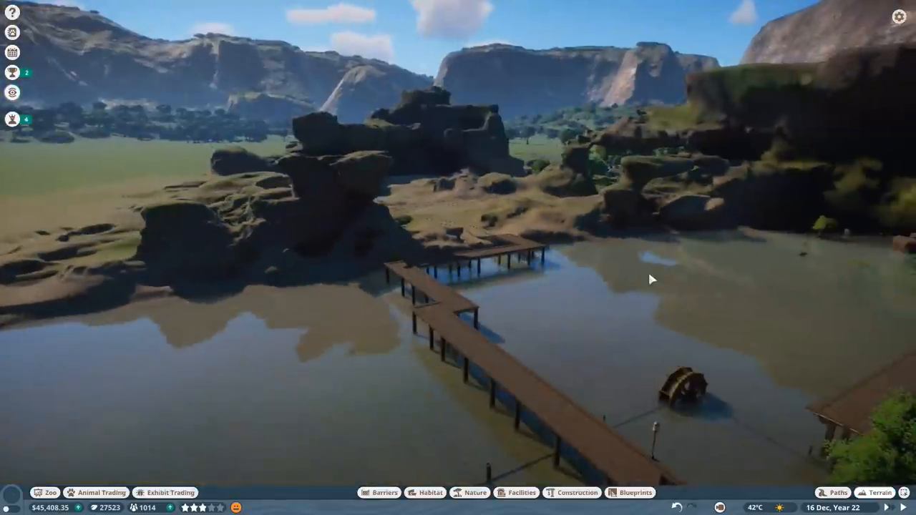
Step: Paint sandy soil texture over the ground inside the habitat fence
click(881, 493)
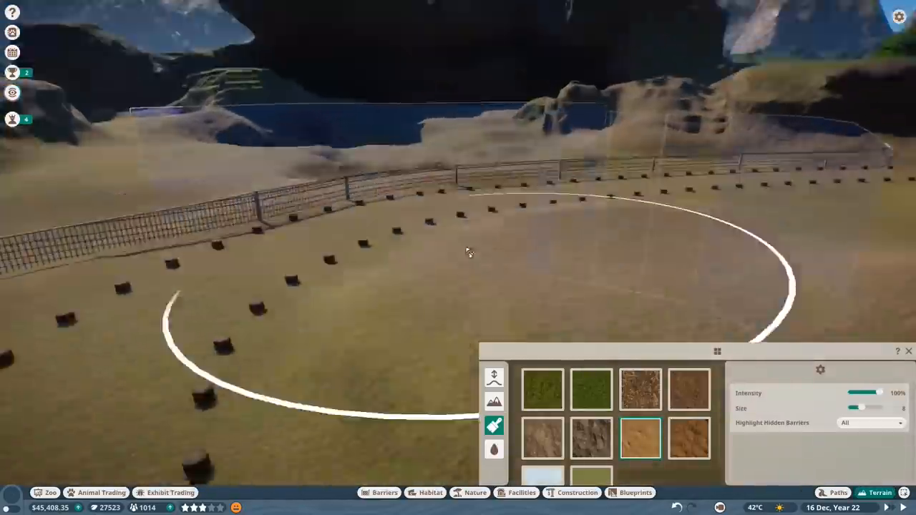
click(494, 449)
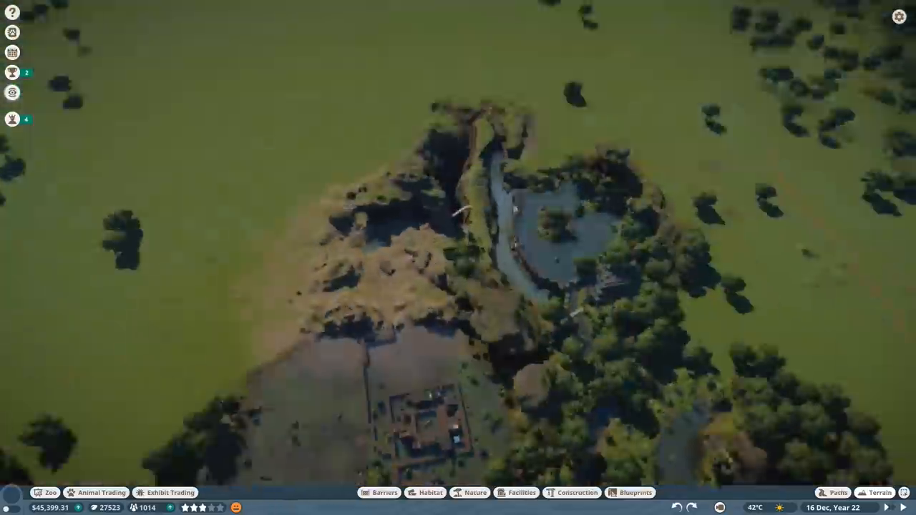
click(572, 492)
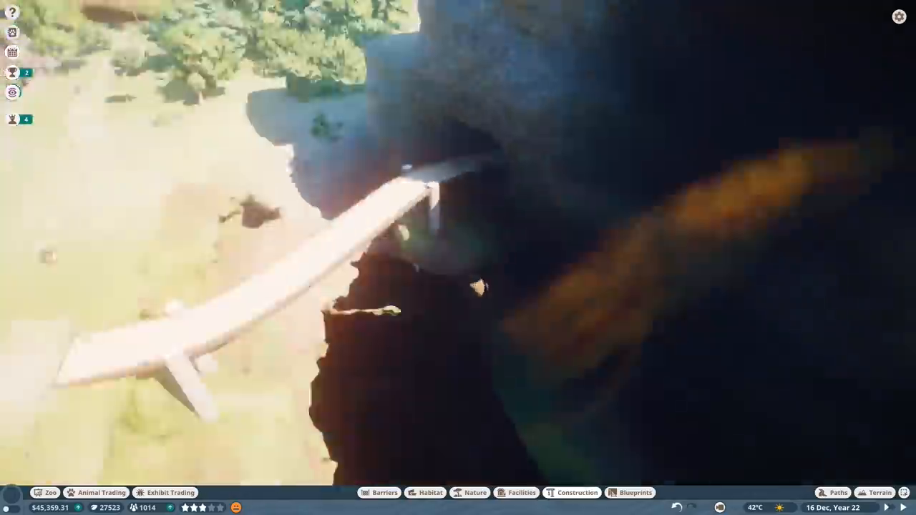
click(577, 492)
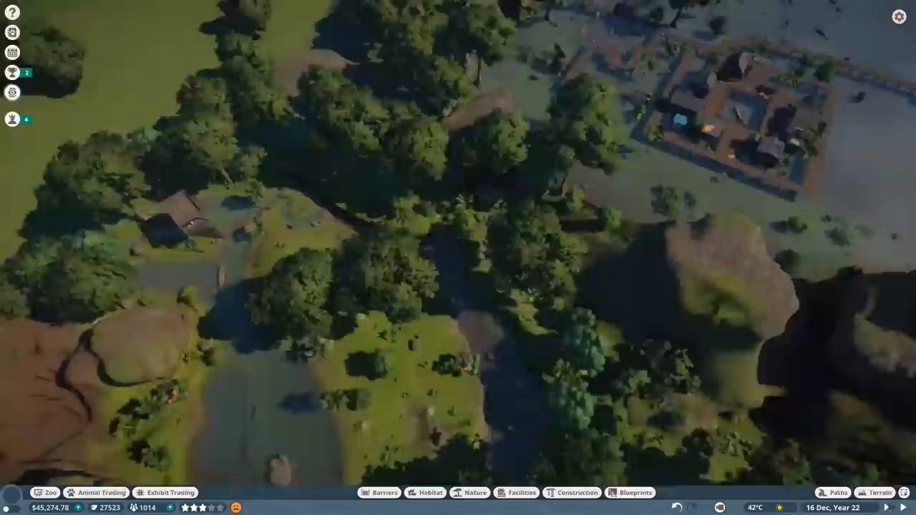
click(577, 493)
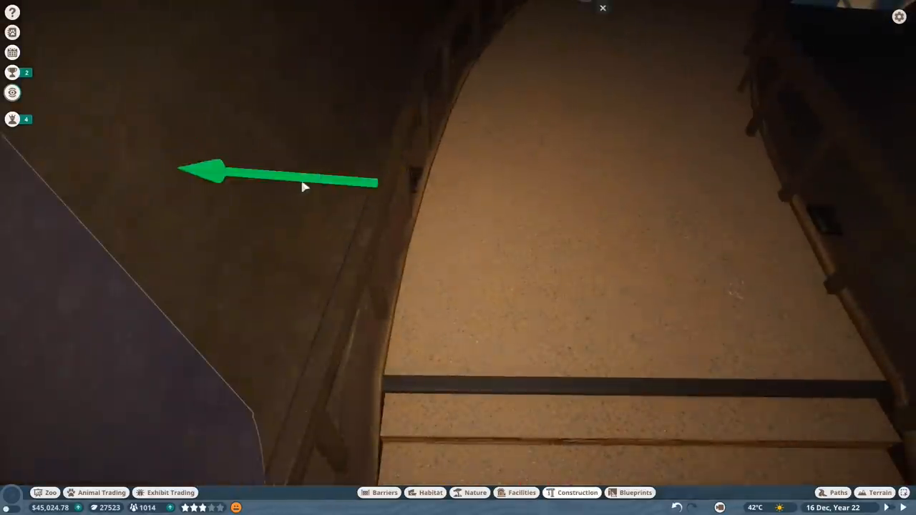
Step: Extend the railed wooden path across the bridge onto the grassy slope by the habitat
click(577, 492)
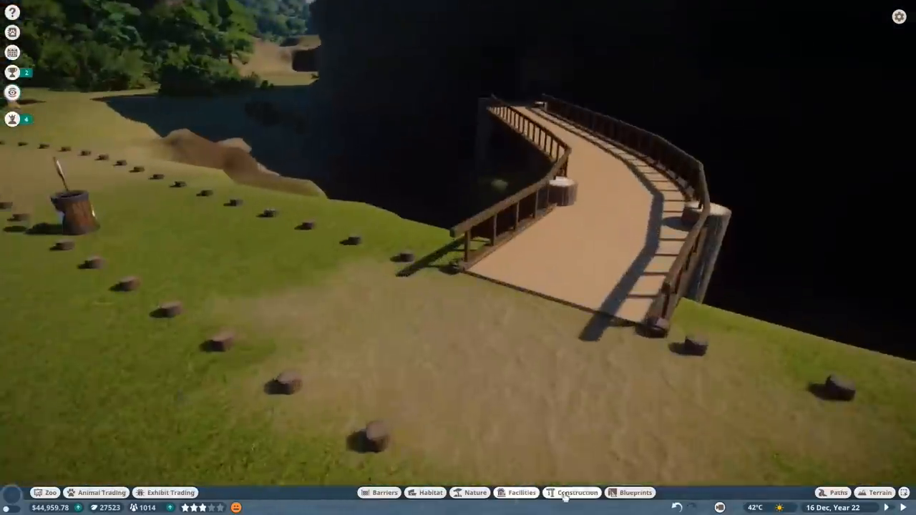
click(577, 492)
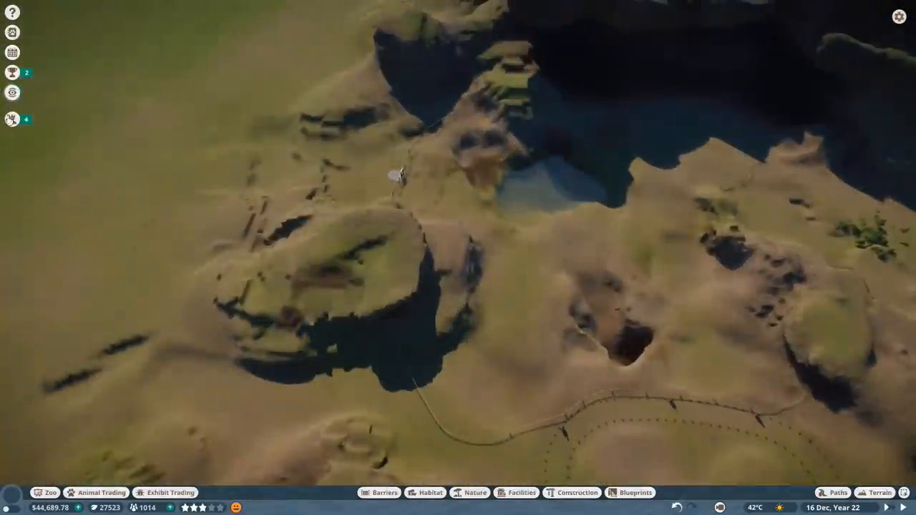
Step: Place a Water Treatment unit beside the keeper hut, staff room and solar panel
click(522, 493)
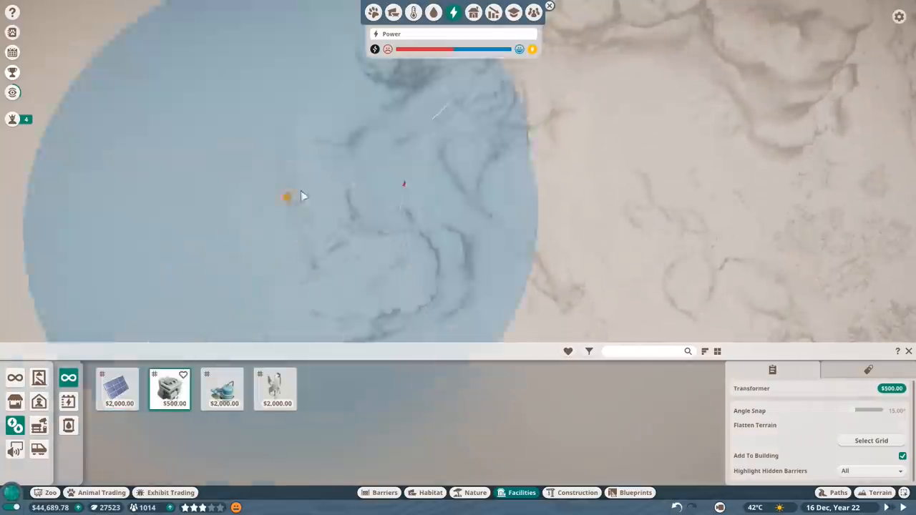
click(880, 492)
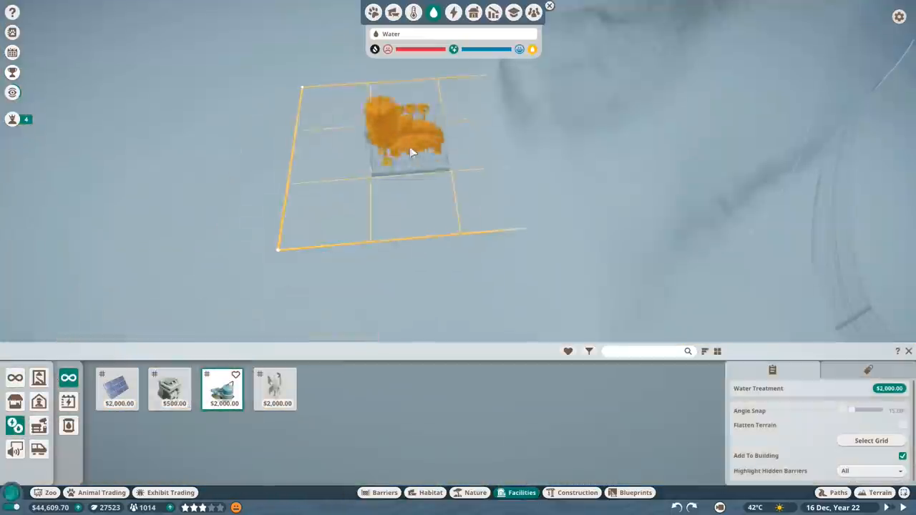
click(276, 389)
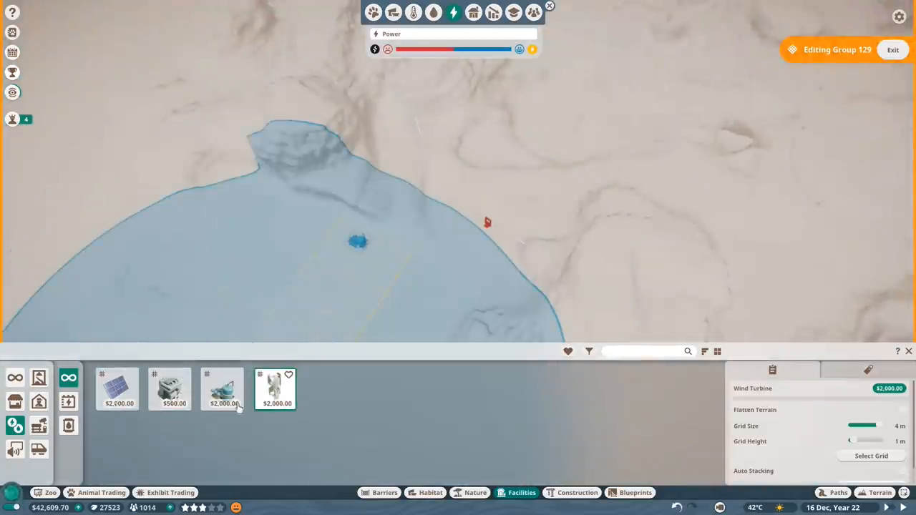
click(117, 389)
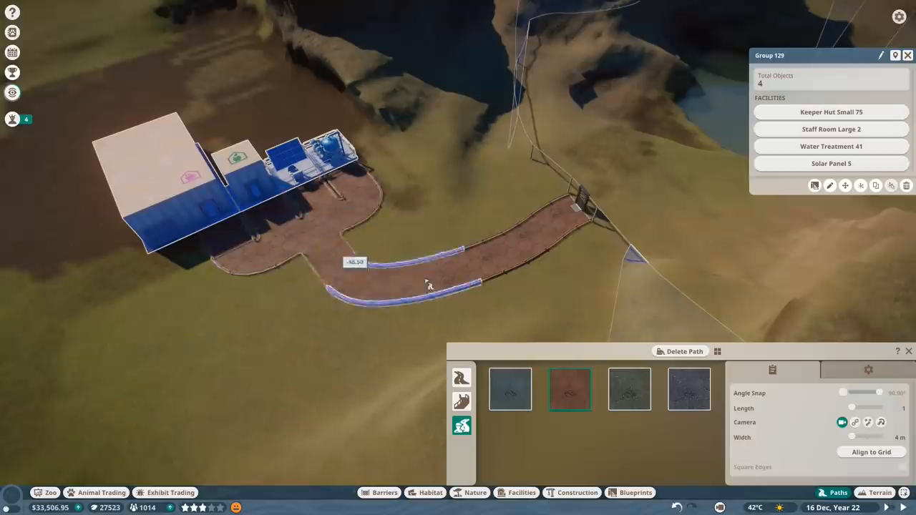
Step: Lay a path from the staff buildings, raise the water's edge, and pick a solar panel
click(44, 229)
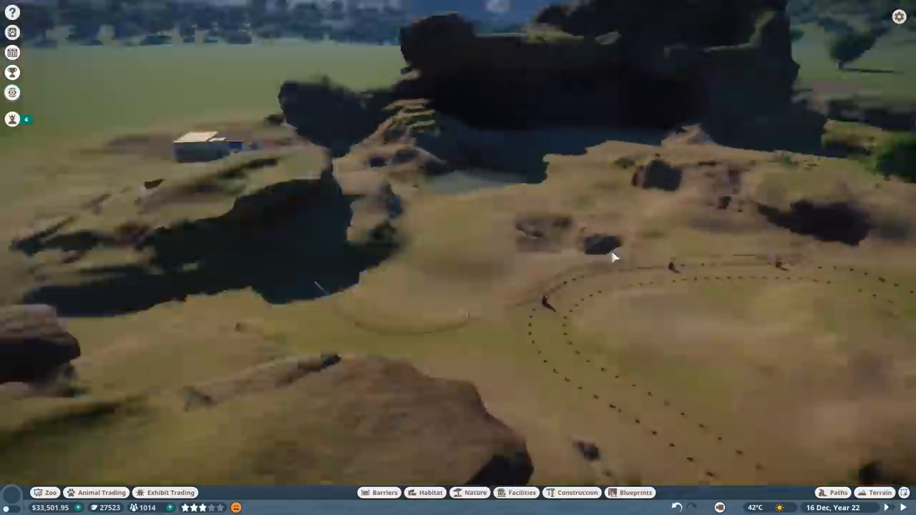
click(838, 492)
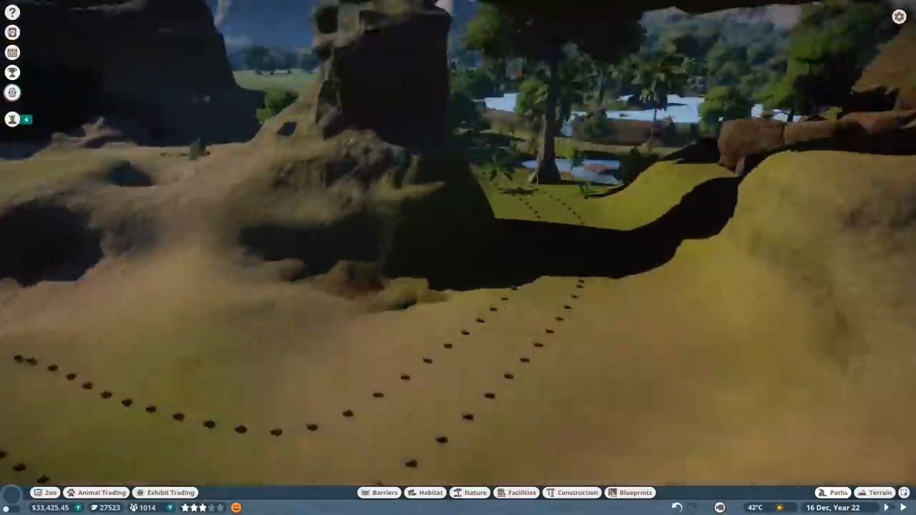
click(880, 493)
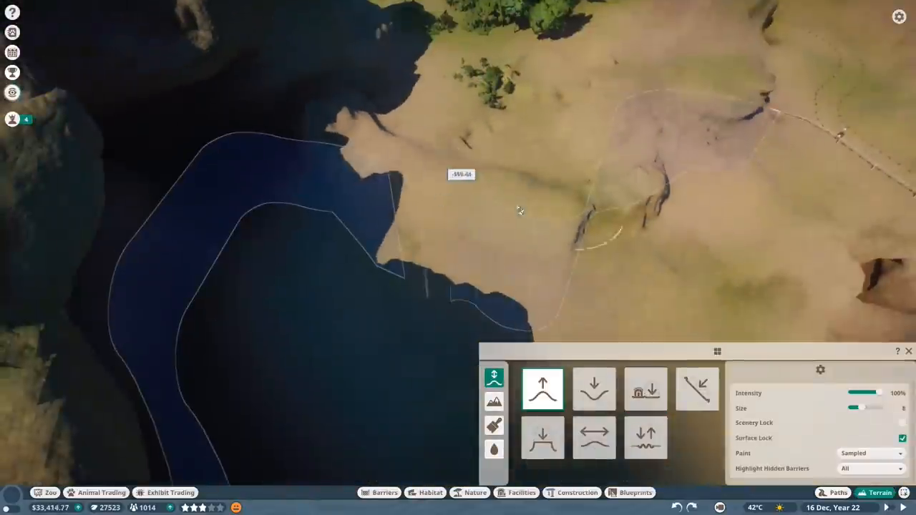
click(645, 389)
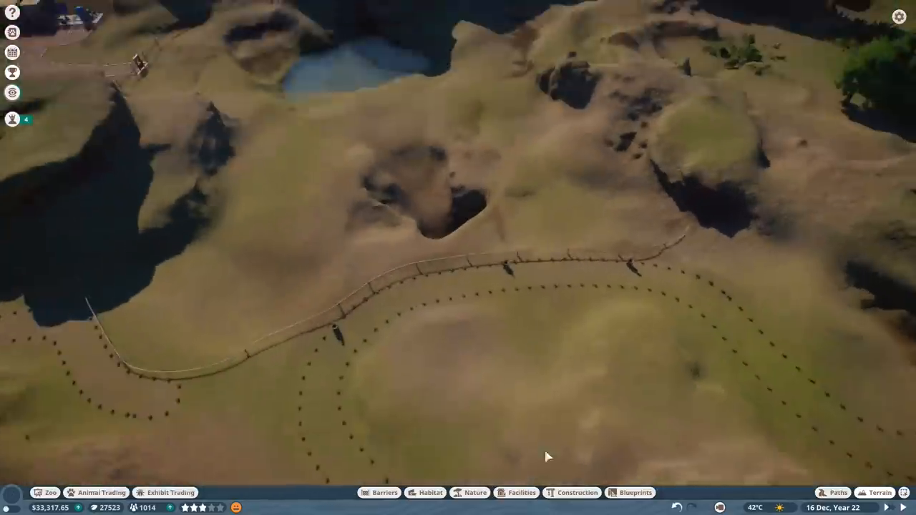
click(522, 493)
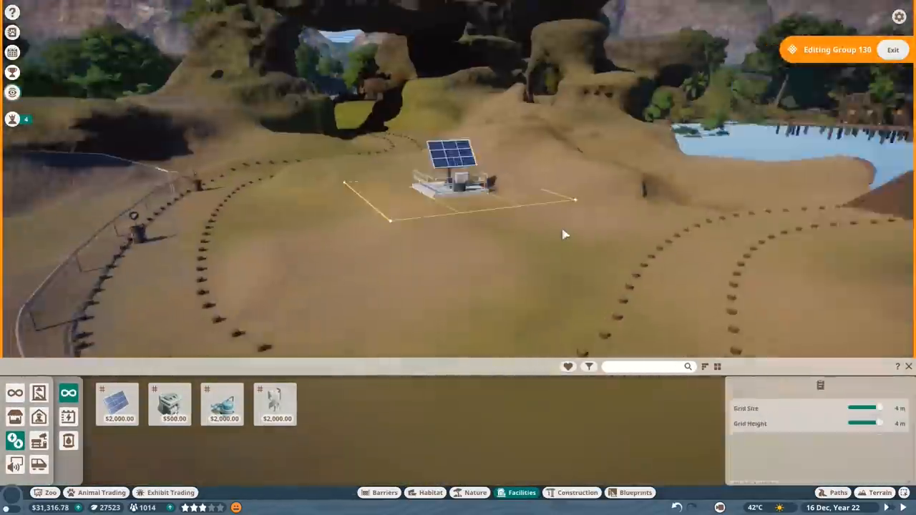
Step: Build up rock beside the solar panel and extend the path up to it
click(878, 492)
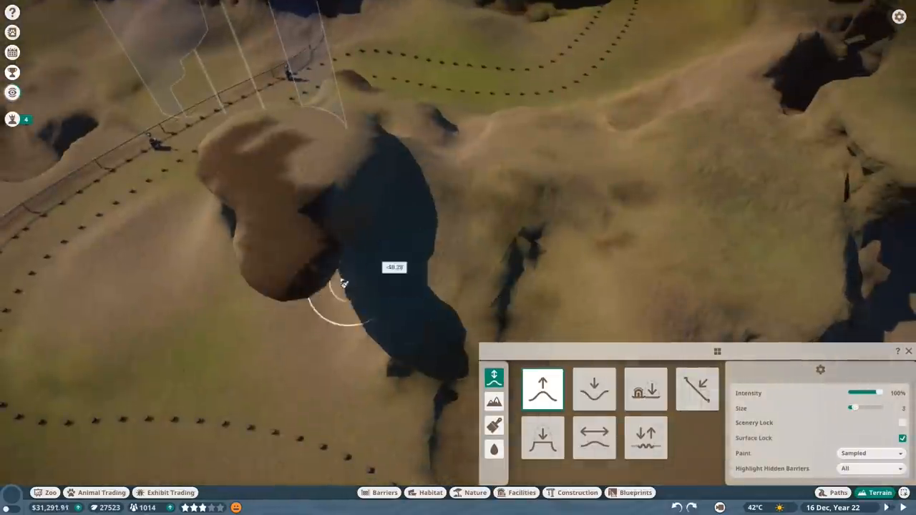
click(645, 389)
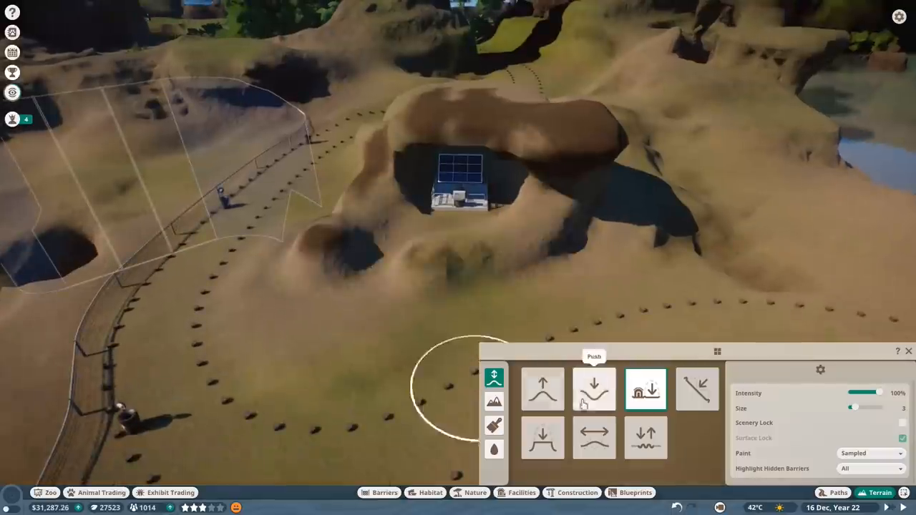
click(594, 438)
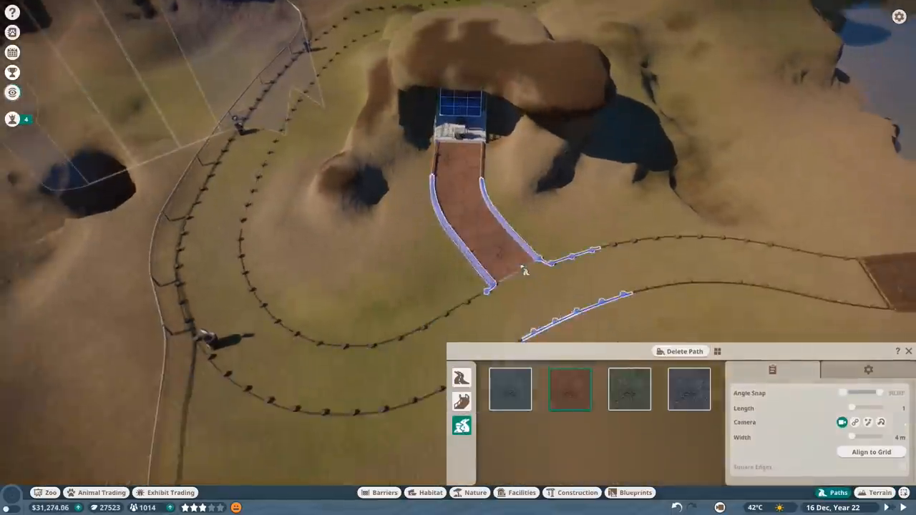
click(880, 493)
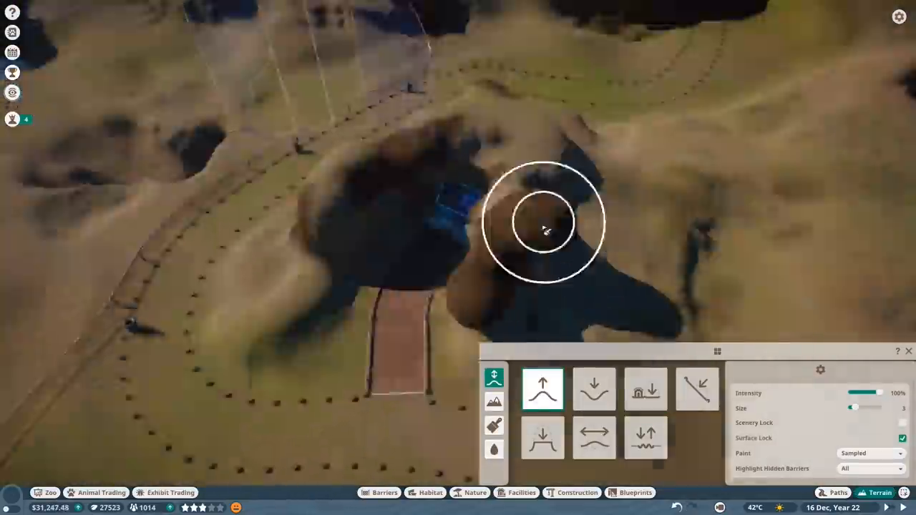
Step: Sculpt an overhanging rock over the solar panel and flatten the waterside ground
click(645, 389)
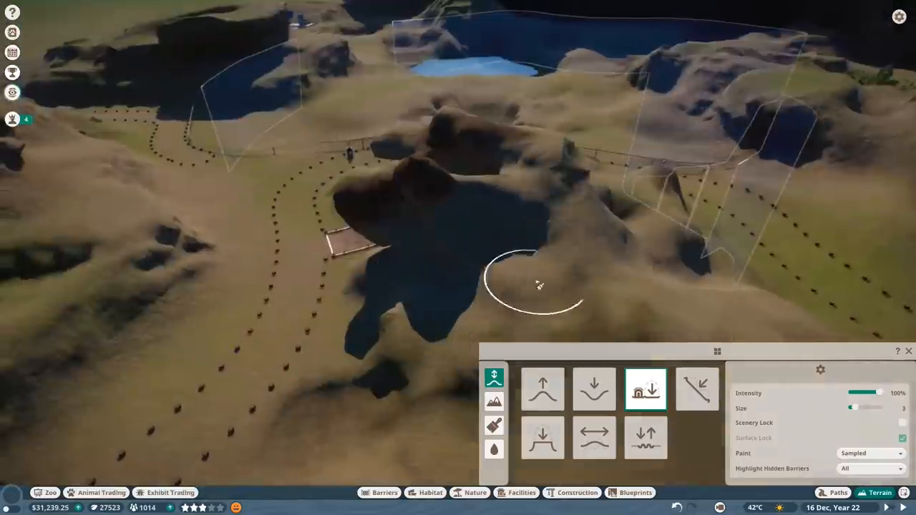
click(543, 438)
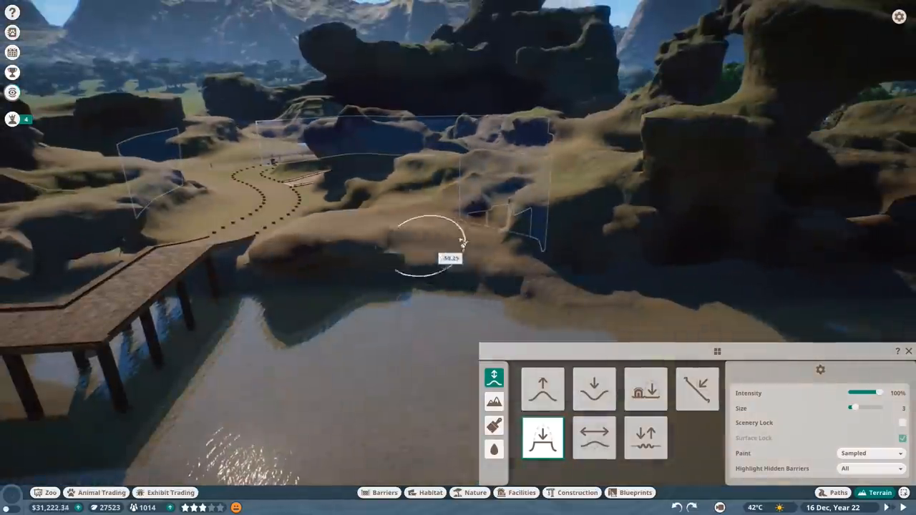
click(543, 388)
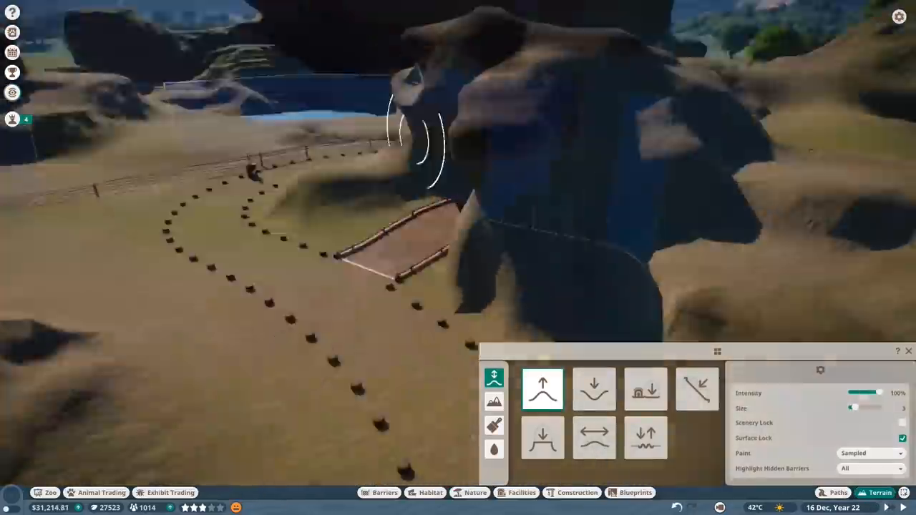
click(494, 425)
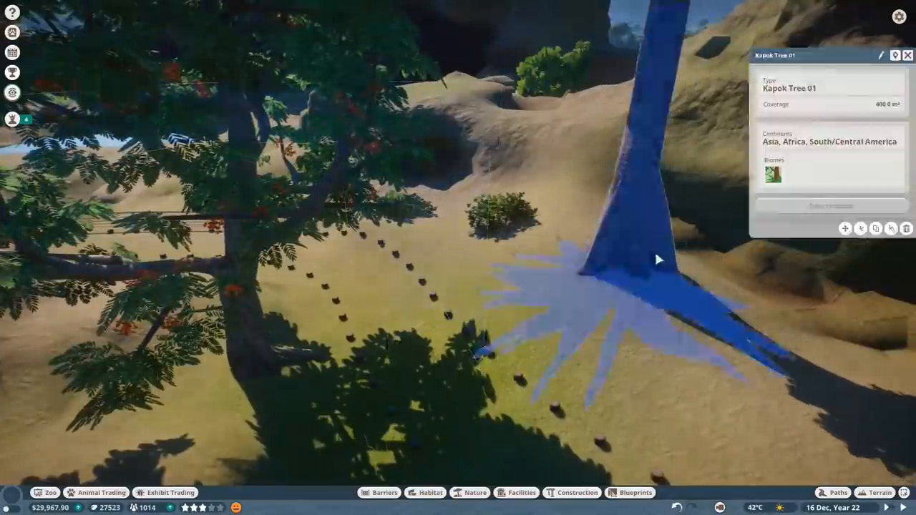
Step: Carve the large rock's top with the cut brush, then browse Asian tropical plants
click(880, 493)
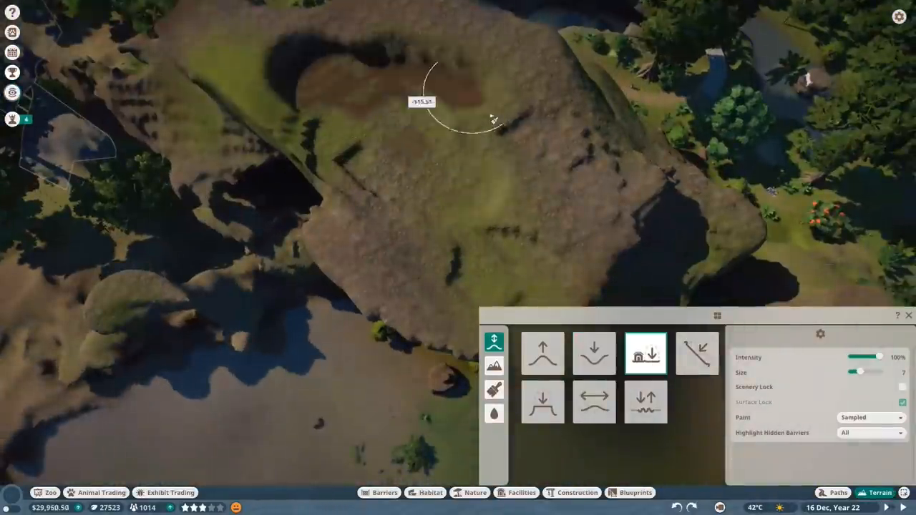
click(494, 413)
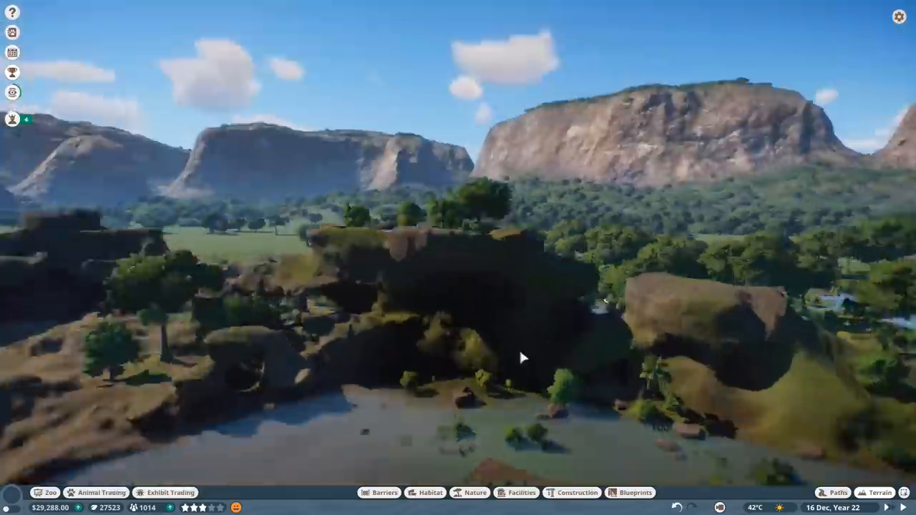
click(475, 492)
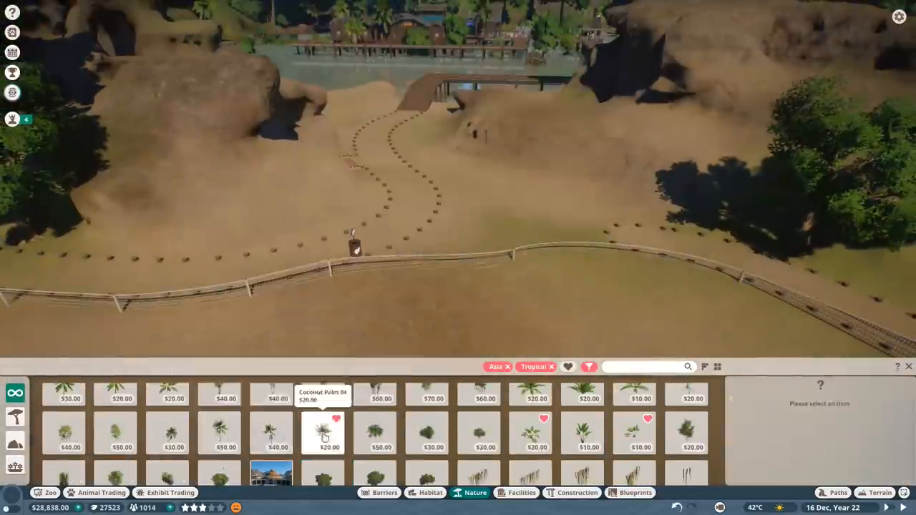
Step: Plant Coconut Palm 04, an elephant ear plant and a custard apple tree on the hillside
click(322, 433)
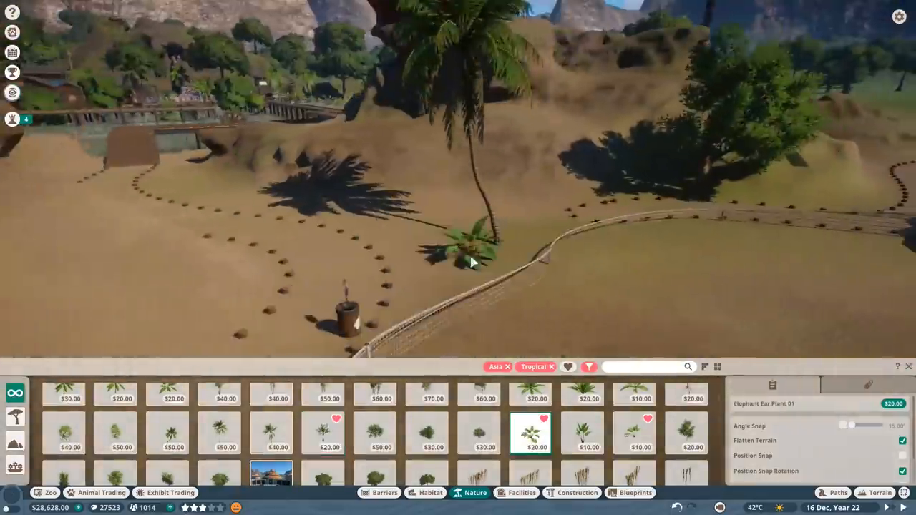
click(634, 433)
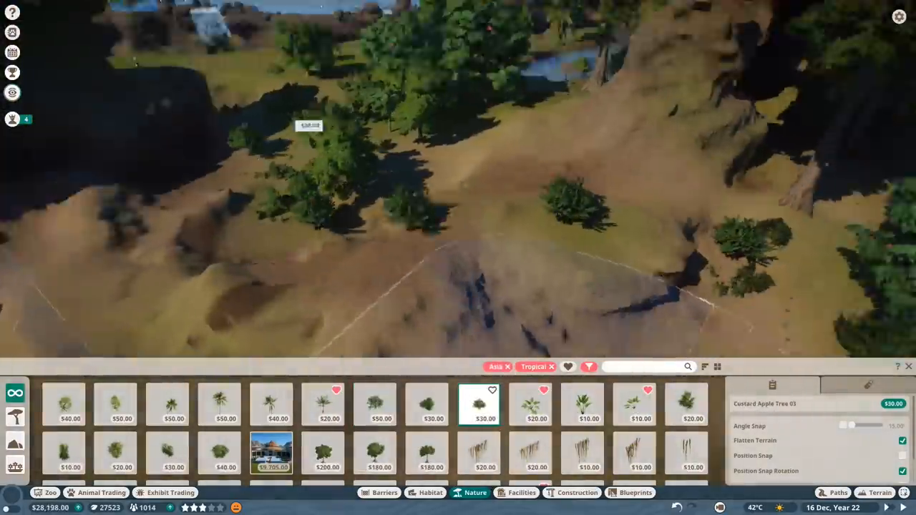
click(884, 493)
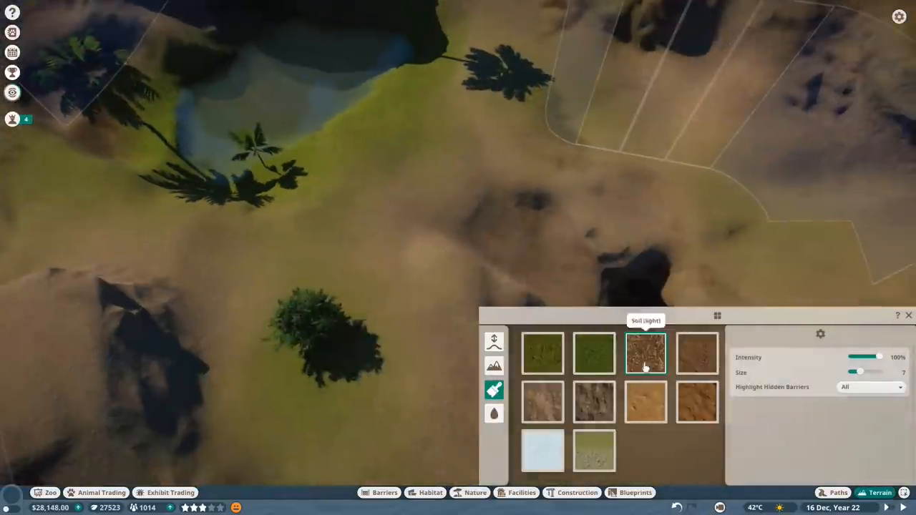
Step: Paint light soil over the ground and add greenery on the rocky ledge
click(646, 401)
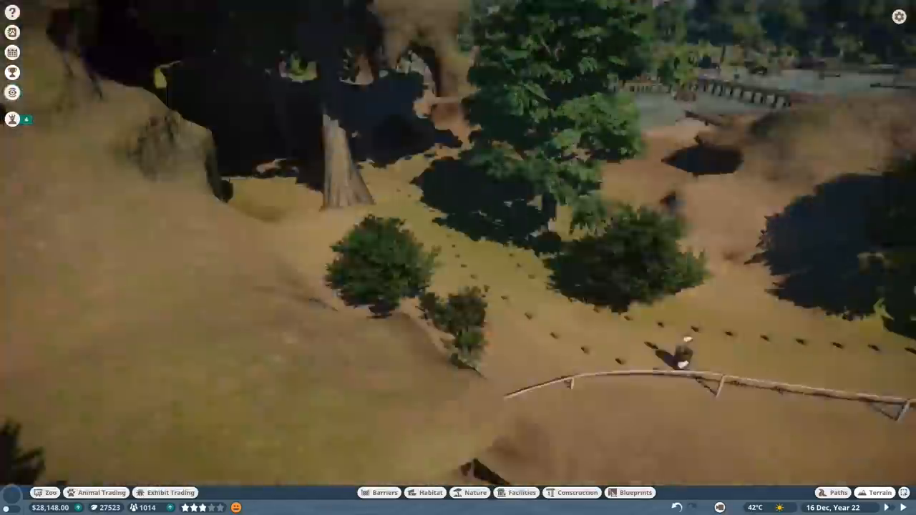
click(475, 492)
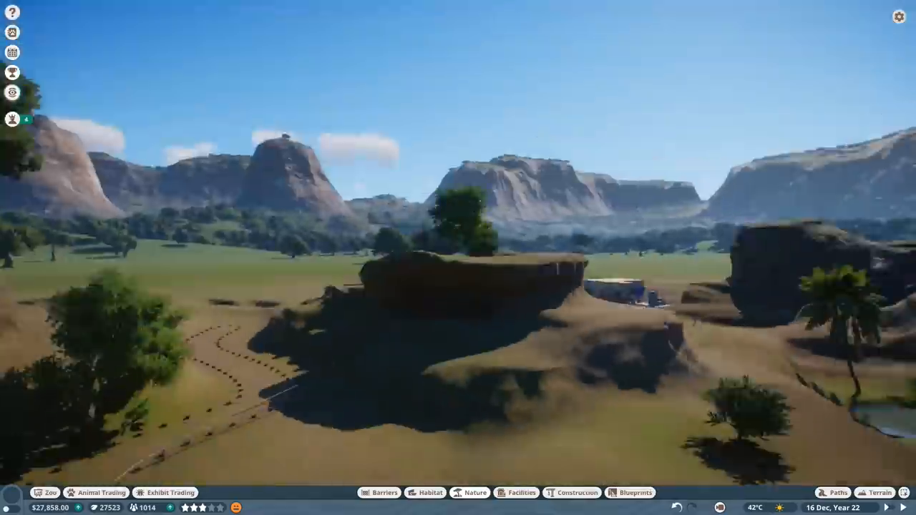
click(475, 493)
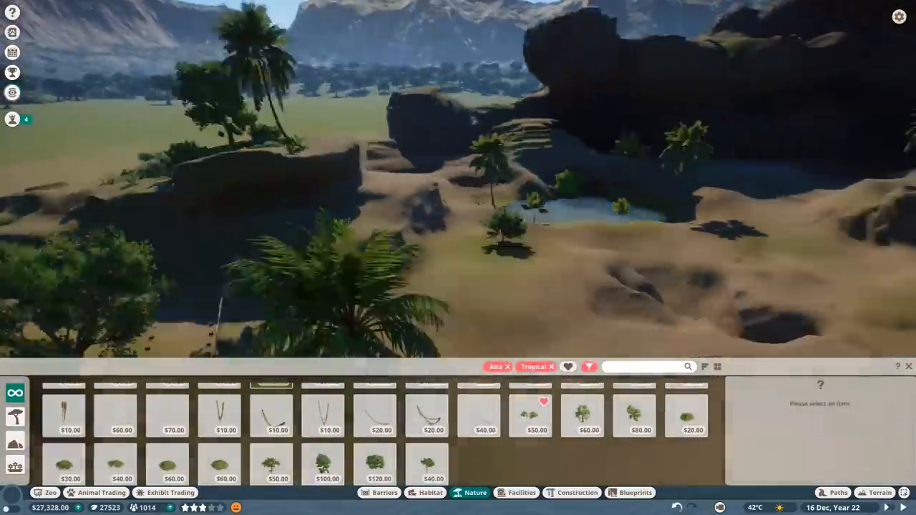
click(686, 401)
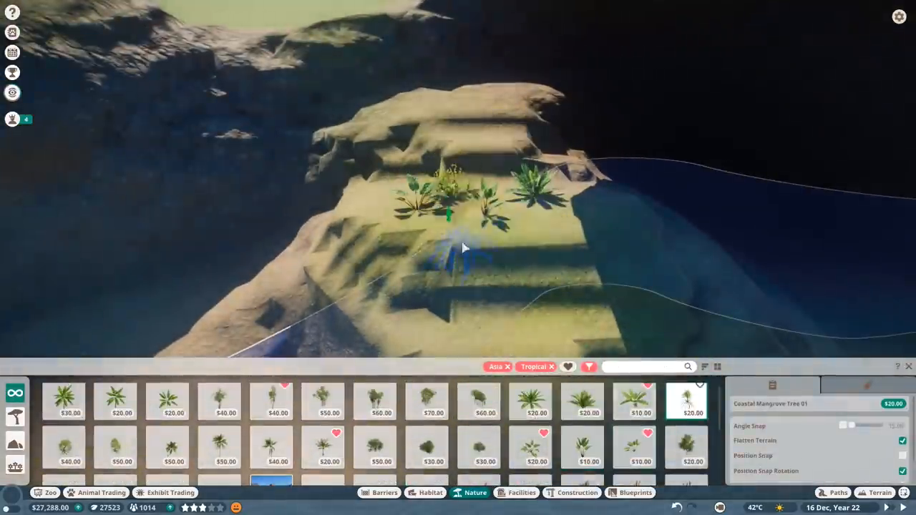
click(880, 493)
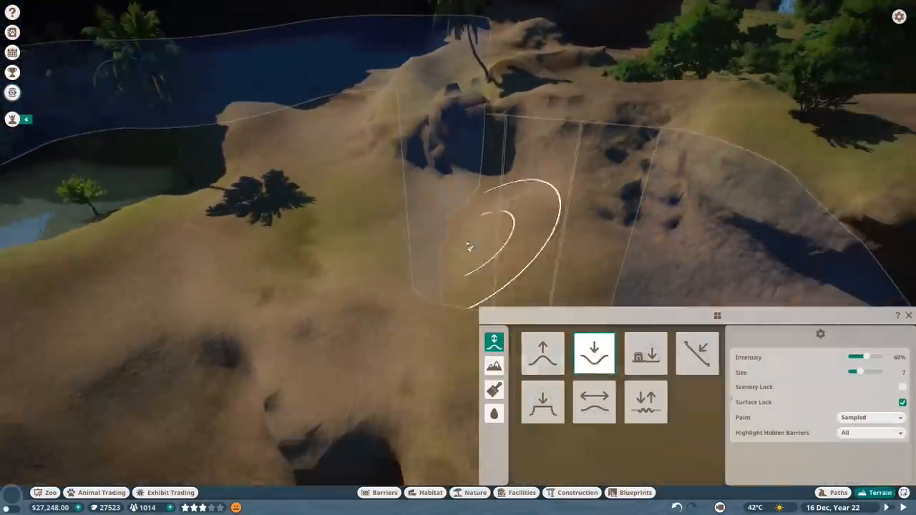
Step: Dig a hollow inside the habitat with Terrain Lower and fill it with water
click(646, 353)
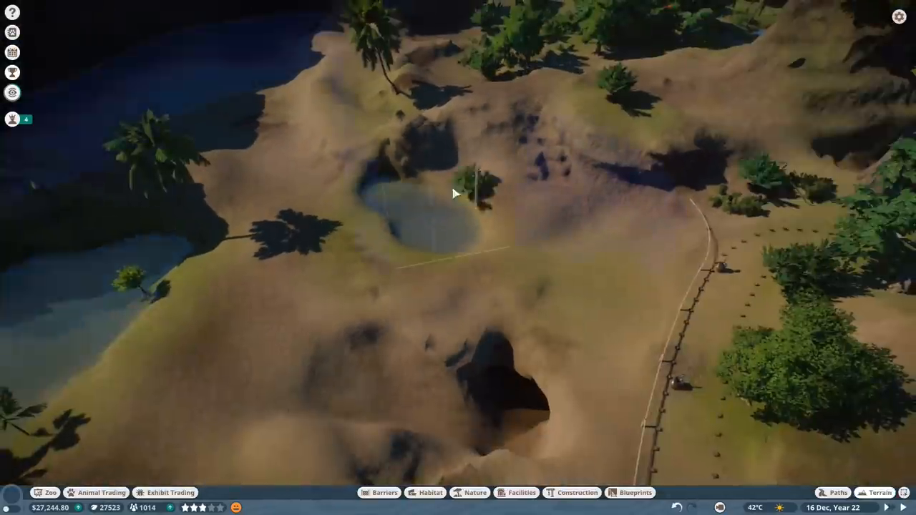
drag(455, 193, 222, 112)
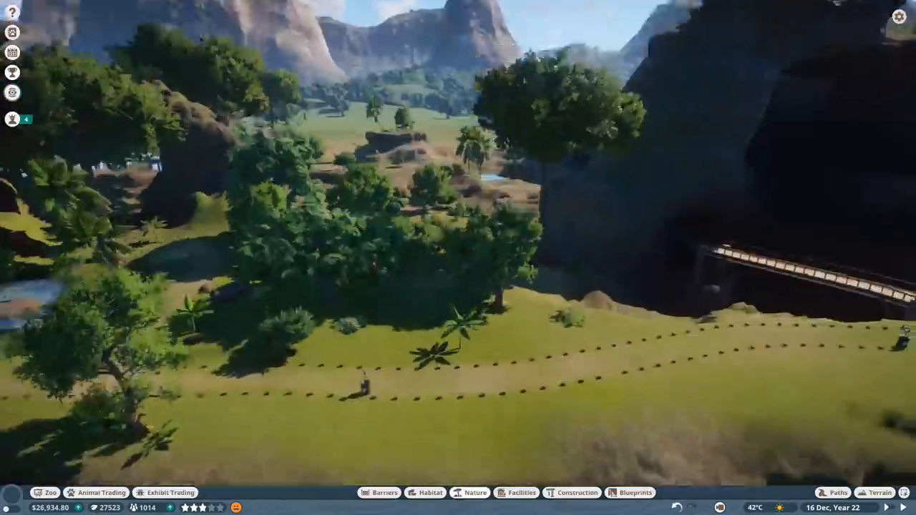
click(476, 493)
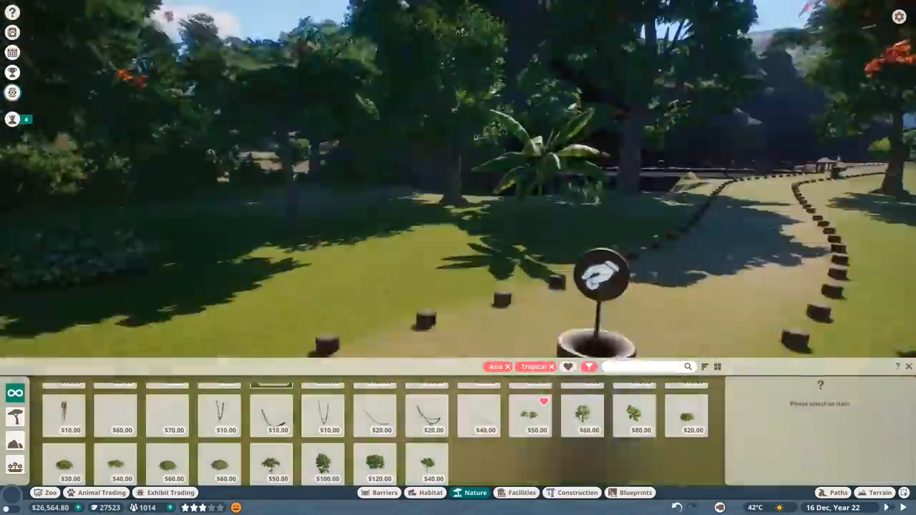
Step: Plant Mangrove Apple 02, Bengal Bamboo, small palms and Coastal Mangrove Tree 03 along the path
click(634, 405)
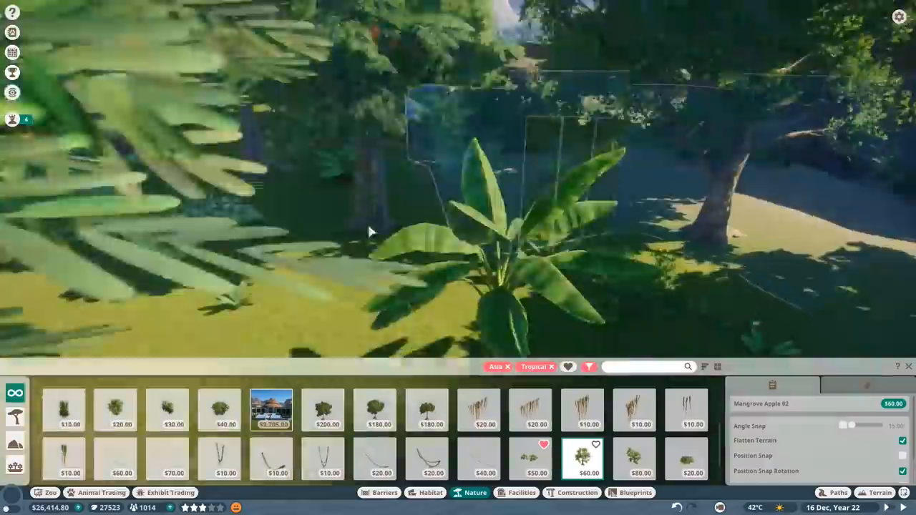
click(509, 367)
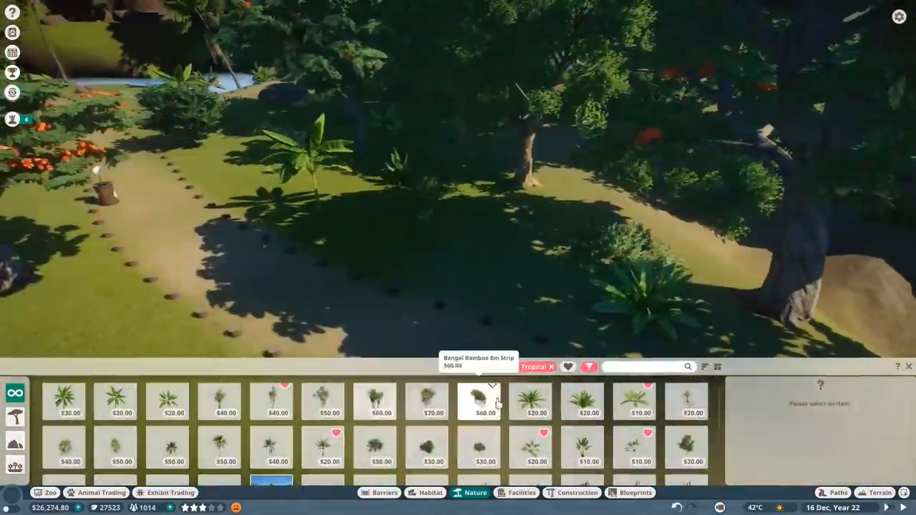
click(115, 448)
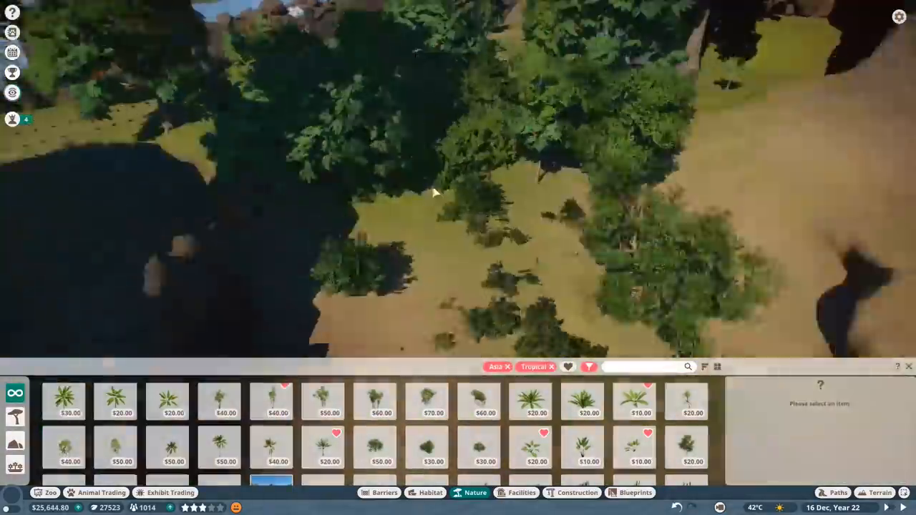
click(580, 307)
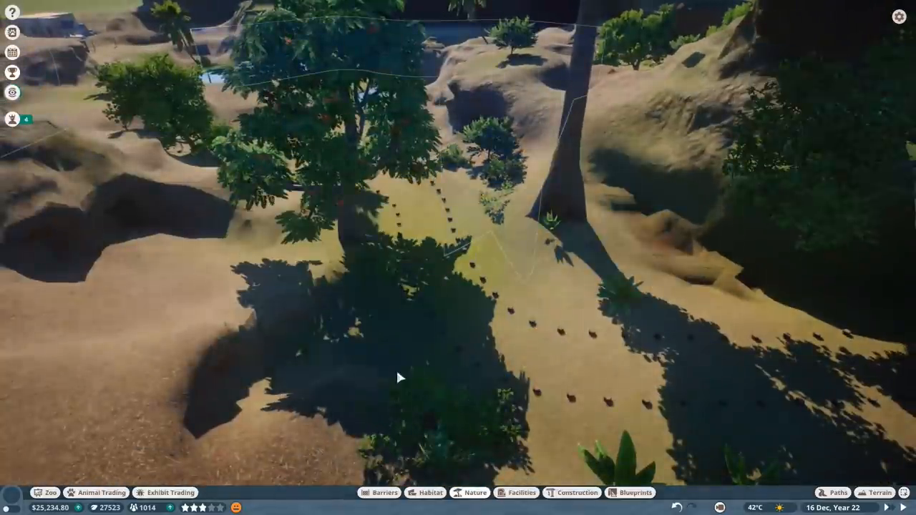
click(476, 492)
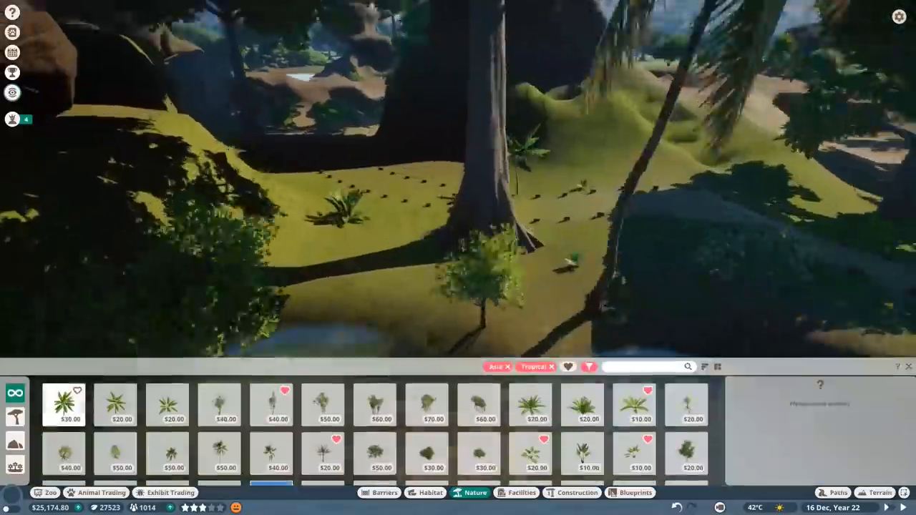
click(166, 405)
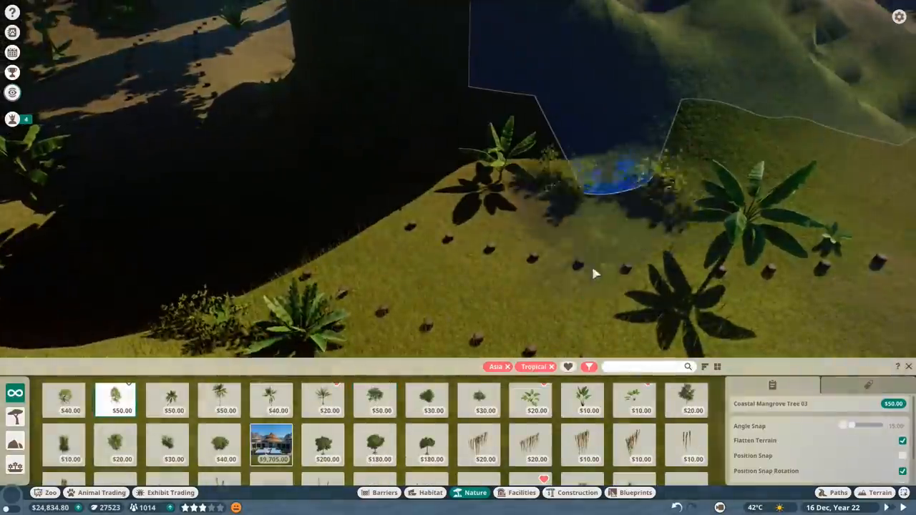
click(879, 492)
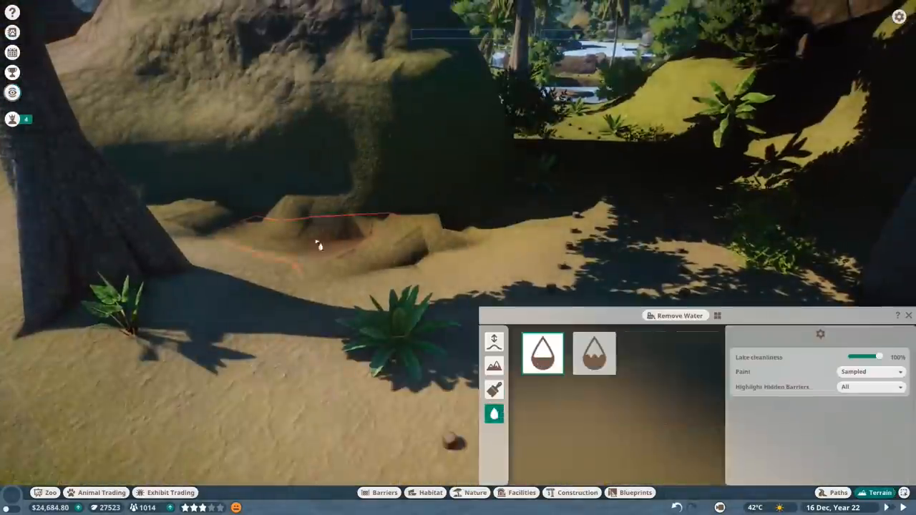
Step: Remove the unwanted water from the small hollow beside the fern
click(494, 389)
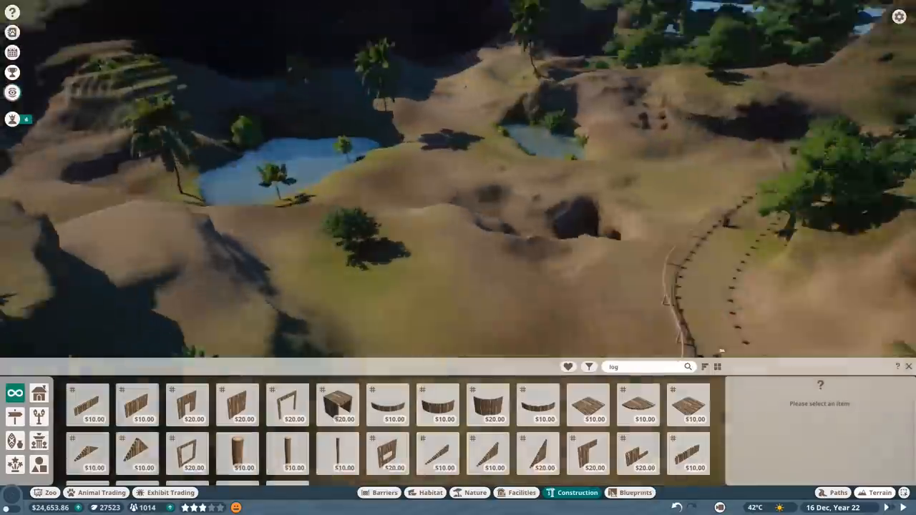
click(879, 492)
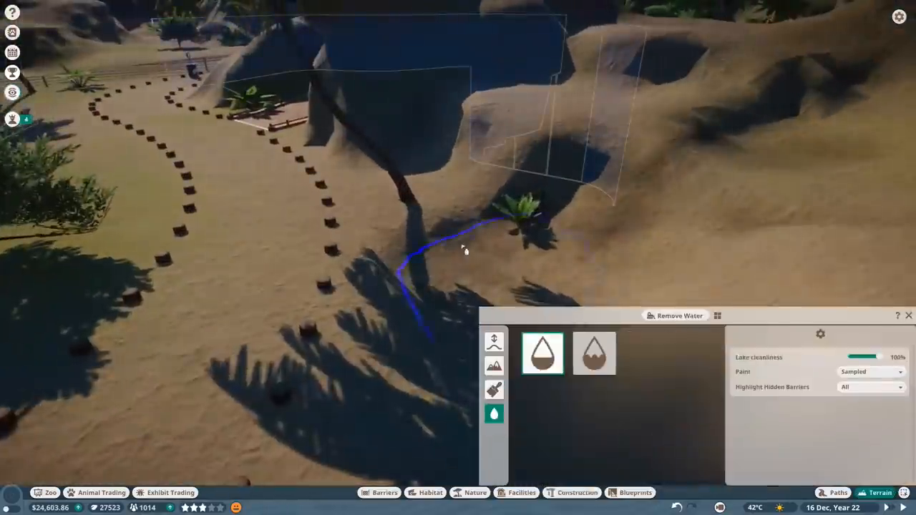
click(495, 388)
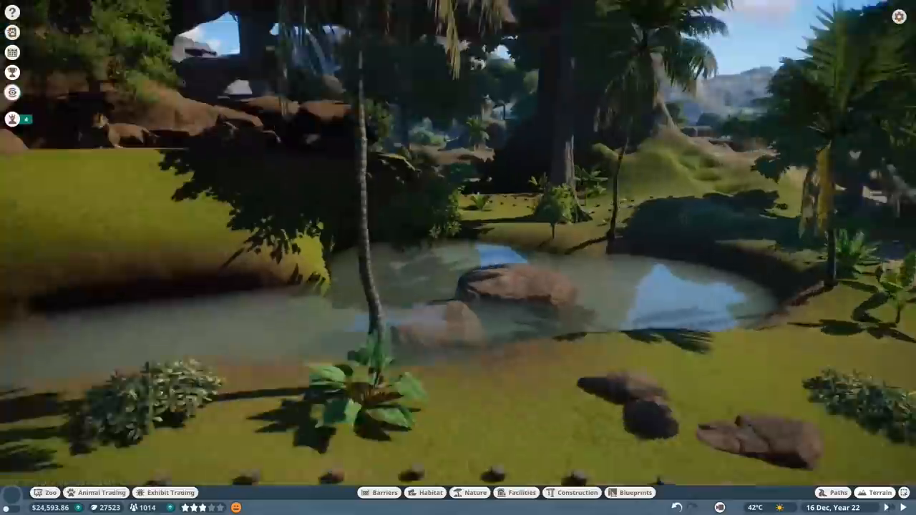
click(879, 493)
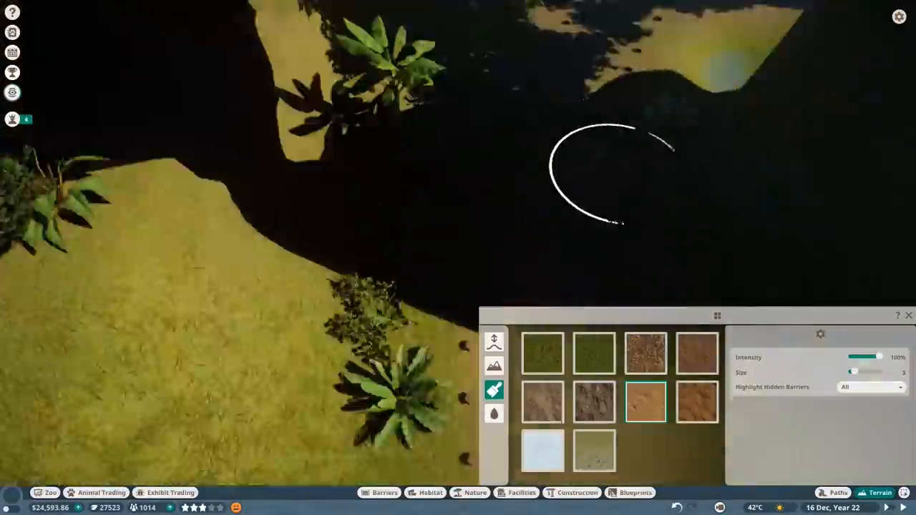
Step: Paint sandy soil and place a Tropical Rock 01 in the habitat
click(494, 341)
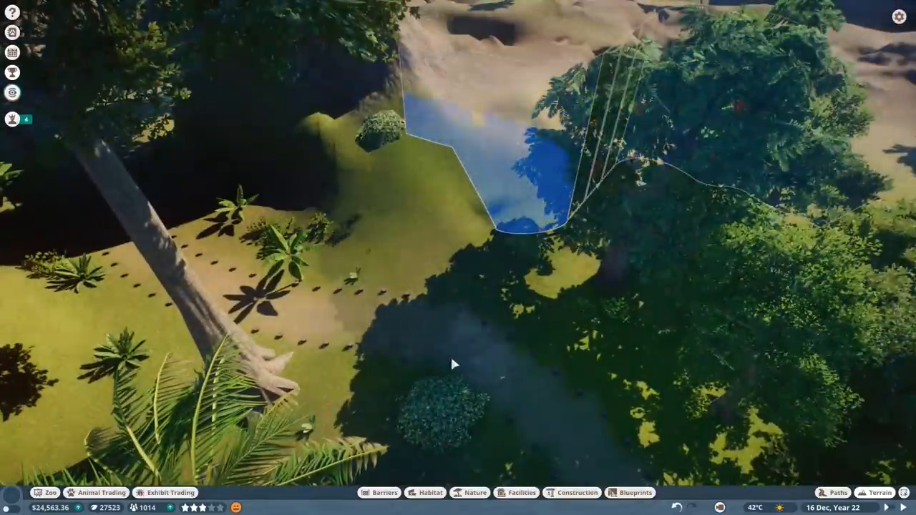
click(475, 493)
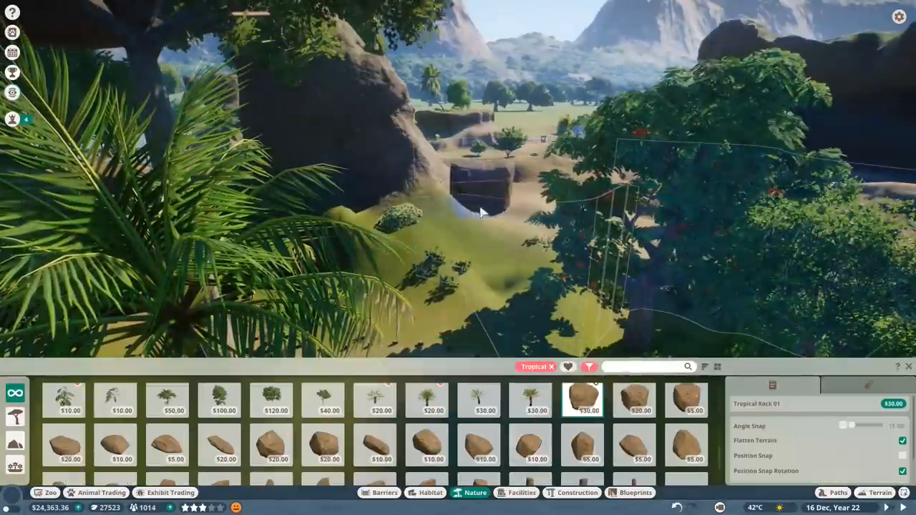
click(425, 443)
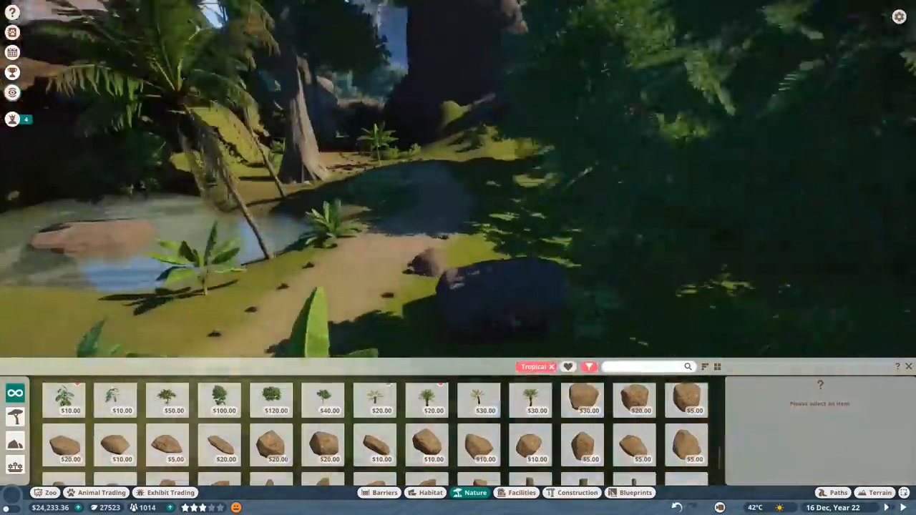
click(166, 444)
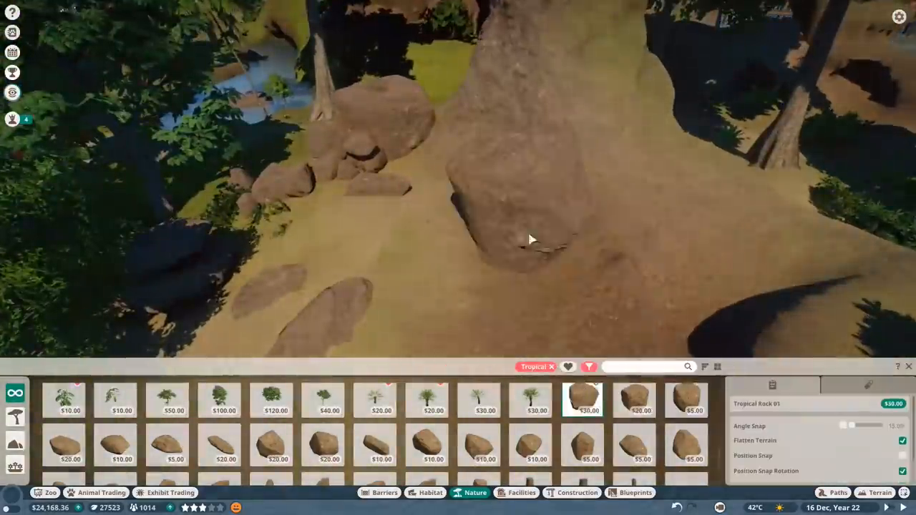
Step: Add another tropical rock on the slope and lower the rocky overhang
click(486, 446)
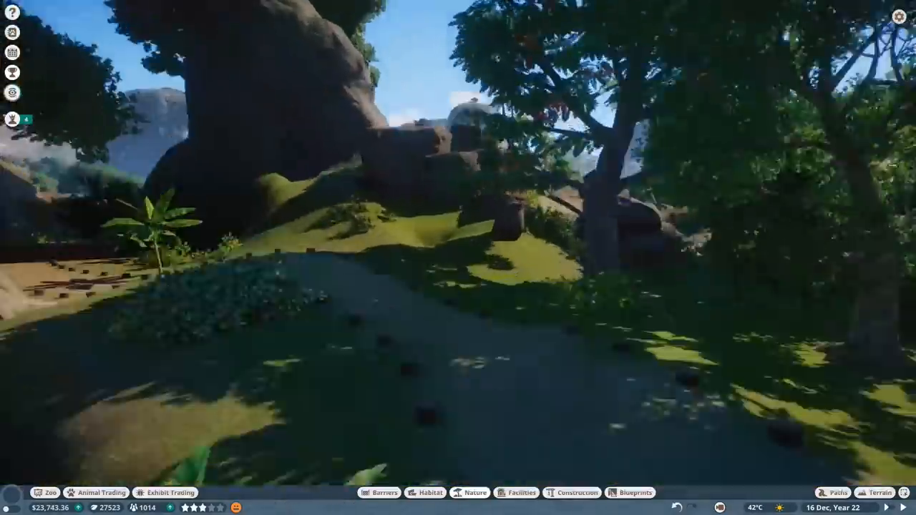
click(882, 493)
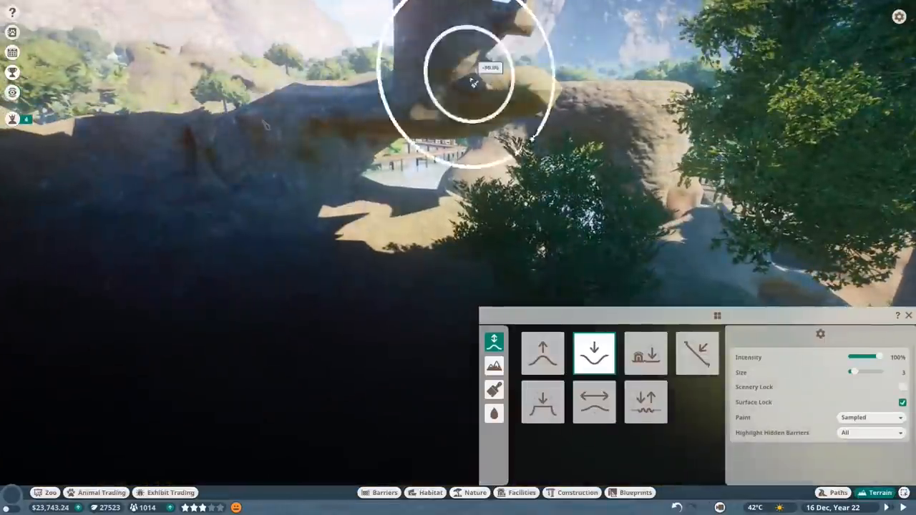
click(474, 493)
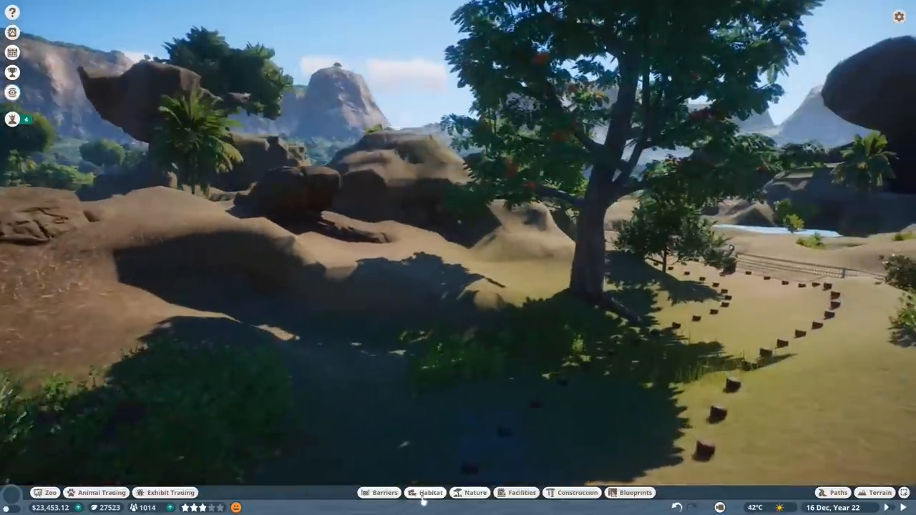
click(474, 492)
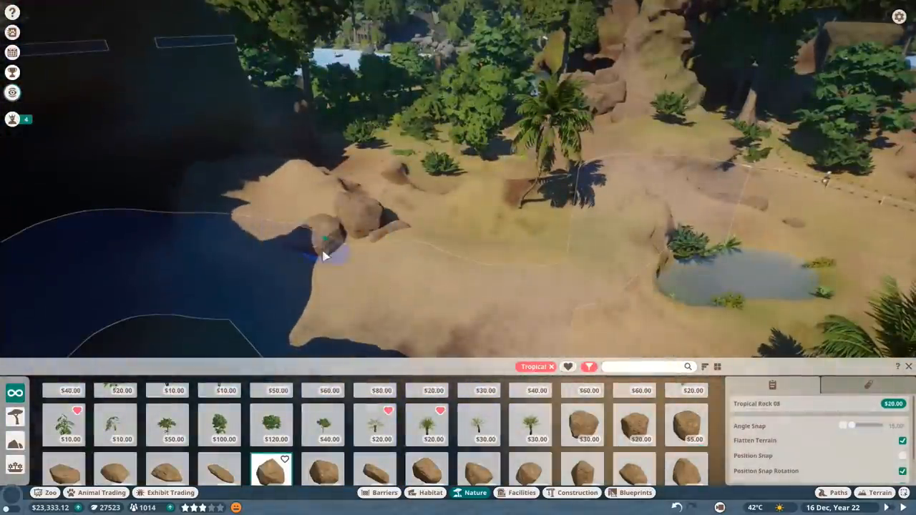
Step: Place tropical rocks by the water, ridge and cave opening, then elephant ear plants on the sand
click(882, 493)
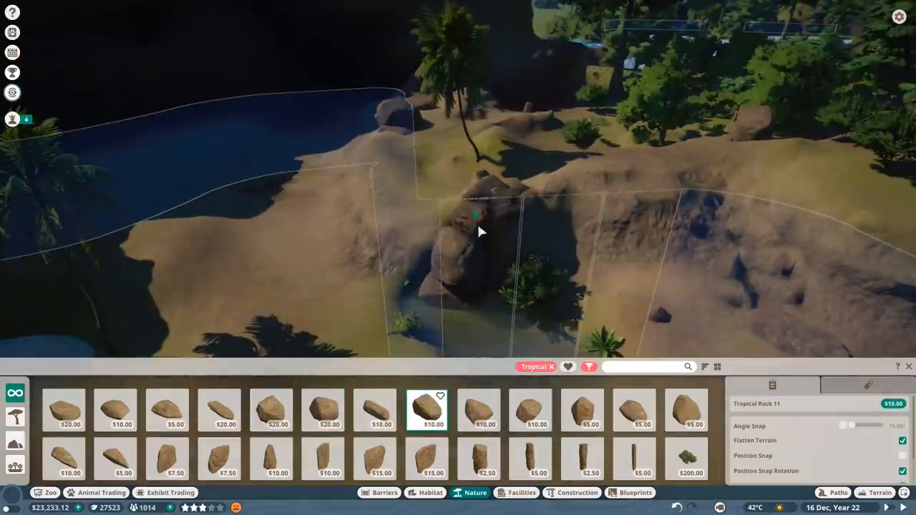
click(634, 410)
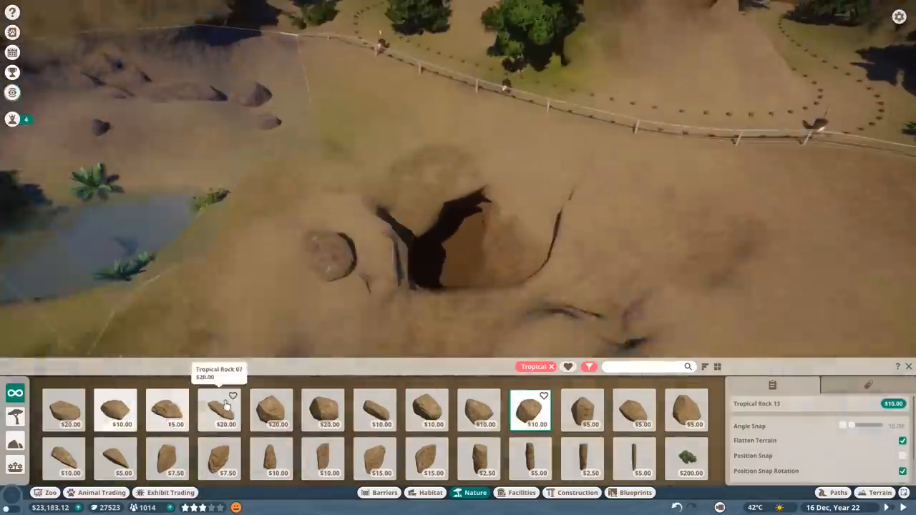
click(220, 410)
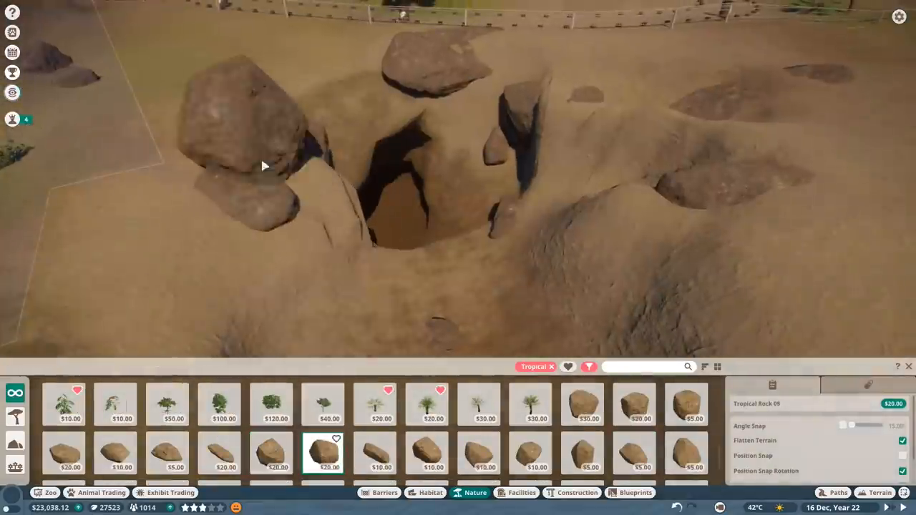
click(530, 453)
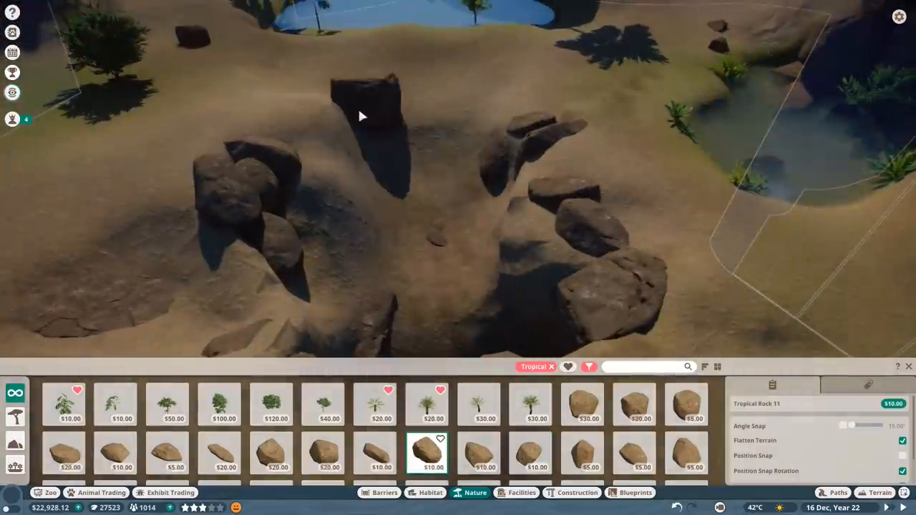
click(116, 453)
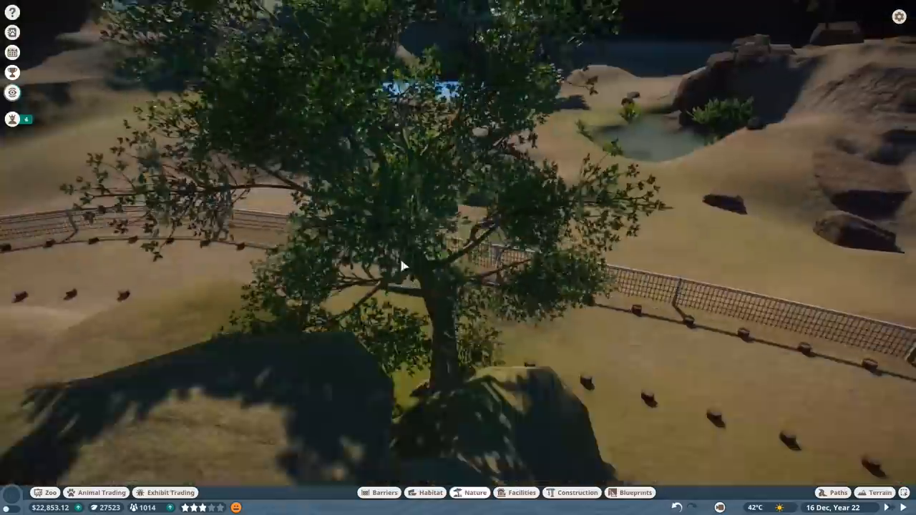
click(475, 493)
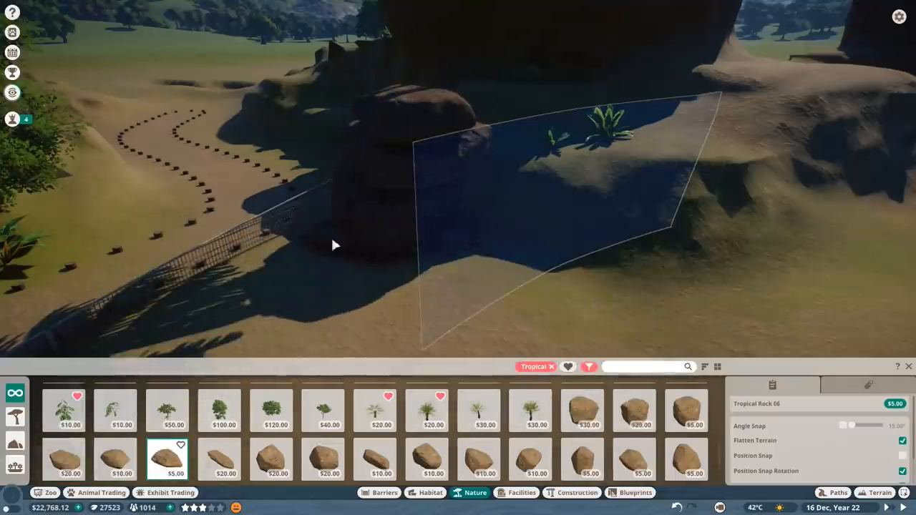
click(582, 459)
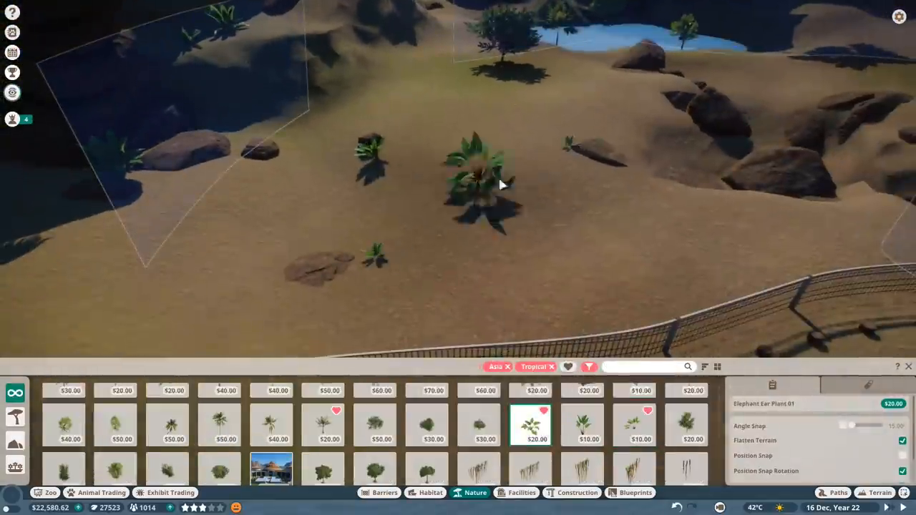
Step: Place a smaller Elephant Ear Plant 02 by the boulders and flatten the nearby habitat ground
click(634, 424)
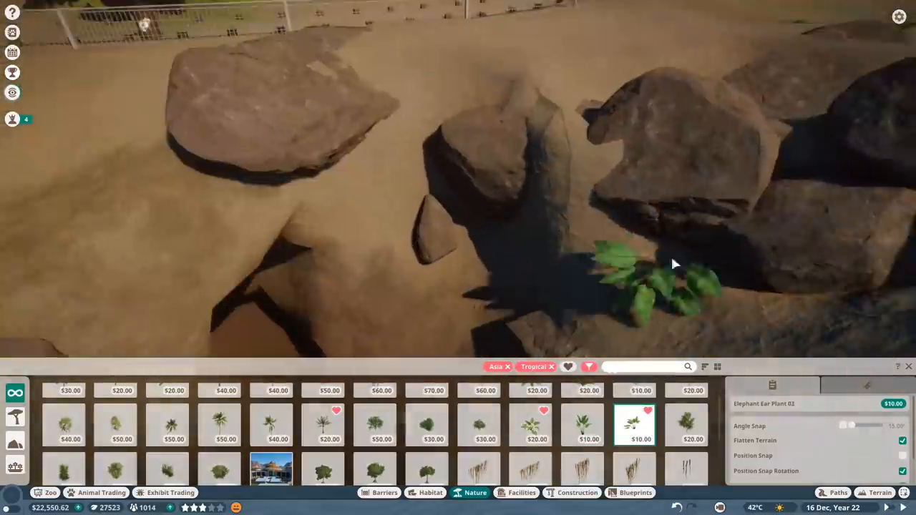
click(880, 493)
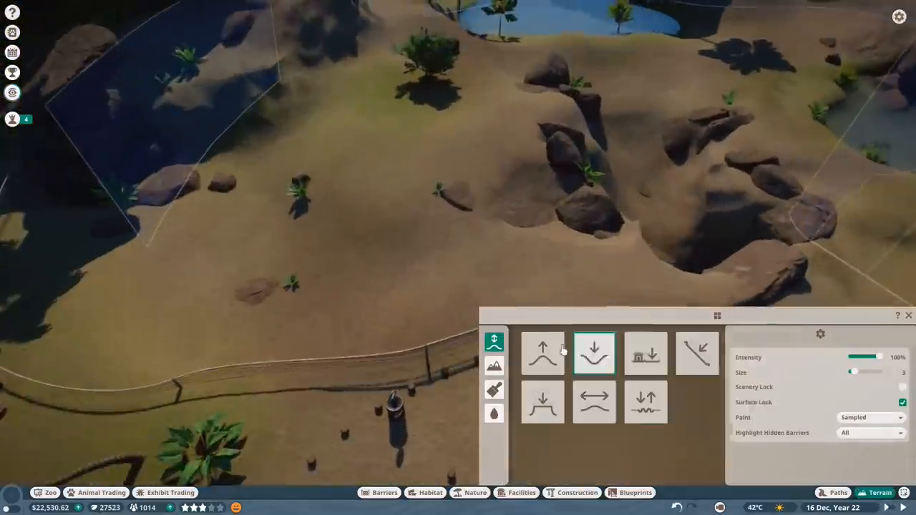
click(543, 403)
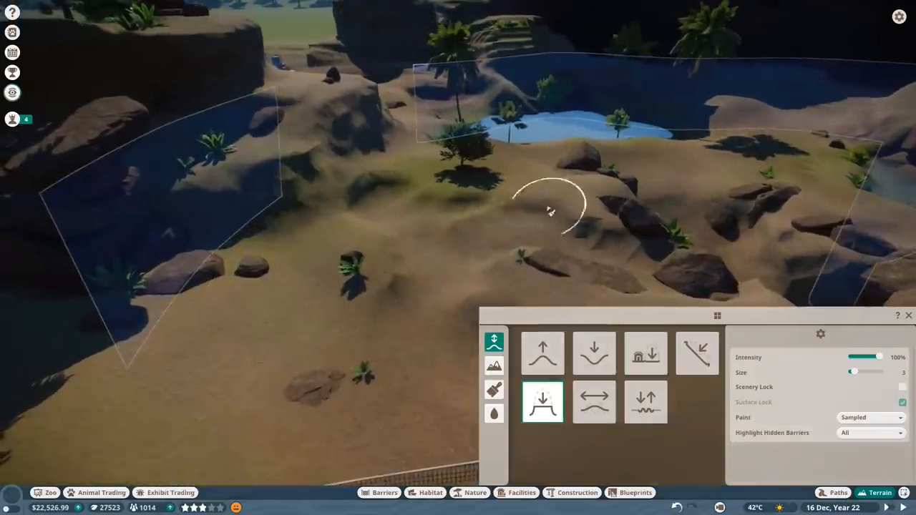
click(594, 402)
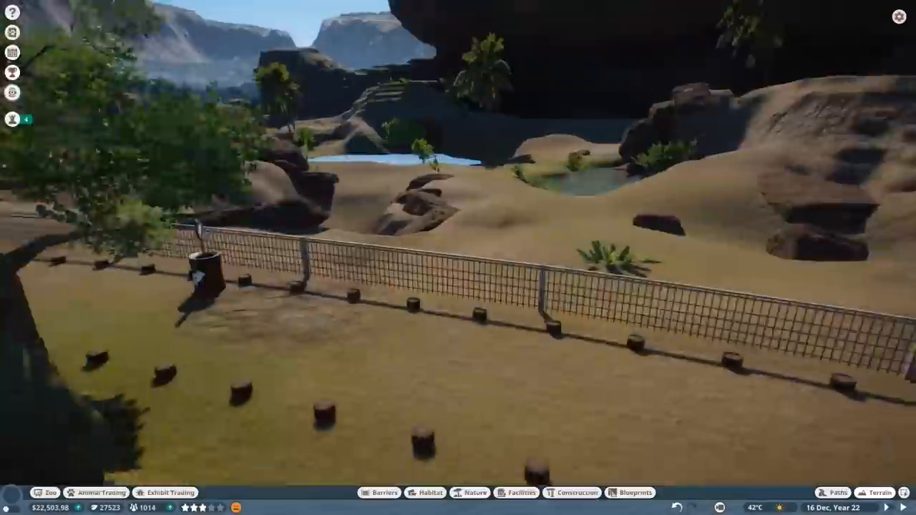
click(474, 493)
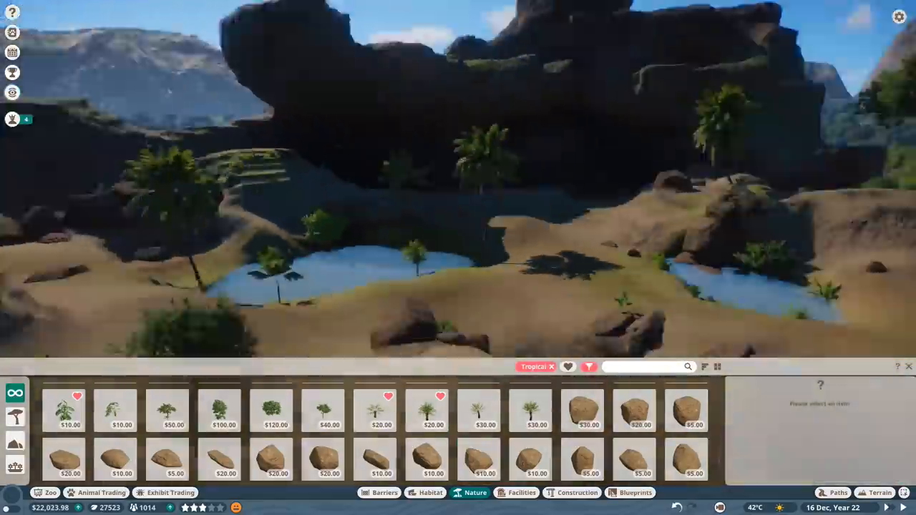
Step: Place a large tropical rock, a small rock and a flat rock inside the shaded cave
click(582, 410)
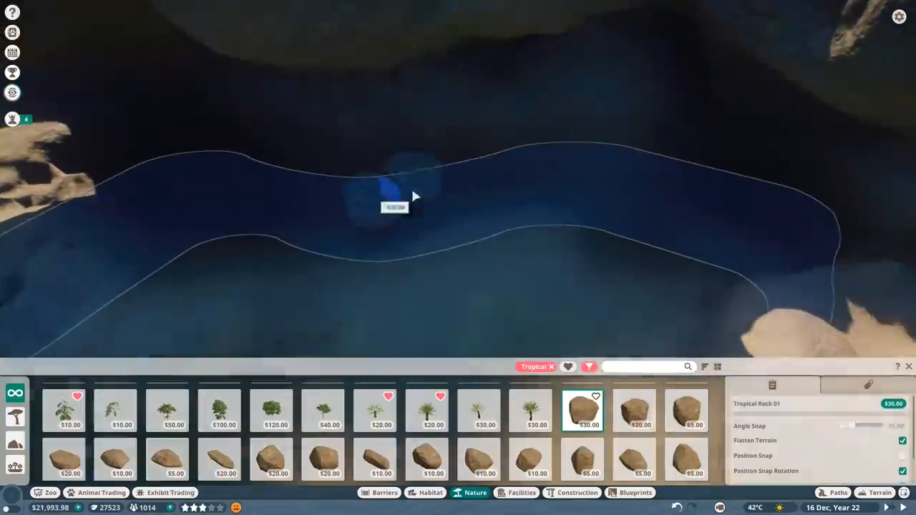
click(633, 410)
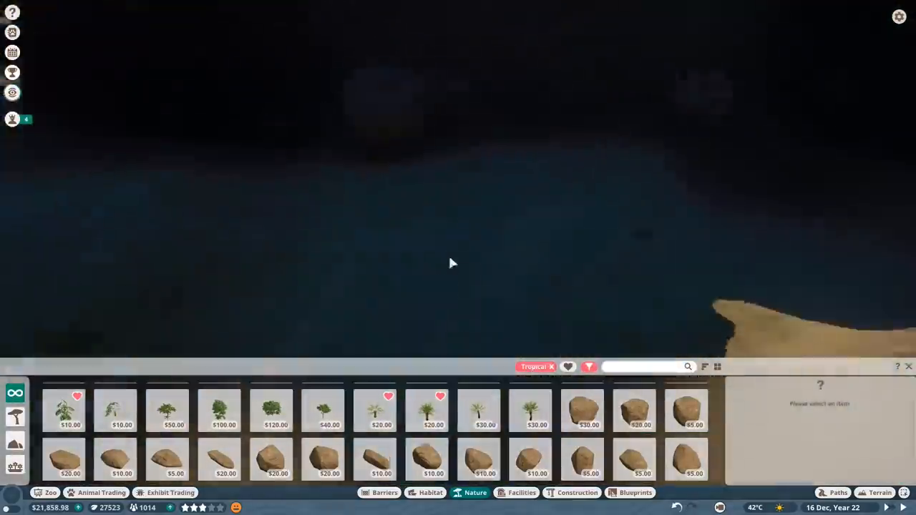
click(881, 493)
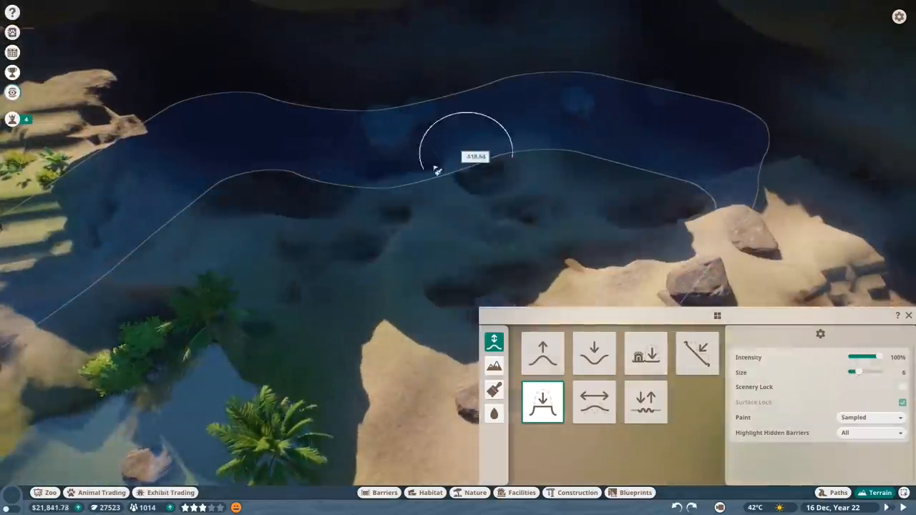
click(476, 492)
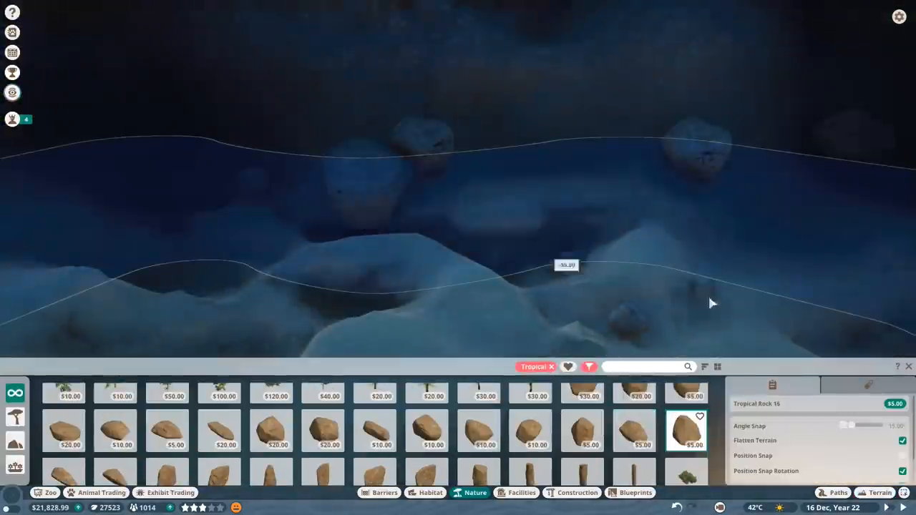
click(530, 431)
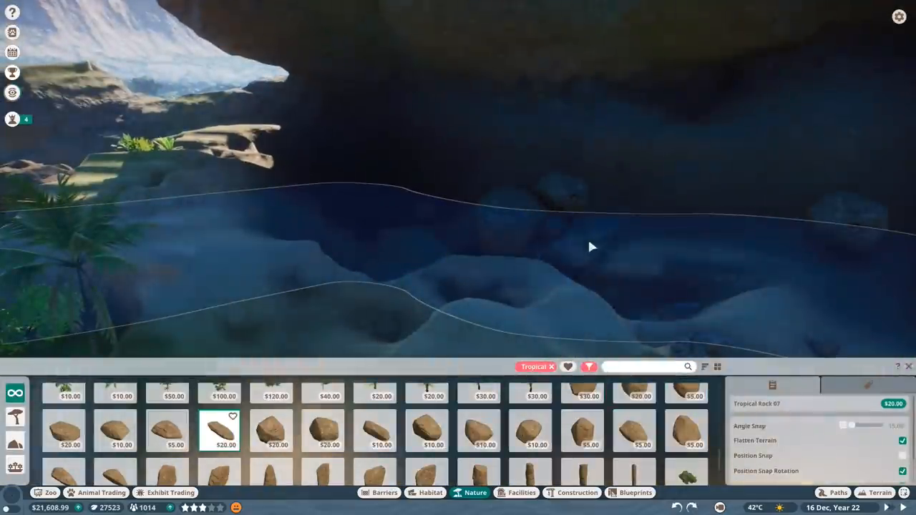
click(322, 429)
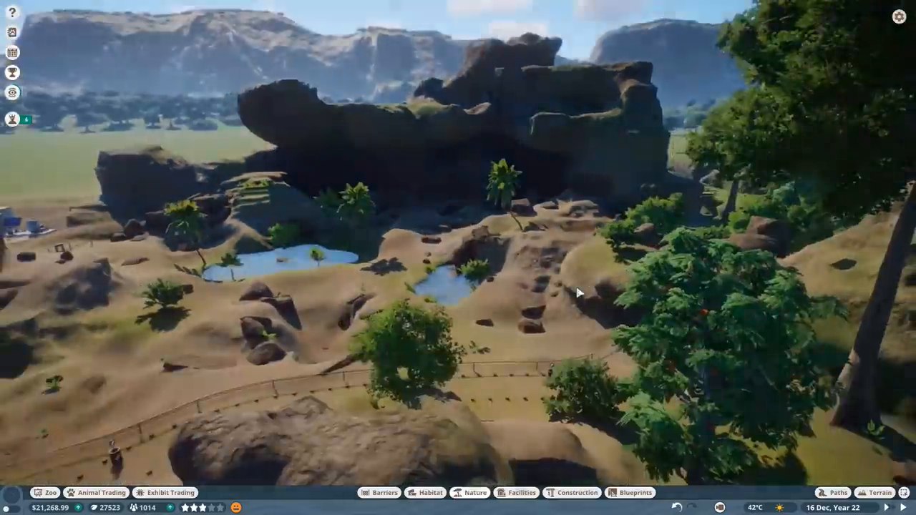
Step: Lower the cave floor and flatten the ground beside the pond rocks
click(879, 492)
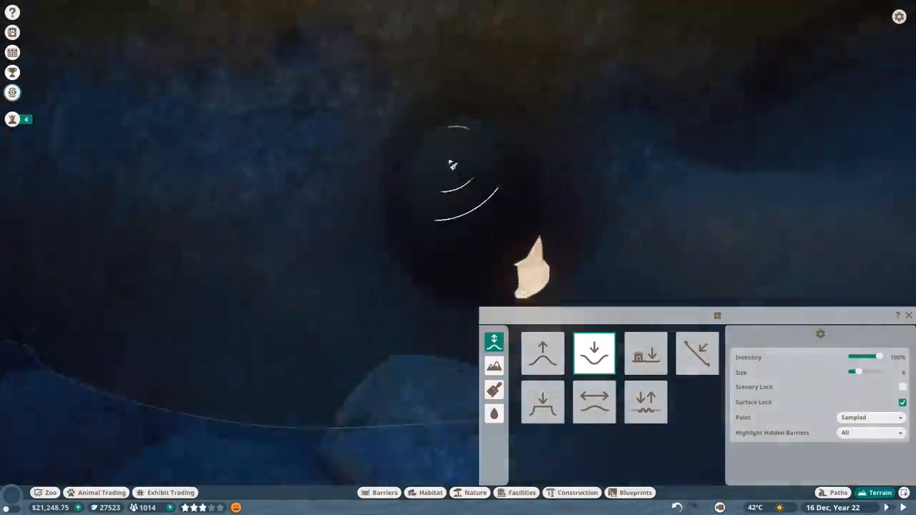
click(645, 354)
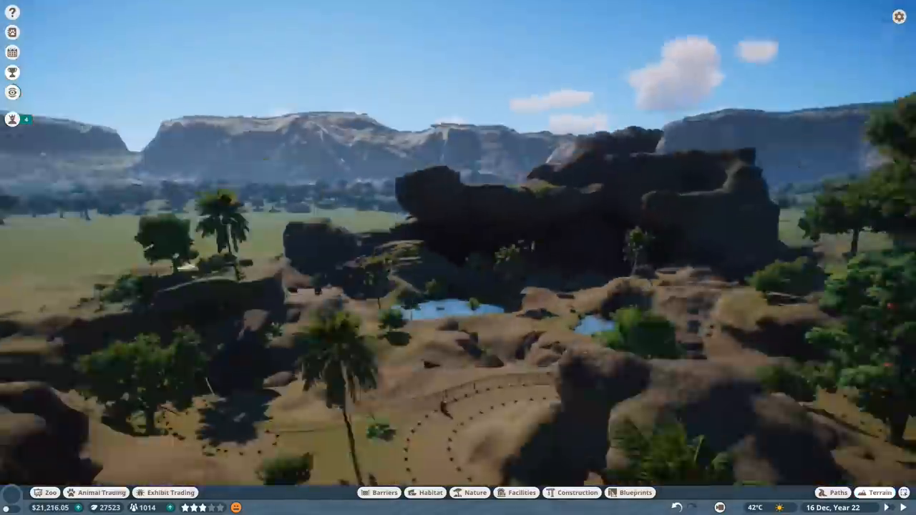
click(879, 492)
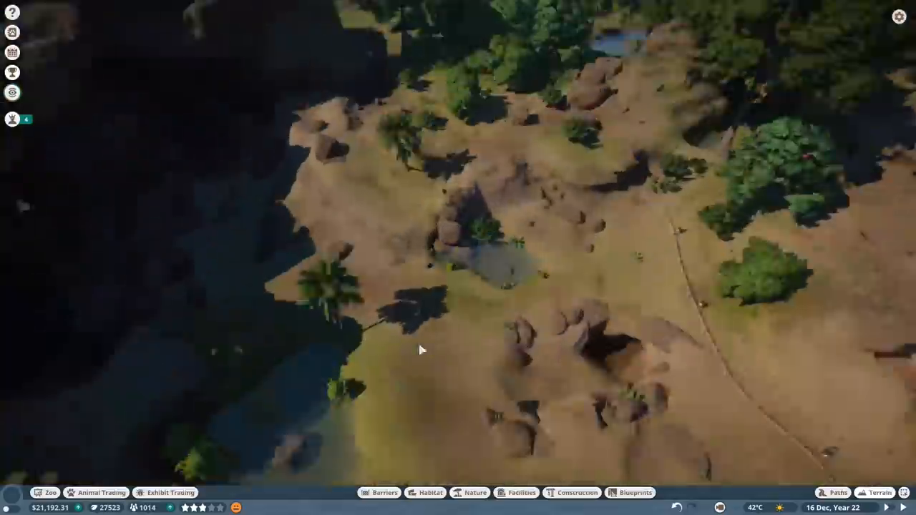
click(476, 493)
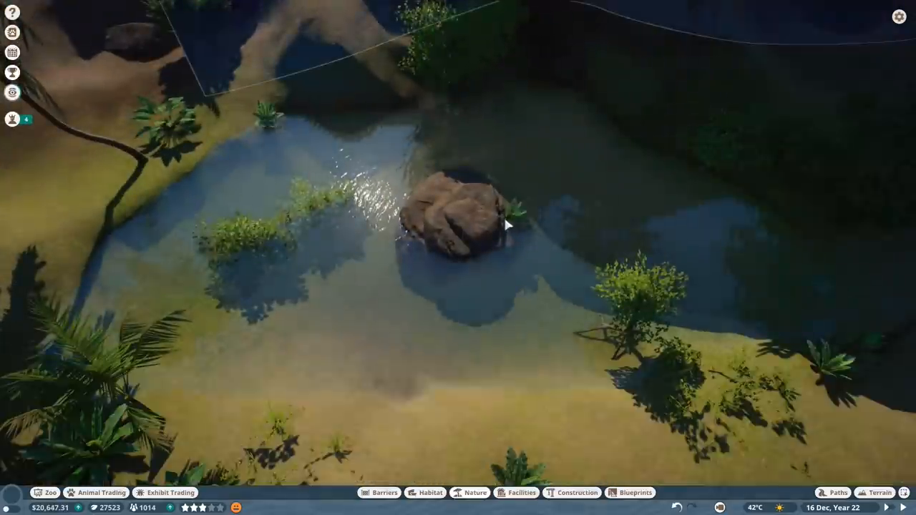
click(882, 492)
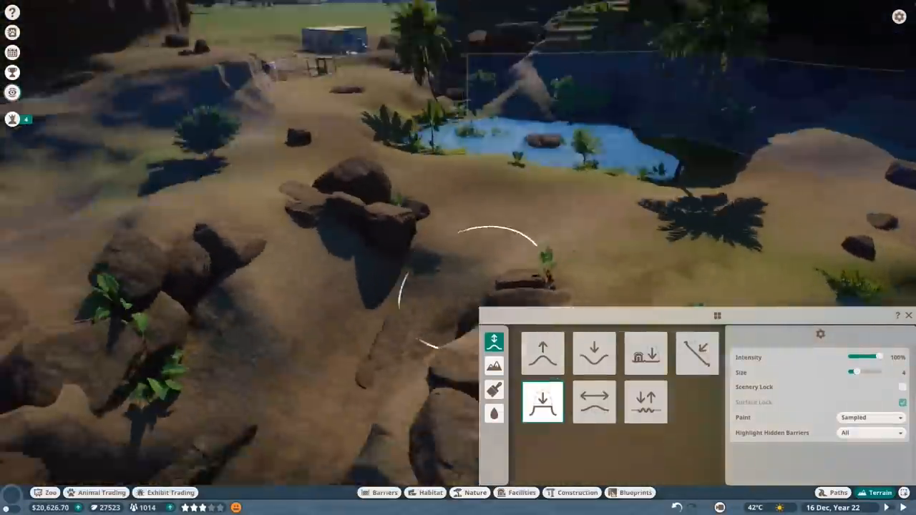
click(645, 402)
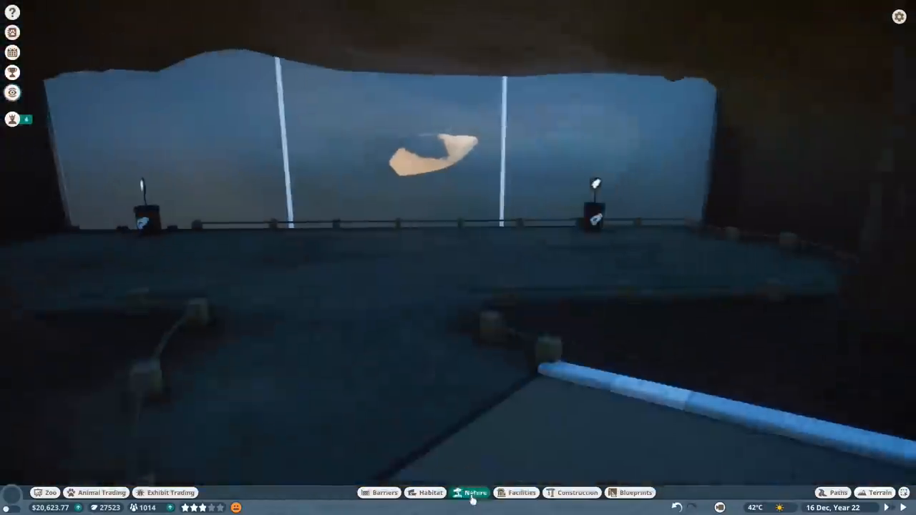
Step: Place tropical rocks beside the walkway and around the Komodo habitat
click(474, 493)
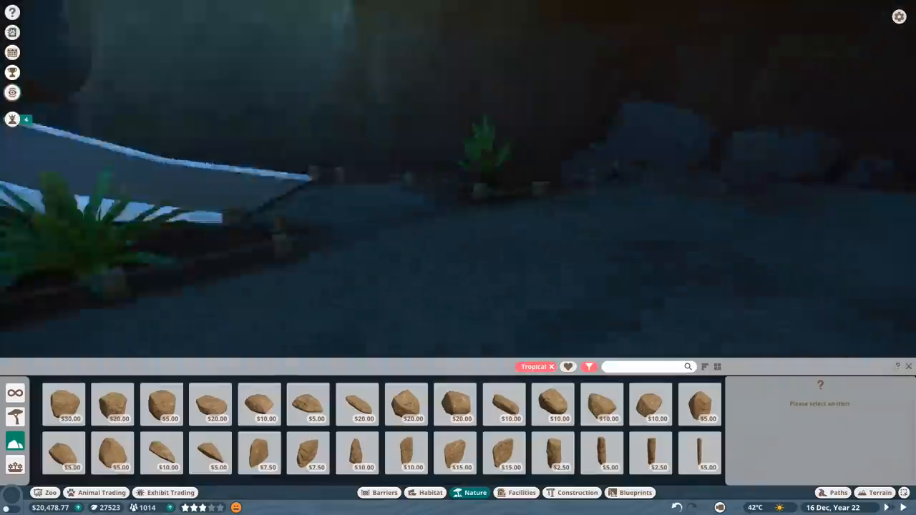
click(210, 404)
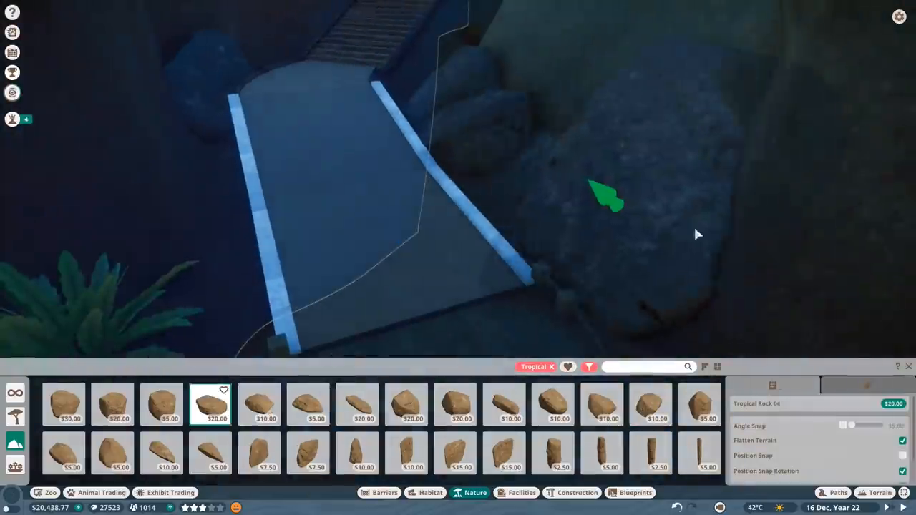
click(356, 405)
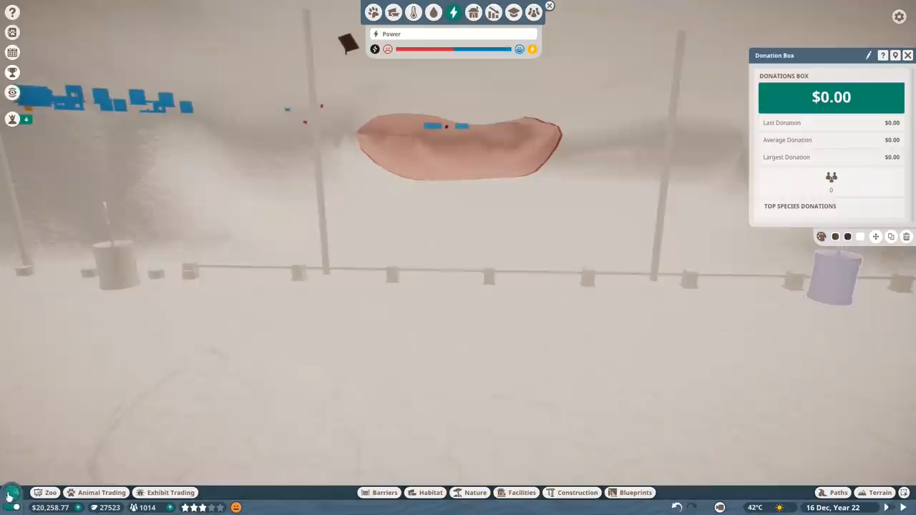
click(475, 493)
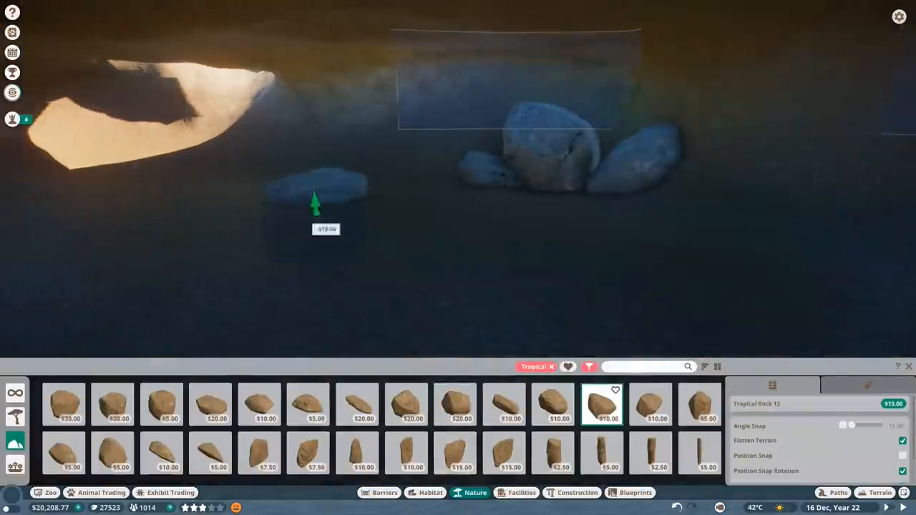
click(454, 404)
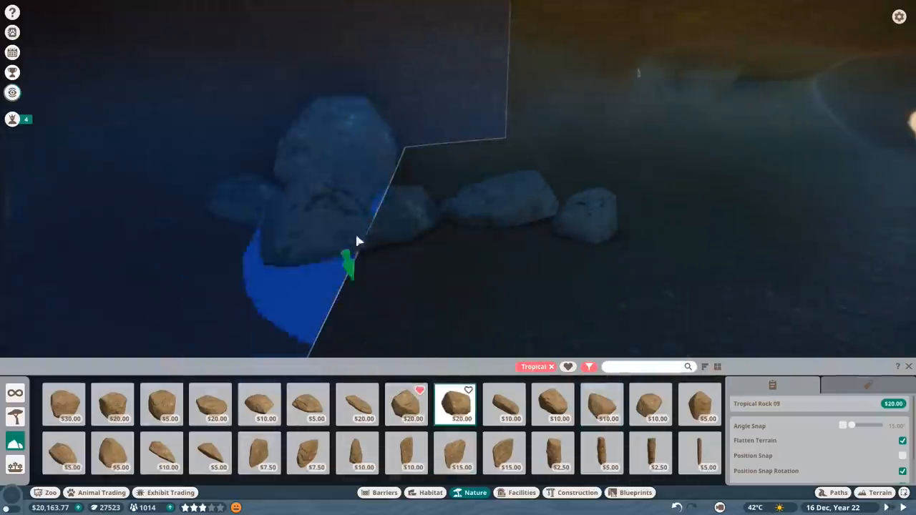
click(63, 404)
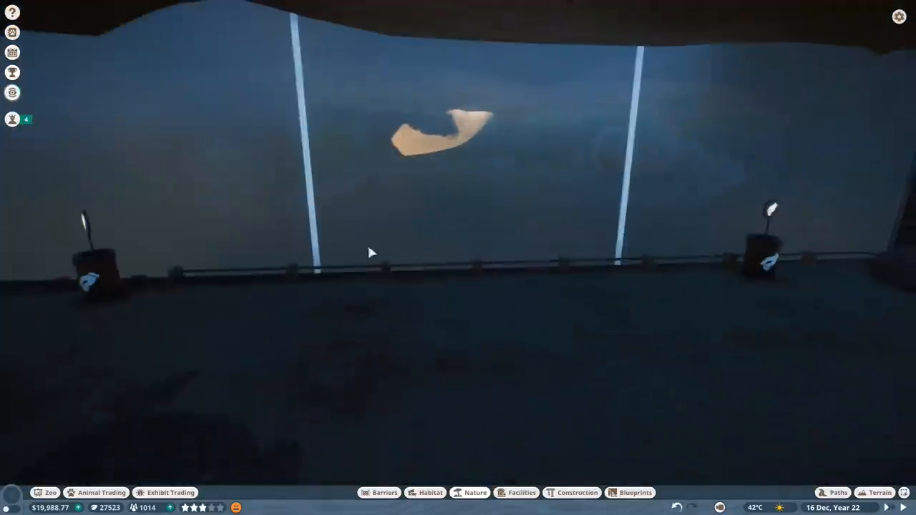
Step: Add a Steel Mesh barrier section and inspect the nearby solar panel
click(384, 493)
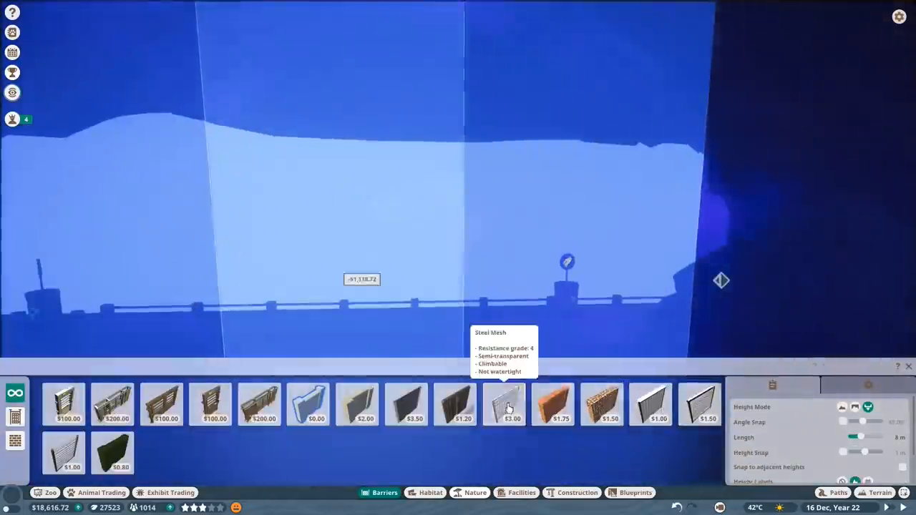
click(475, 493)
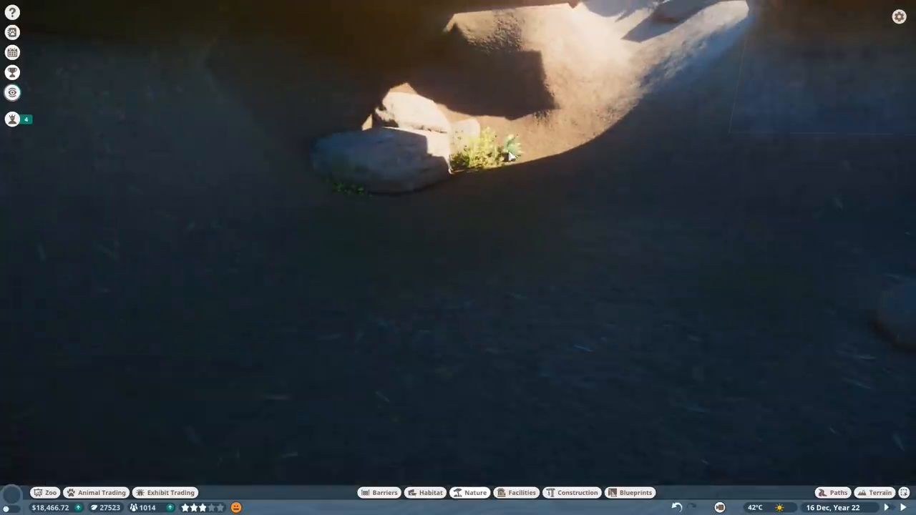
click(880, 492)
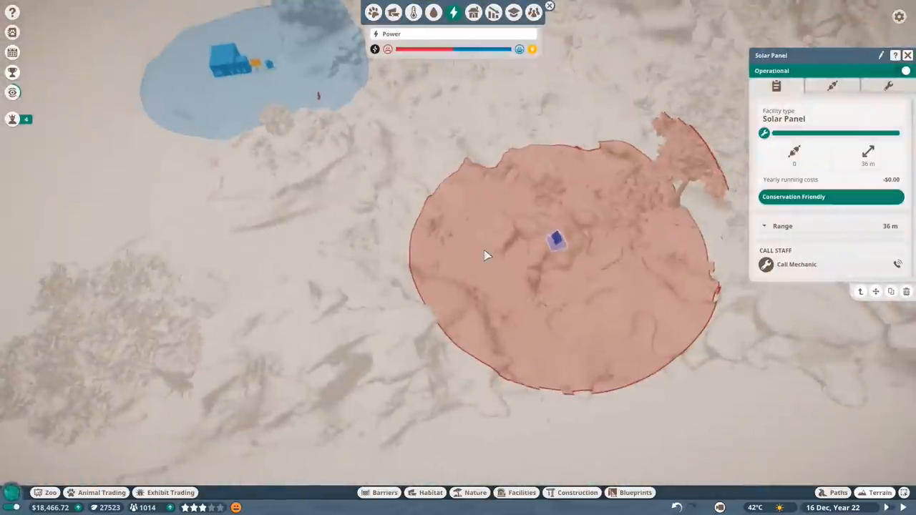
click(881, 492)
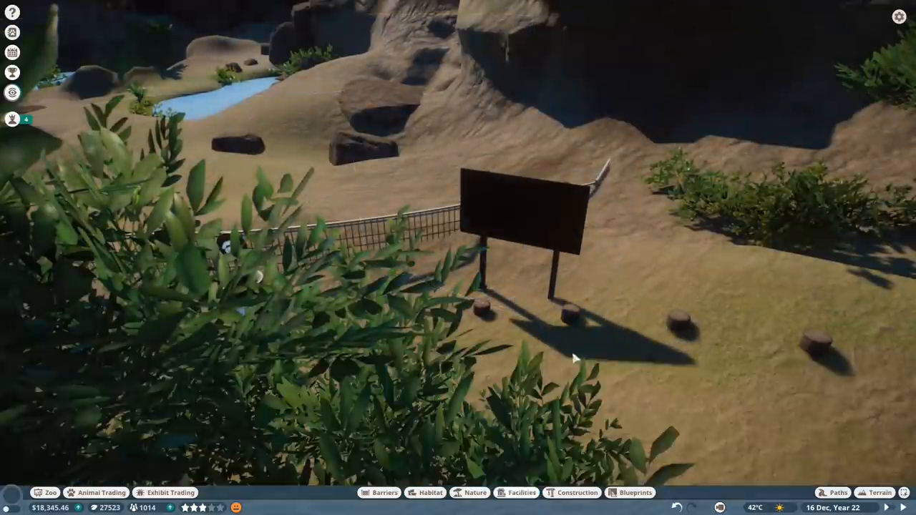
Step: Place the Educational Speaker beside the guest board by the fence
click(522, 492)
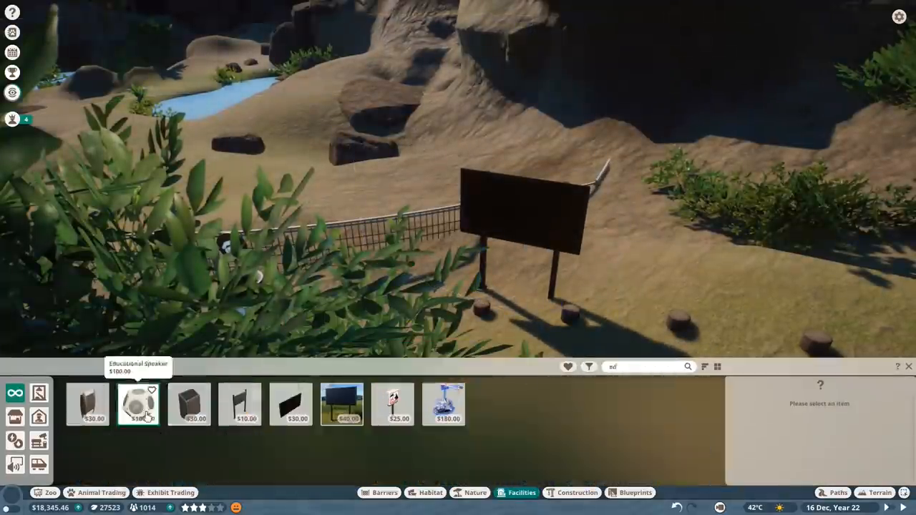
click(137, 404)
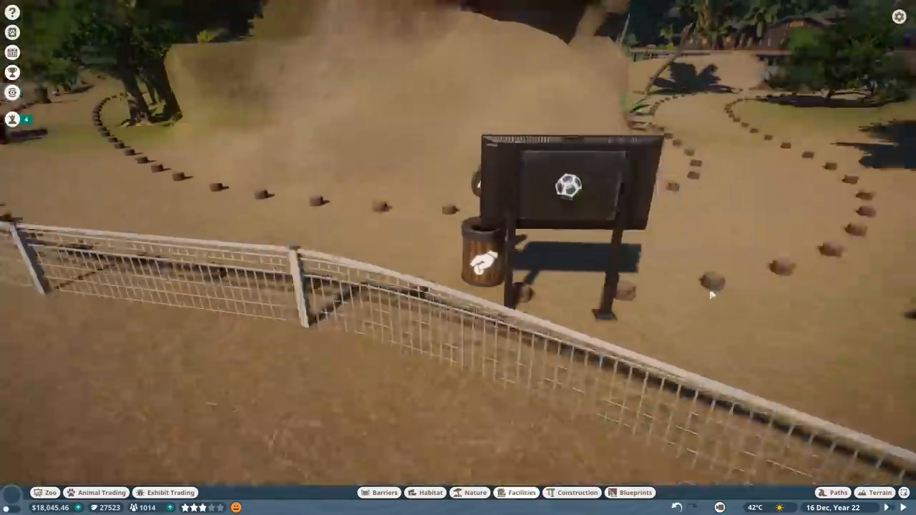
click(475, 492)
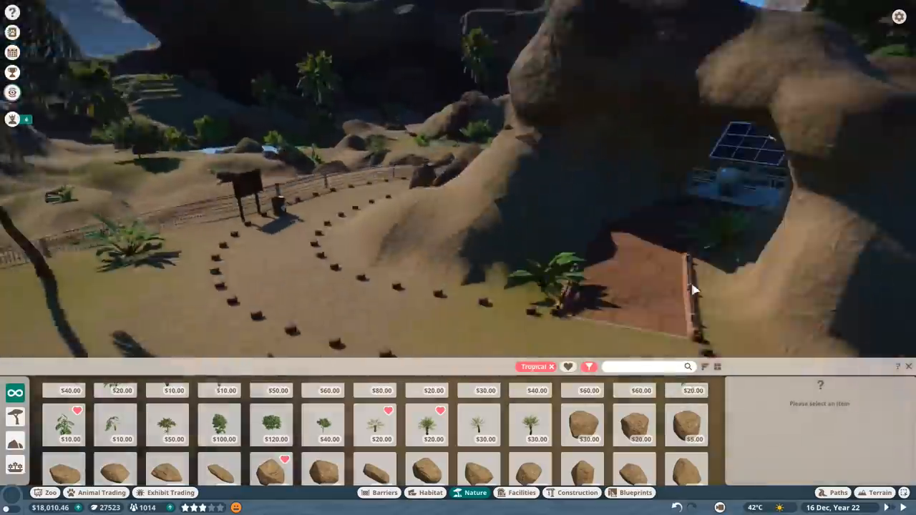
Step: Place Tropical Rock 03 and a larger Tropical Rock 09 on the exhibit slope
click(686, 425)
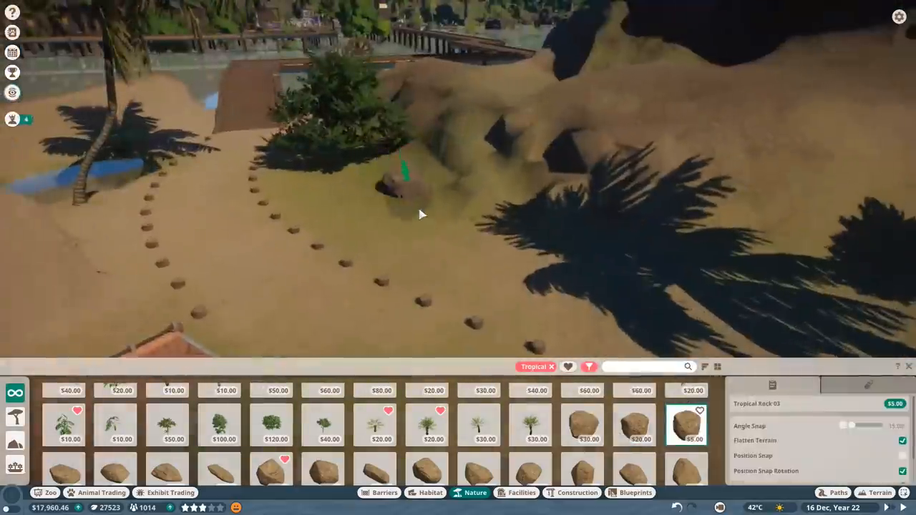
click(323, 469)
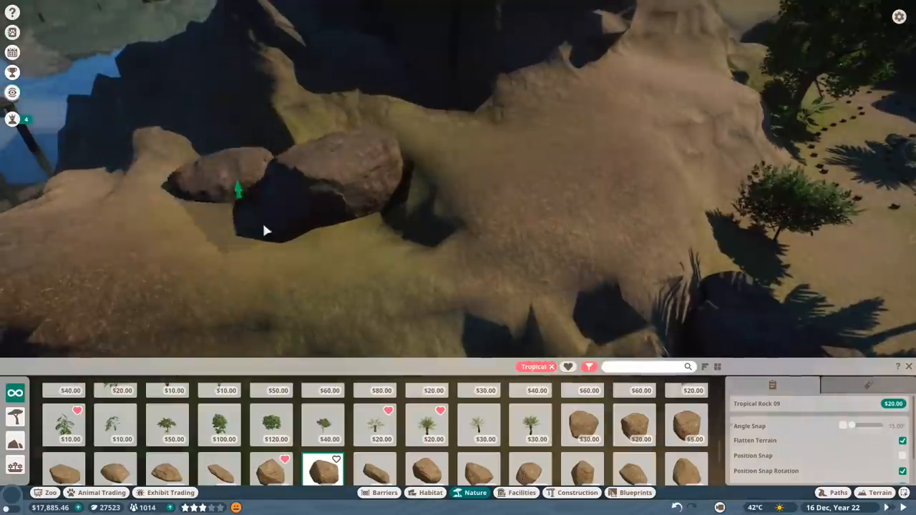
click(479, 469)
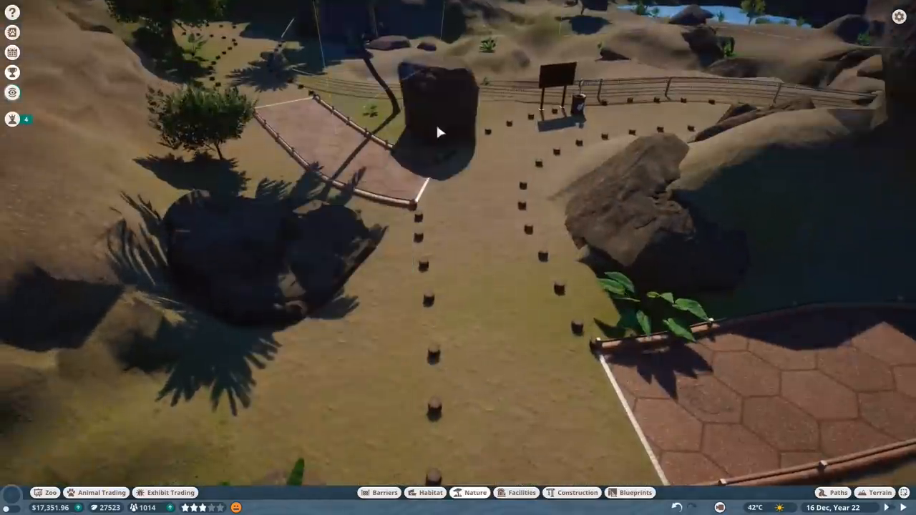
Step: Mount East Asia Sign Editable 05 on the boulder and add an Indian Sign Post on the boardwalk
click(476, 492)
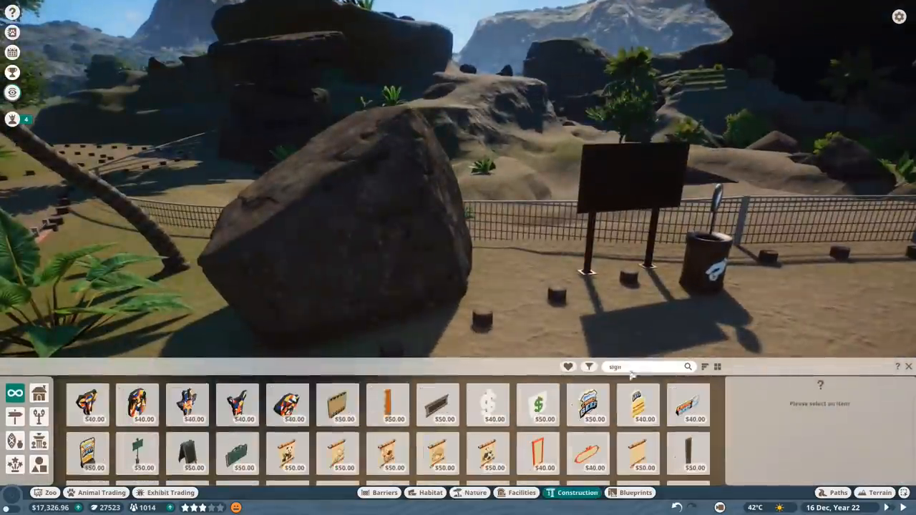
click(237, 416)
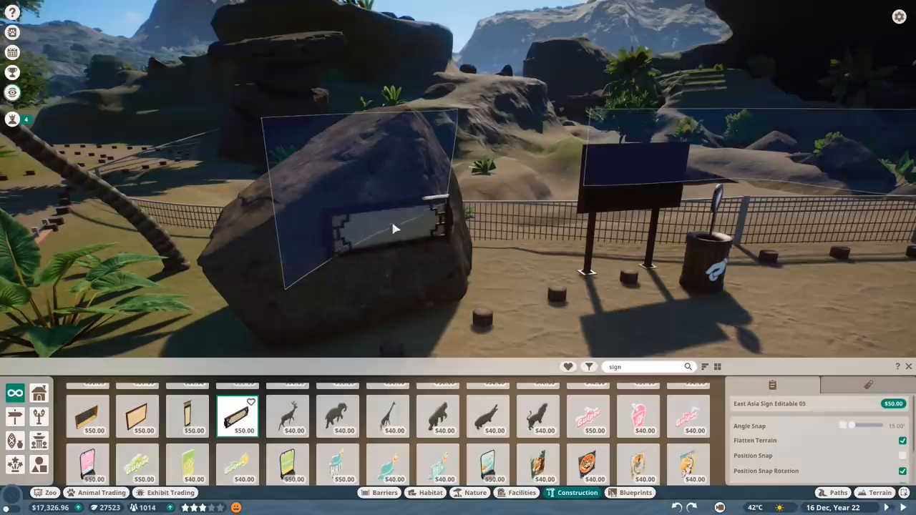
click(476, 493)
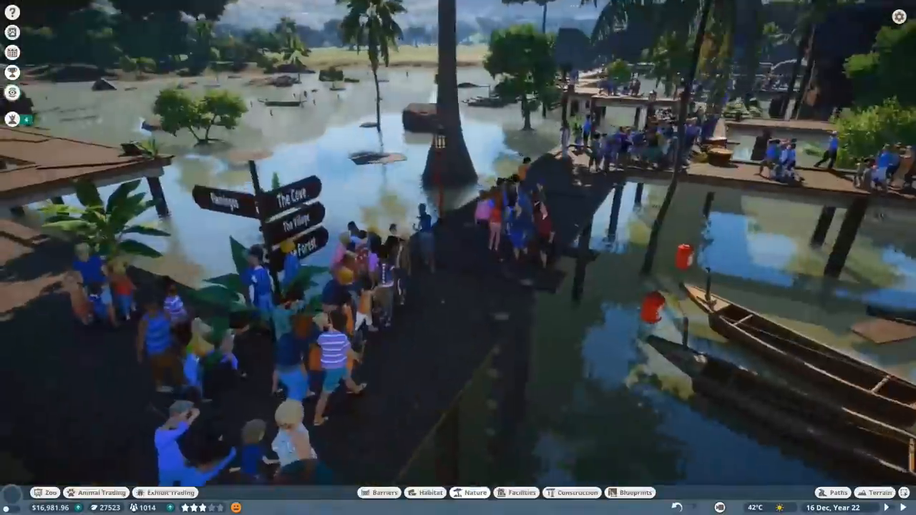
click(570, 493)
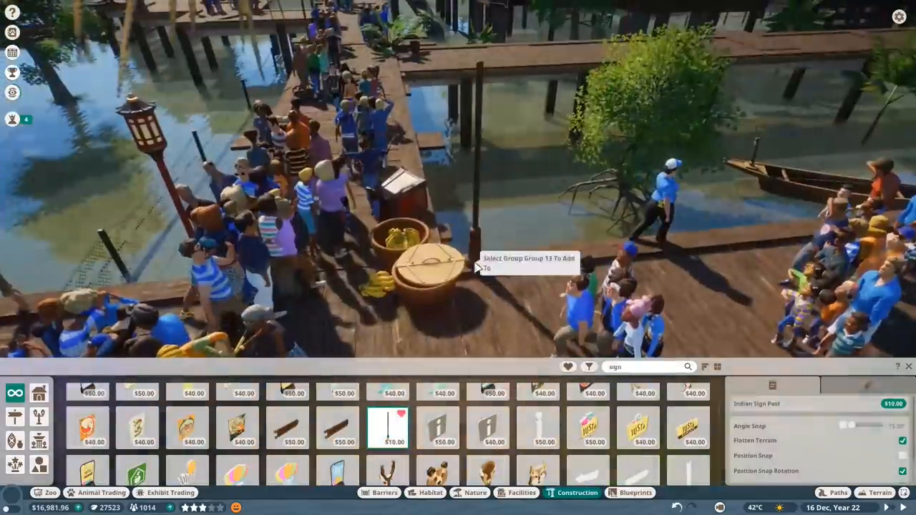
click(336, 428)
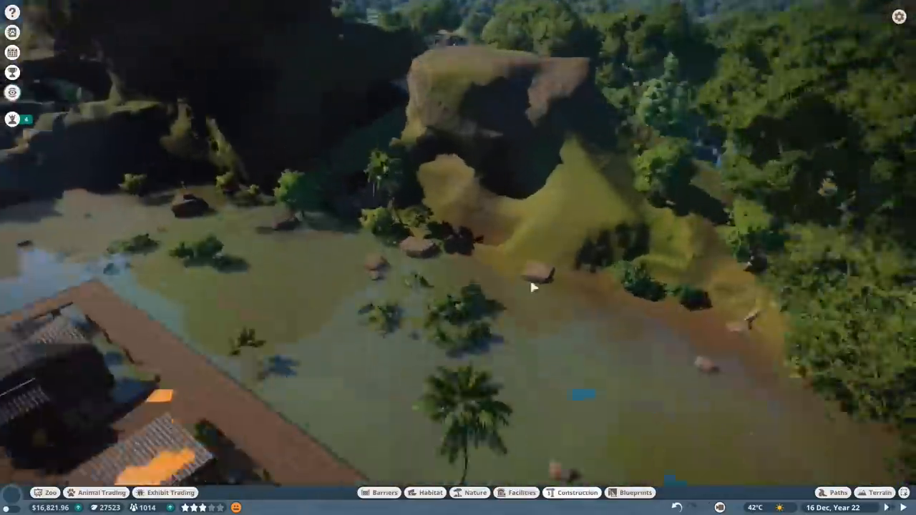
Step: Let the game run at speed until 25 March, Year 23
click(880, 492)
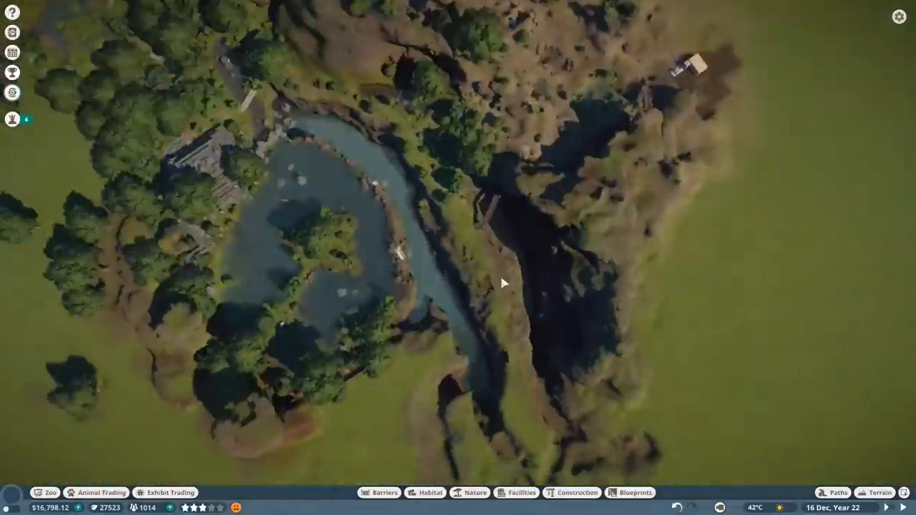
click(880, 493)
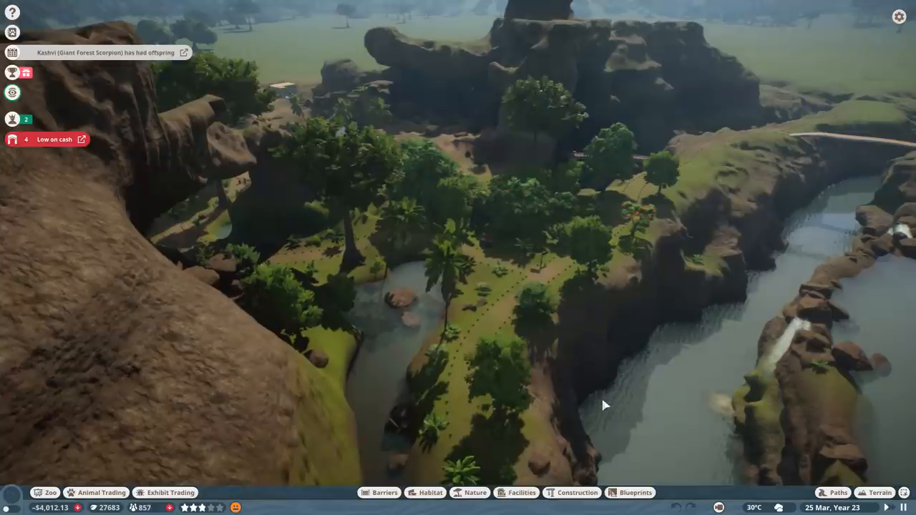
Step: Adopt the cheapest female Komodo Dragon from the market, filtered by genetic rank
click(96, 493)
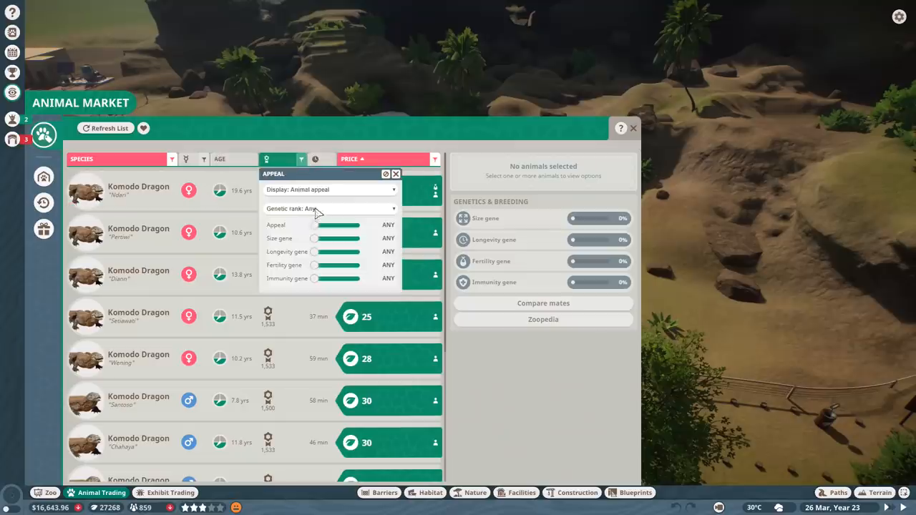
click(329, 208)
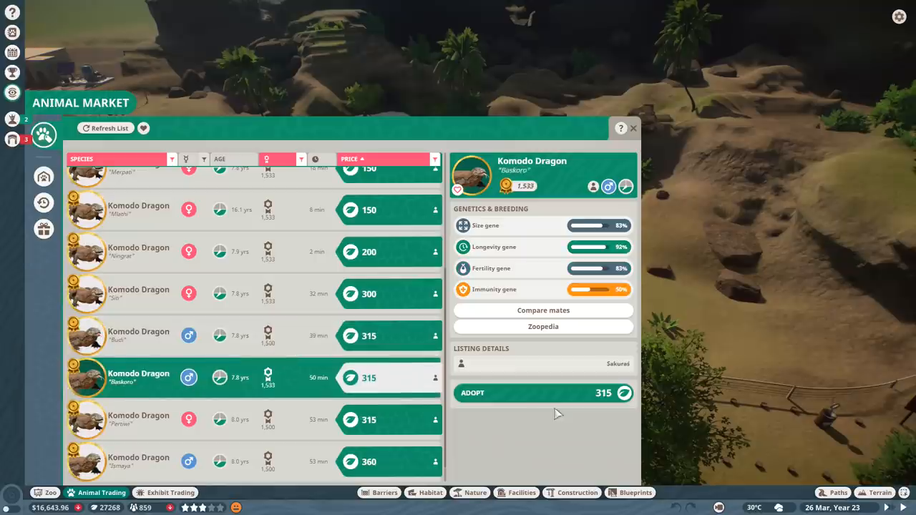
click(544, 393)
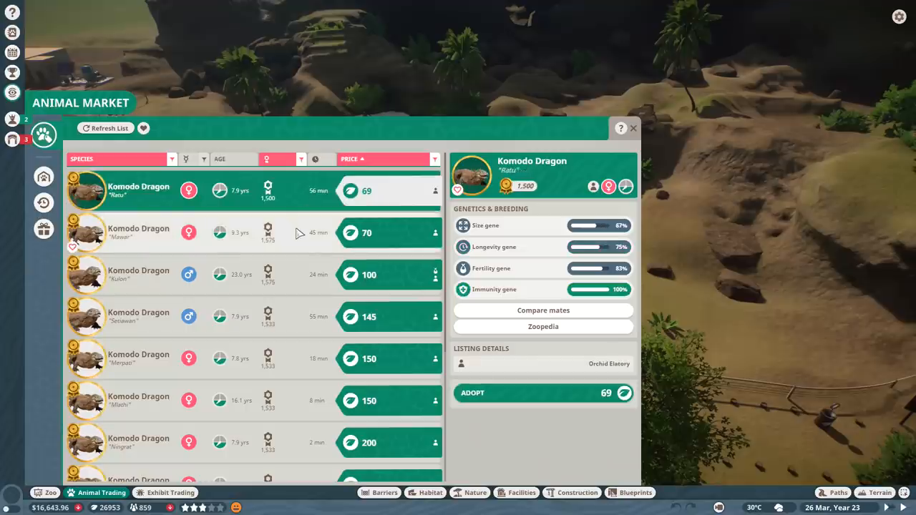
click(533, 393)
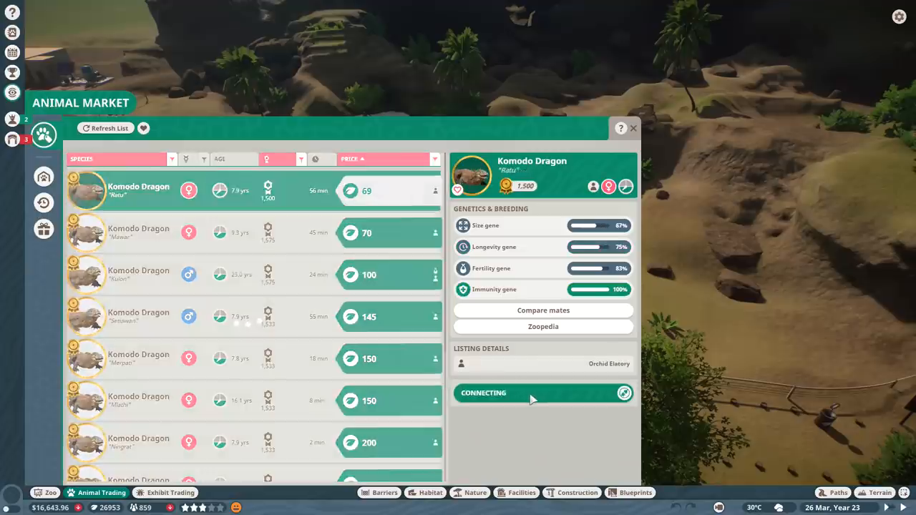
click(544, 394)
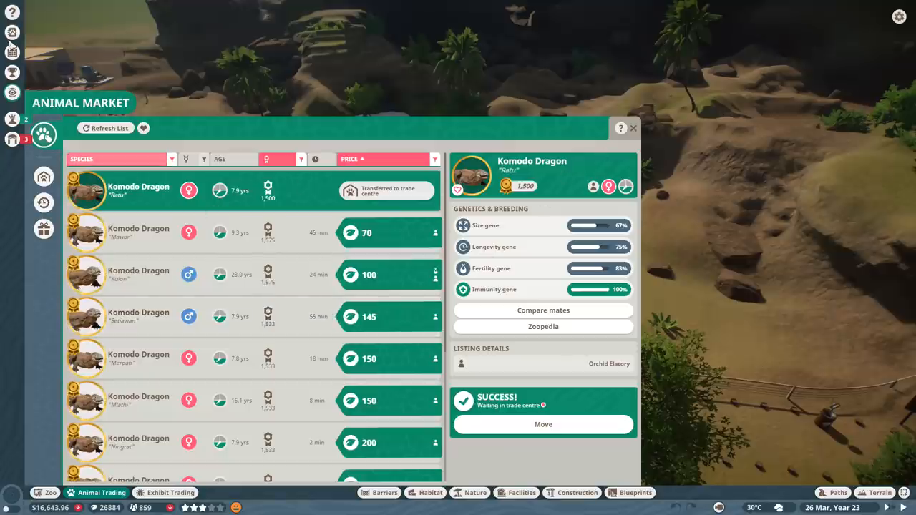
Step: Review the Komodo Dragon's Zoopedia entry and species data
click(543, 327)
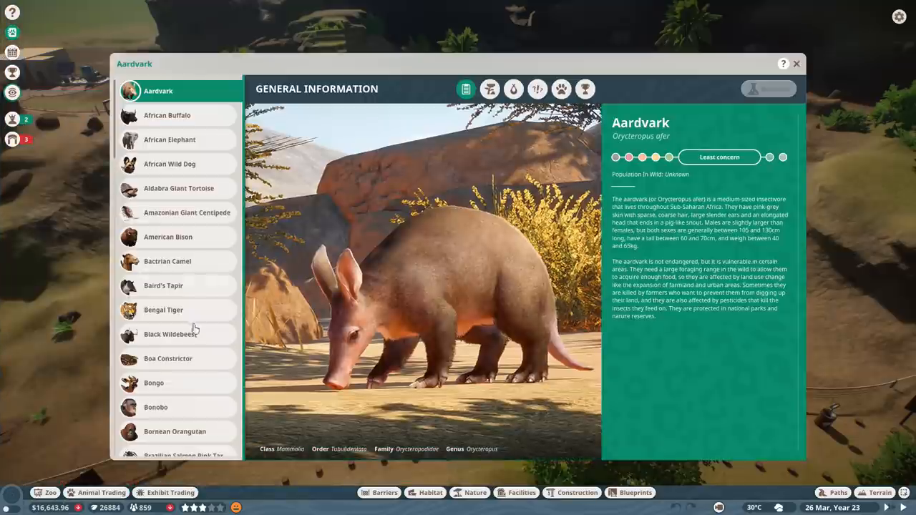
scroll(down, 3)
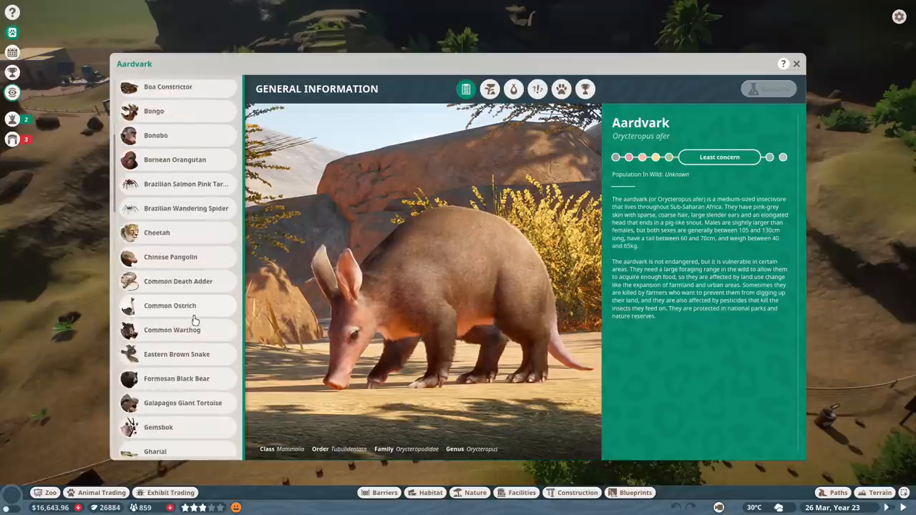
scroll(down, 3)
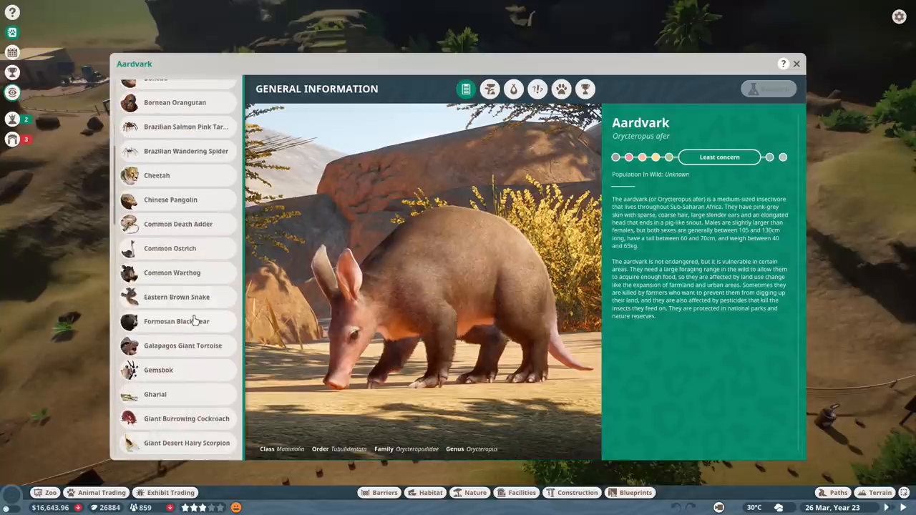
scroll(down, 3)
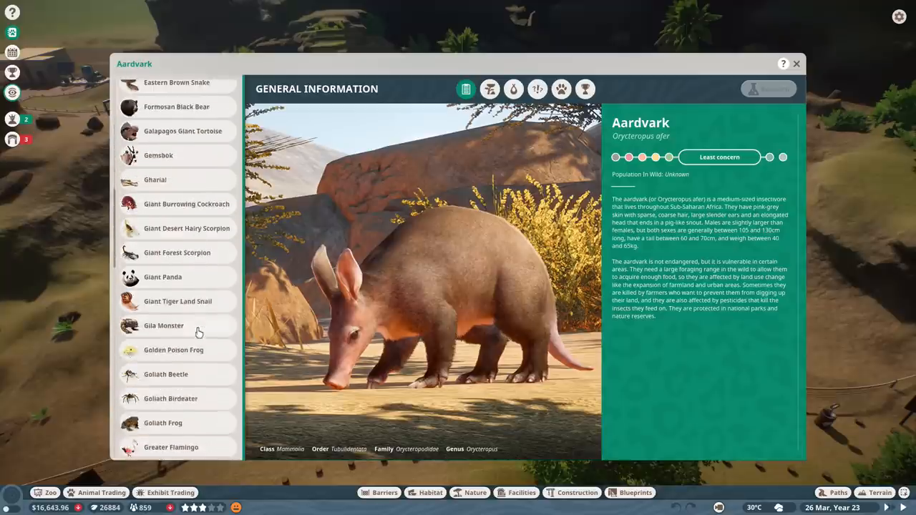
scroll(down, 3)
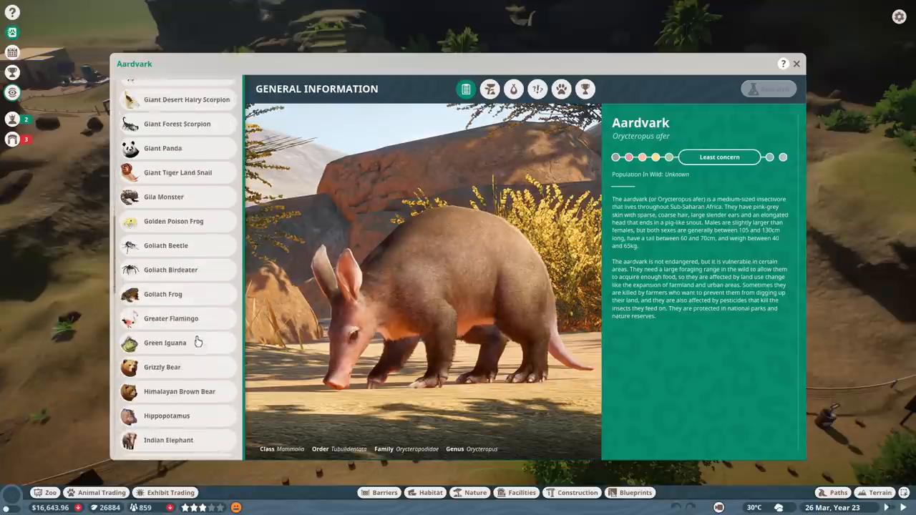
scroll(down, 3)
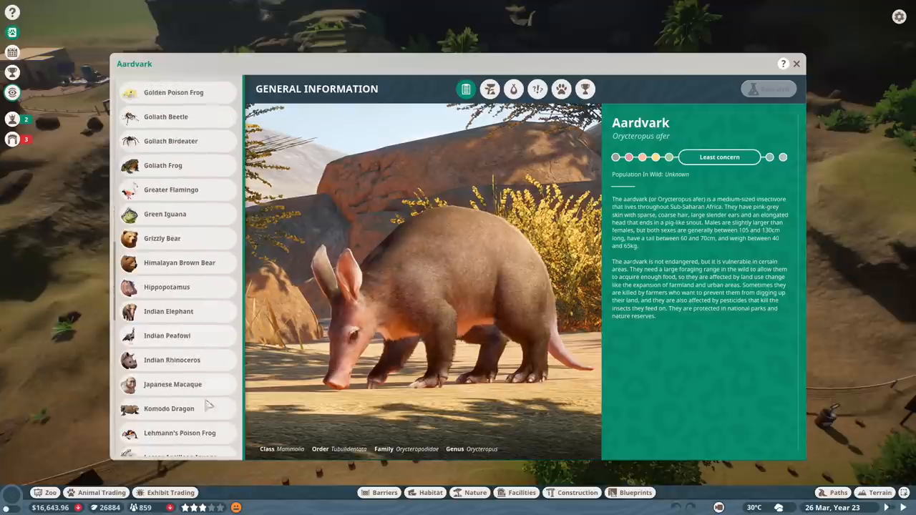
click(169, 409)
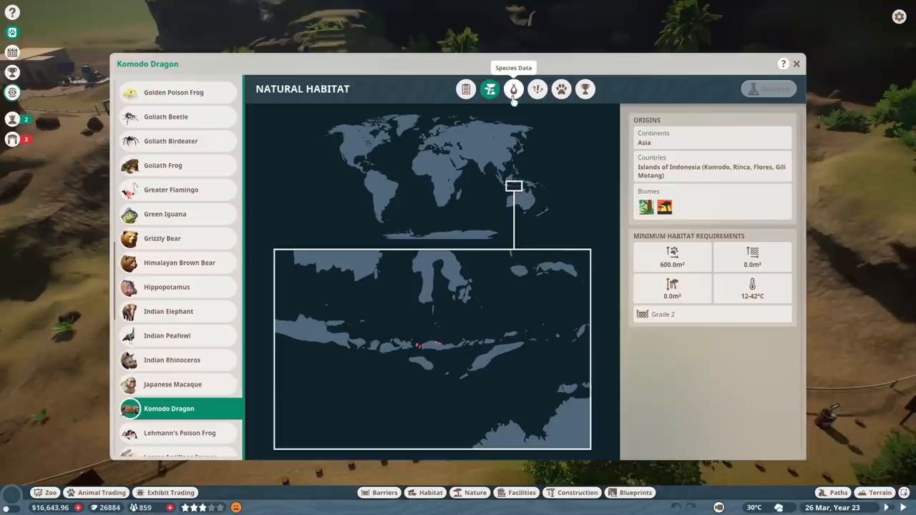
click(513, 89)
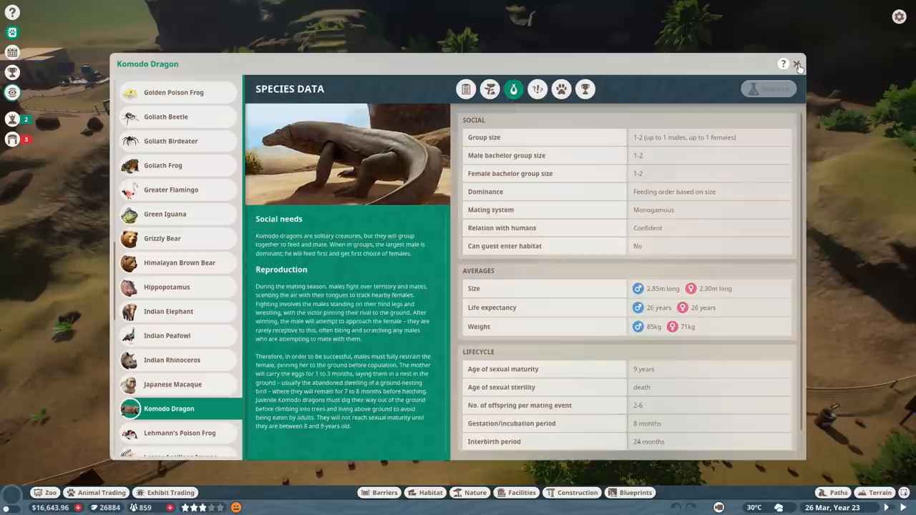
click(797, 63)
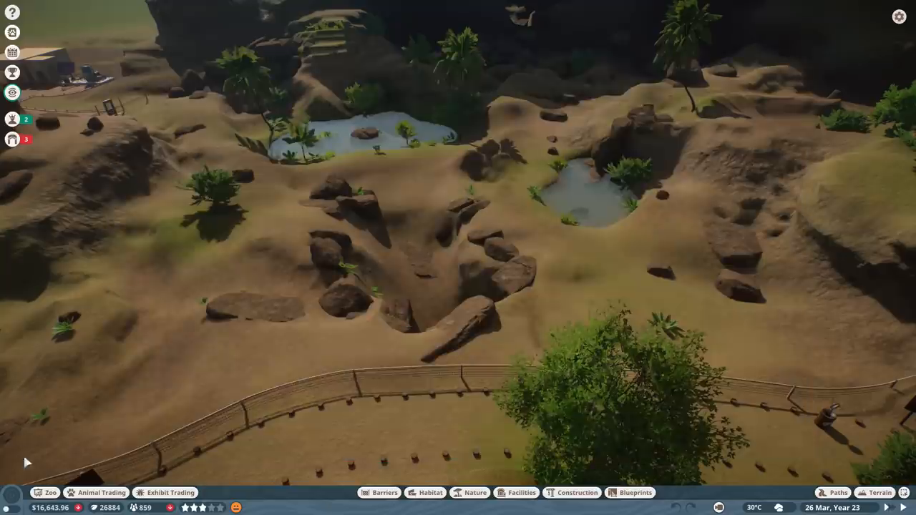
Step: Release two adopted Komodo dragons into the habitat via Animal Trading
click(95, 493)
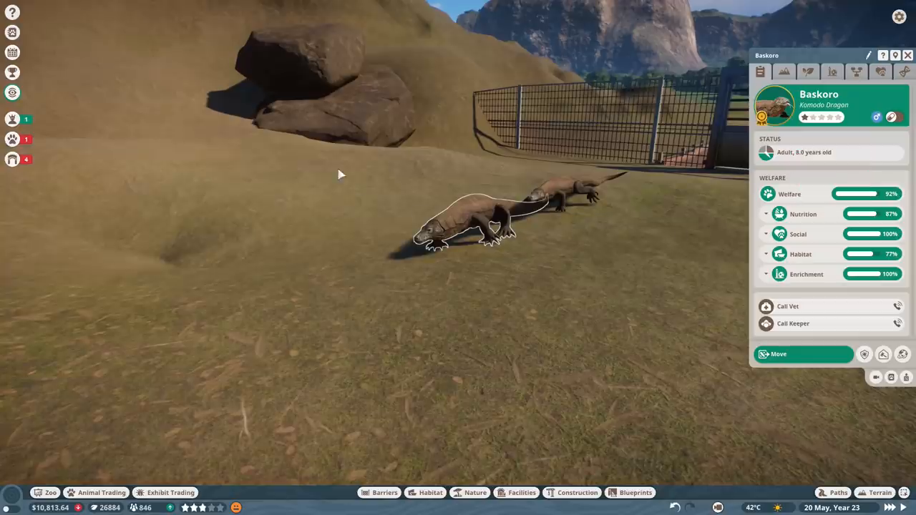
Step: Call a mechanic for Flamingo Lake's damaged barriers and open Vet Research on Komodo dragons
click(12, 159)
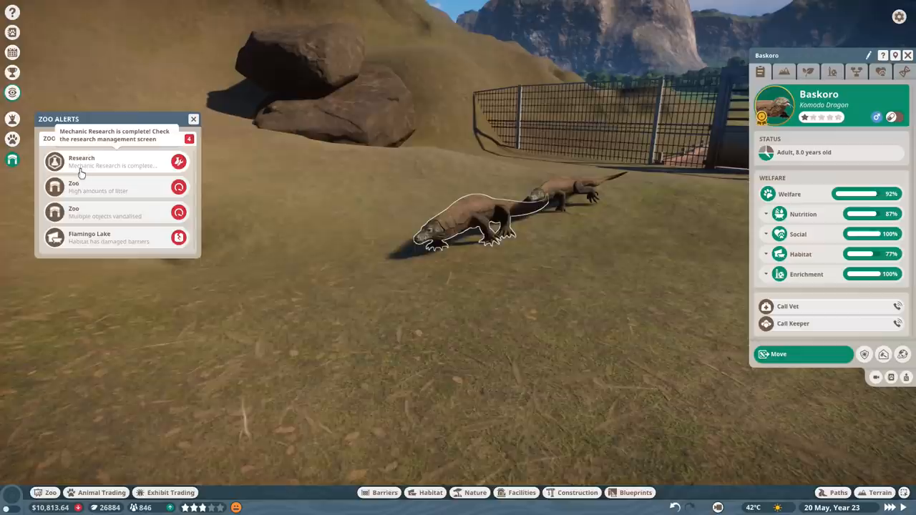
click(114, 162)
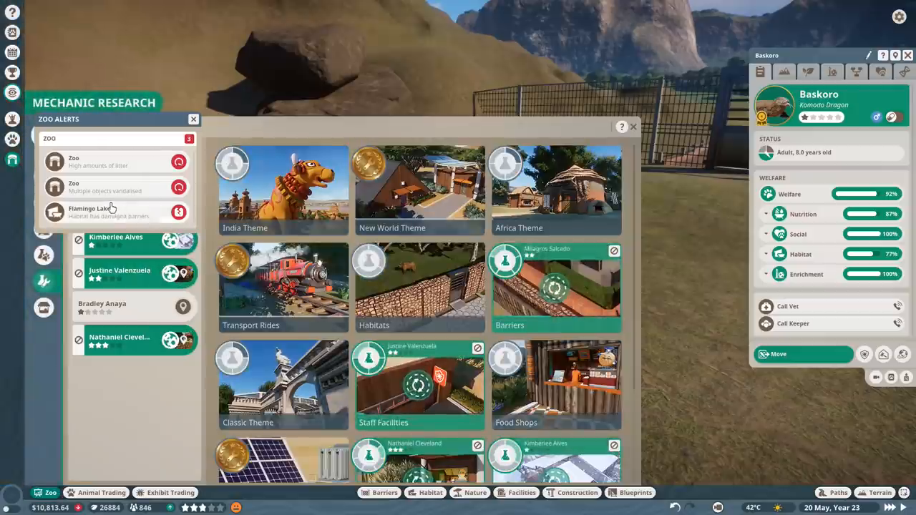
click(93, 212)
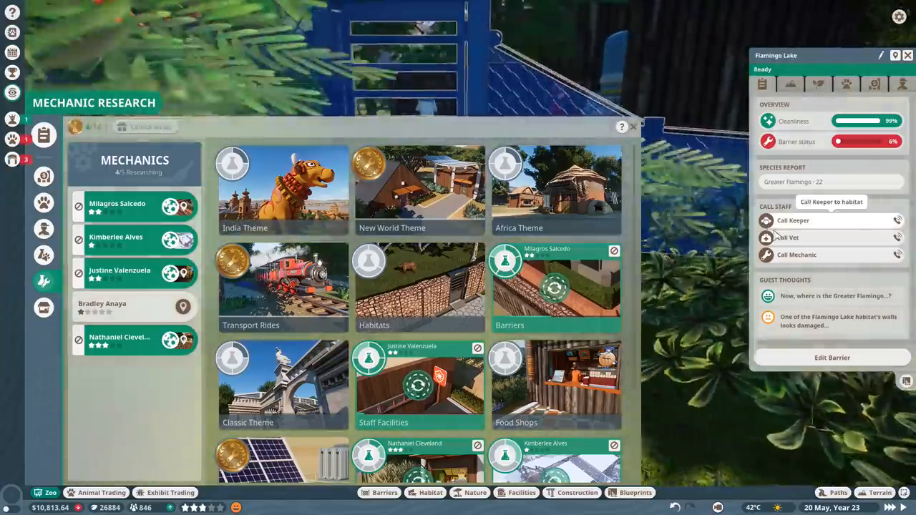
click(814, 255)
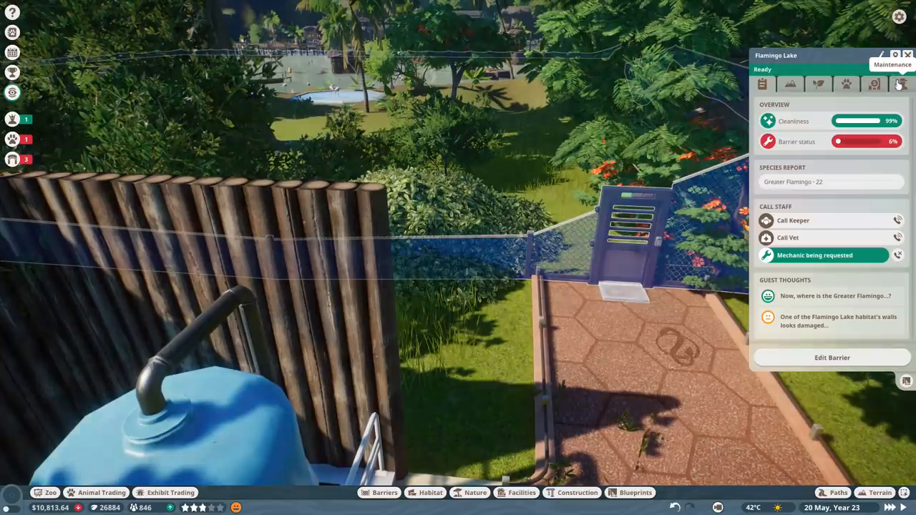
click(902, 83)
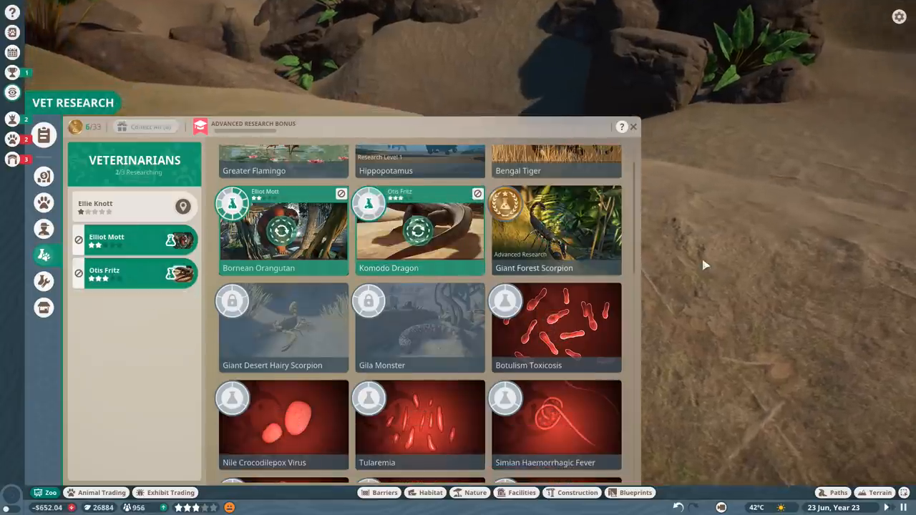
Step: Browse the zoo's animal and staff lists, then view alerts for escaped Ratu and hungry Sarwendah
click(633, 127)
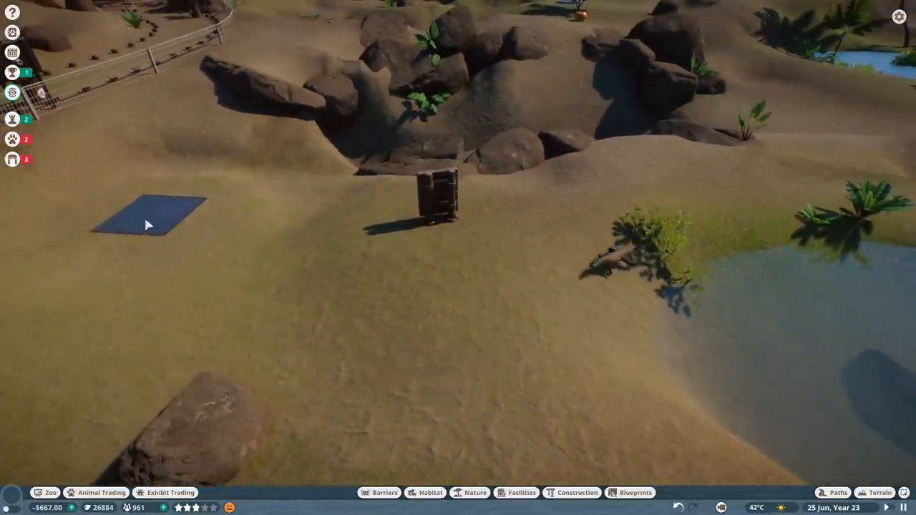
click(440, 200)
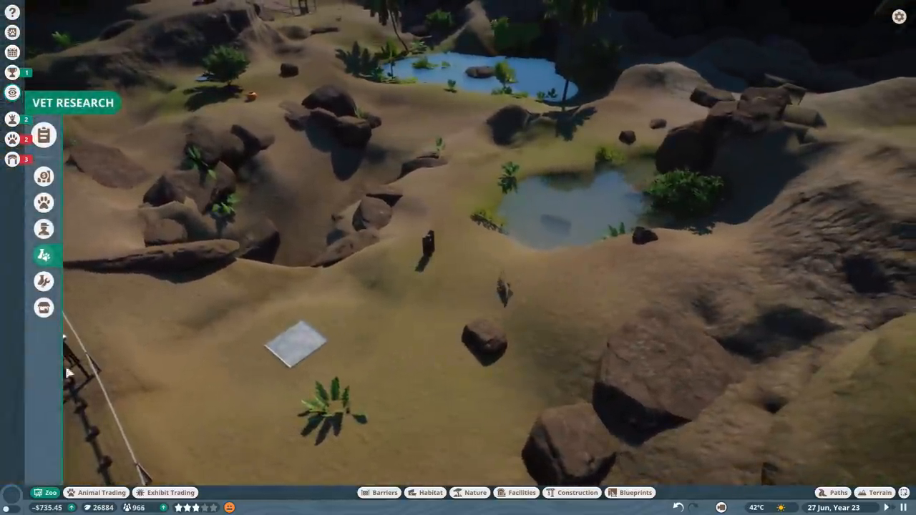
click(43, 203)
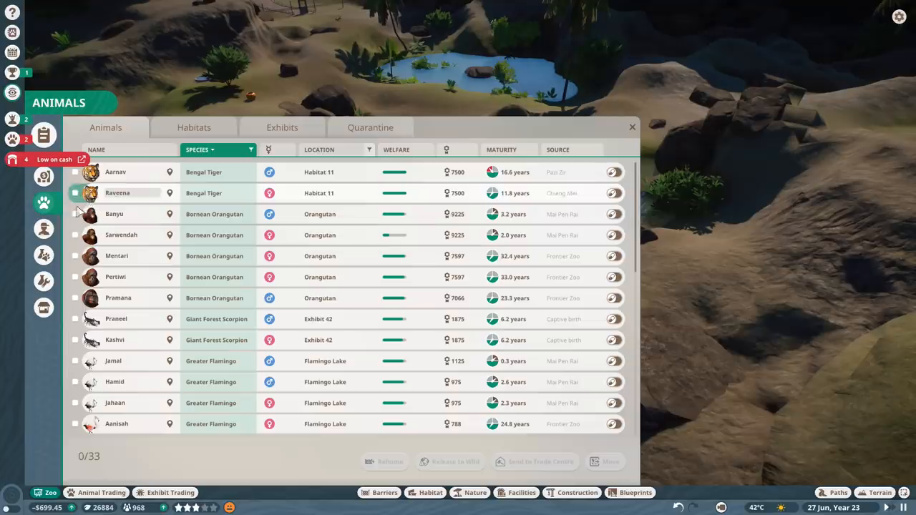
click(44, 229)
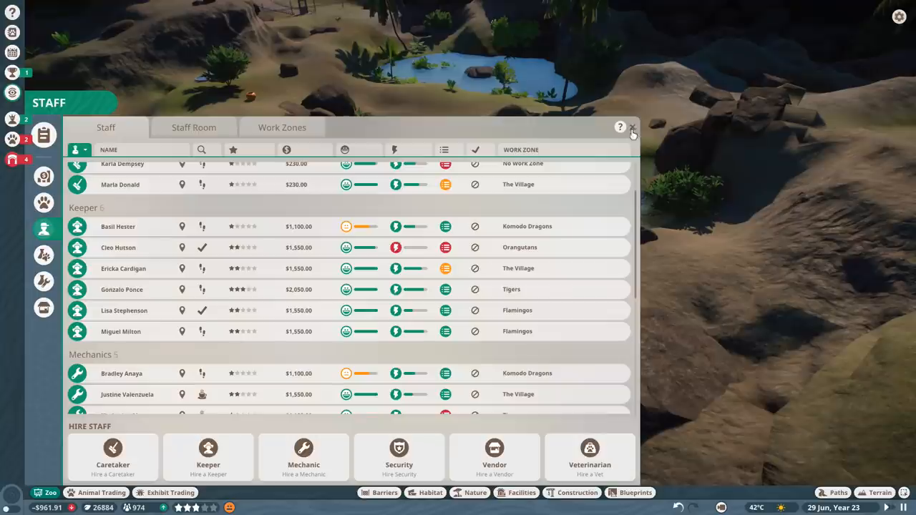
click(632, 127)
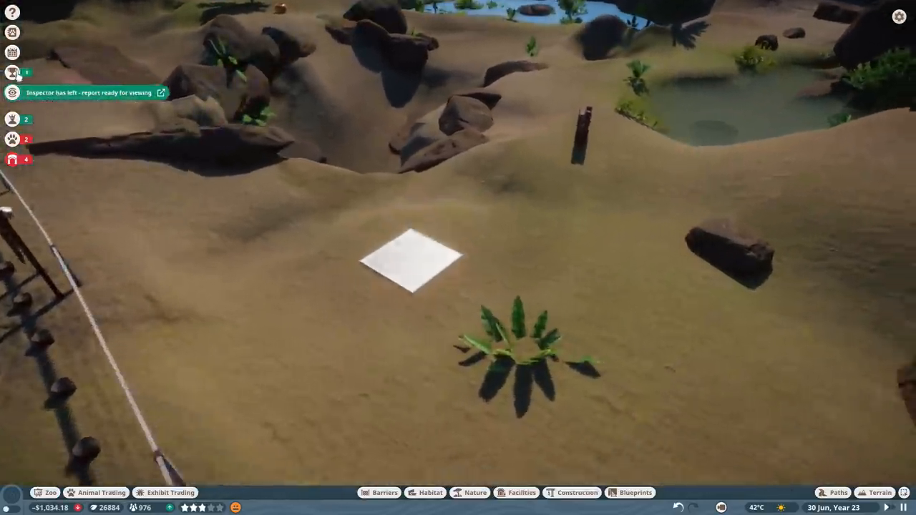
click(12, 139)
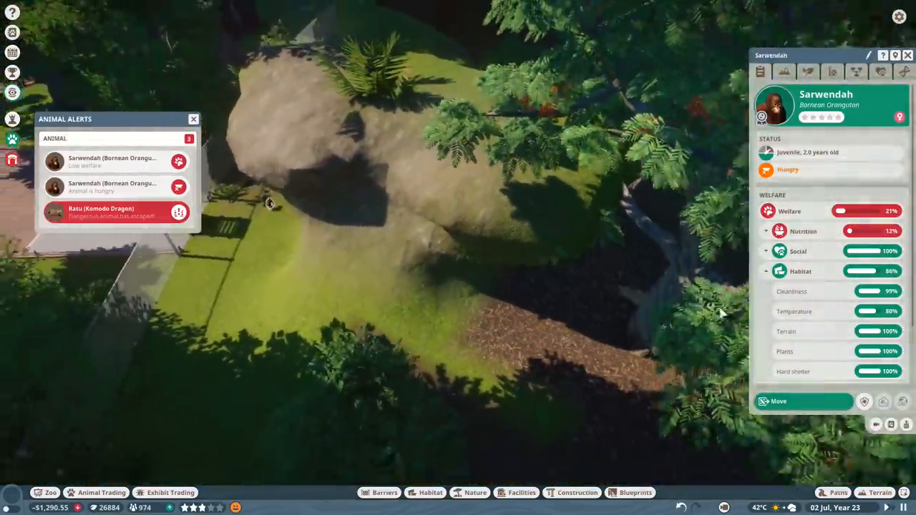
Step: Locate the escaped Komodo dragon Ratu from its alert and bring it into view
click(778, 401)
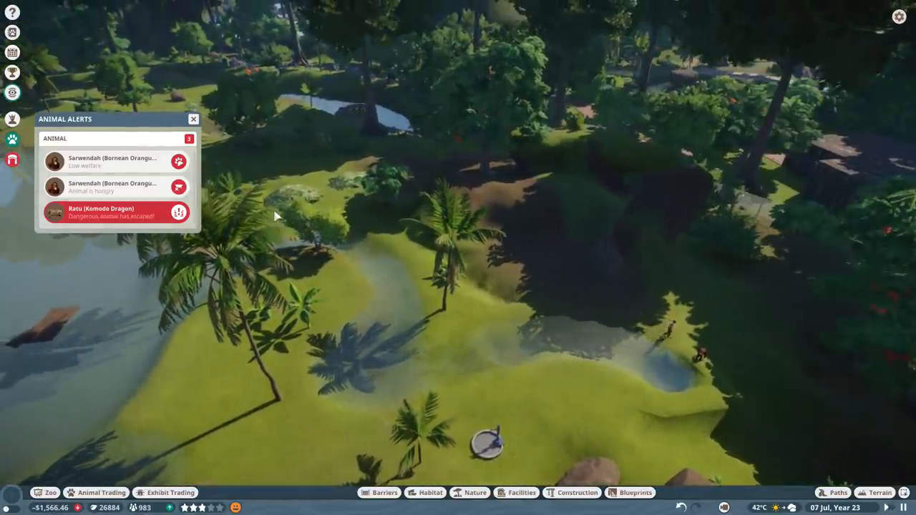
click(108, 212)
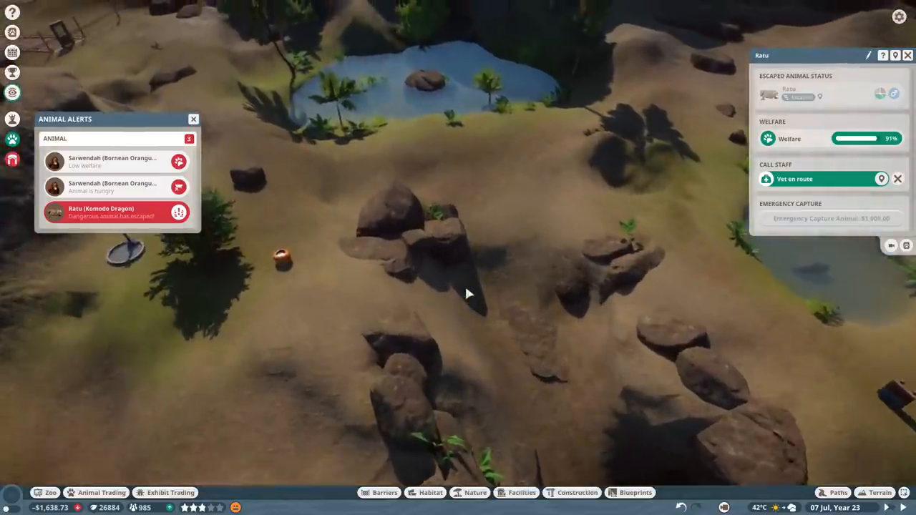
drag(466, 294, 379, 236)
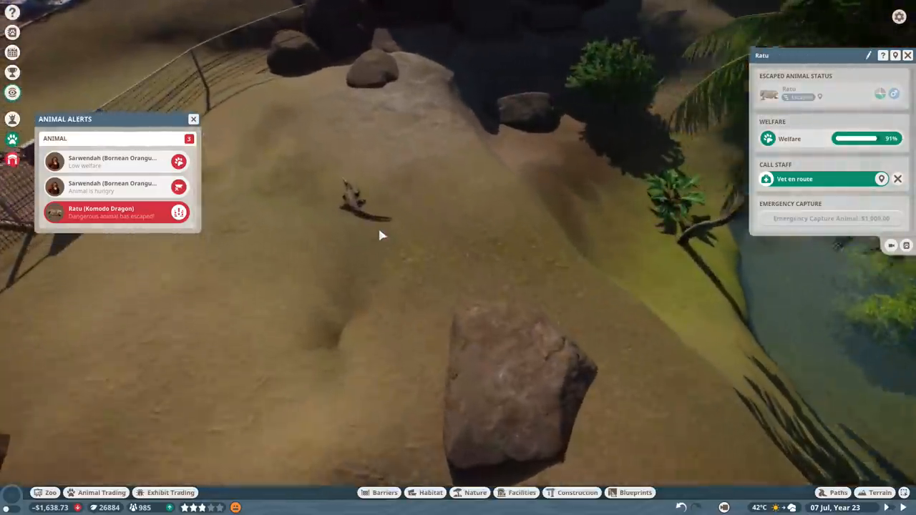
Step: Check Ratu's welfare panel, send a vet to it, and close the alerts
click(365, 204)
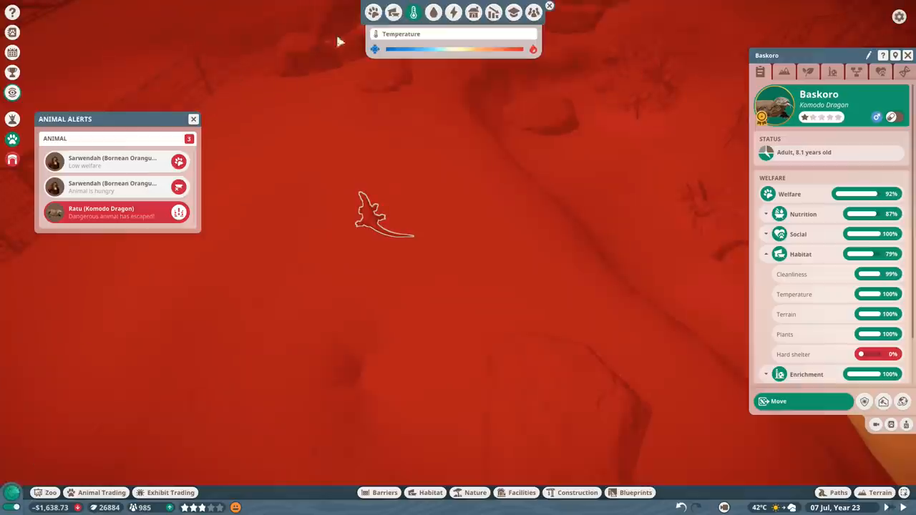
click(393, 12)
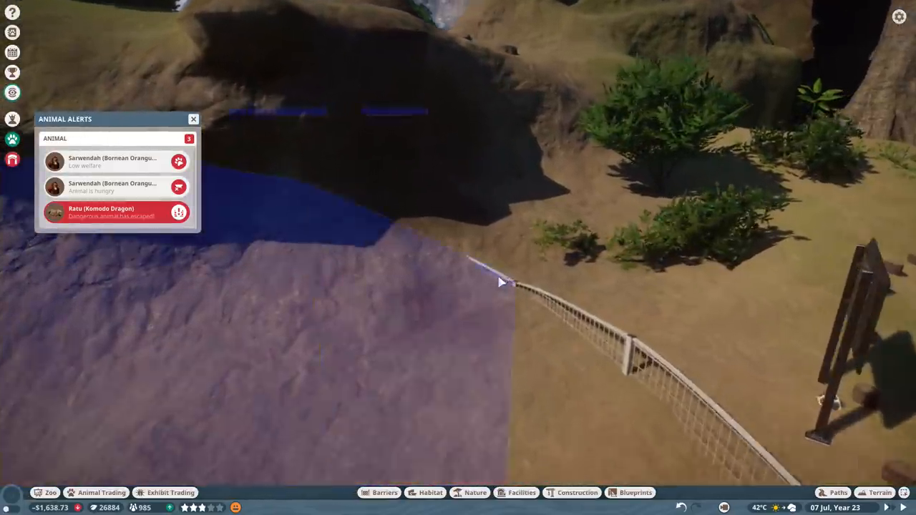
click(384, 493)
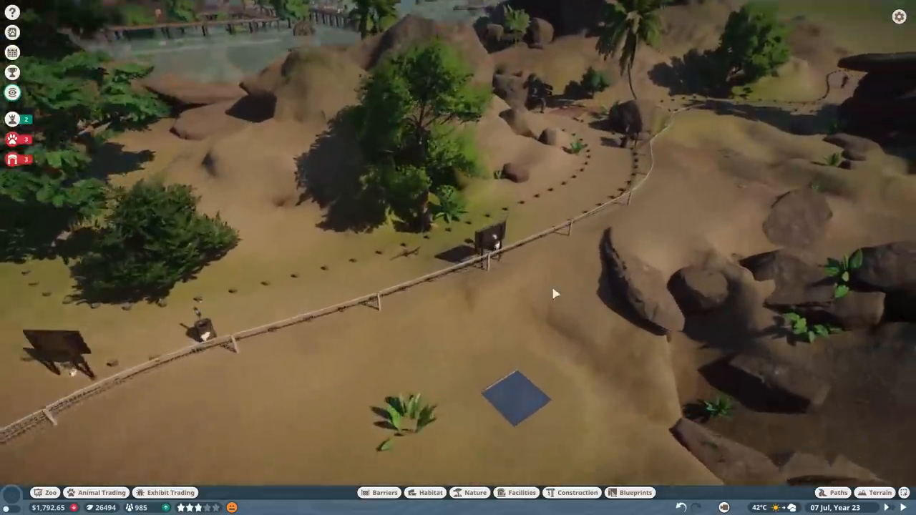
drag(559, 294, 372, 286)
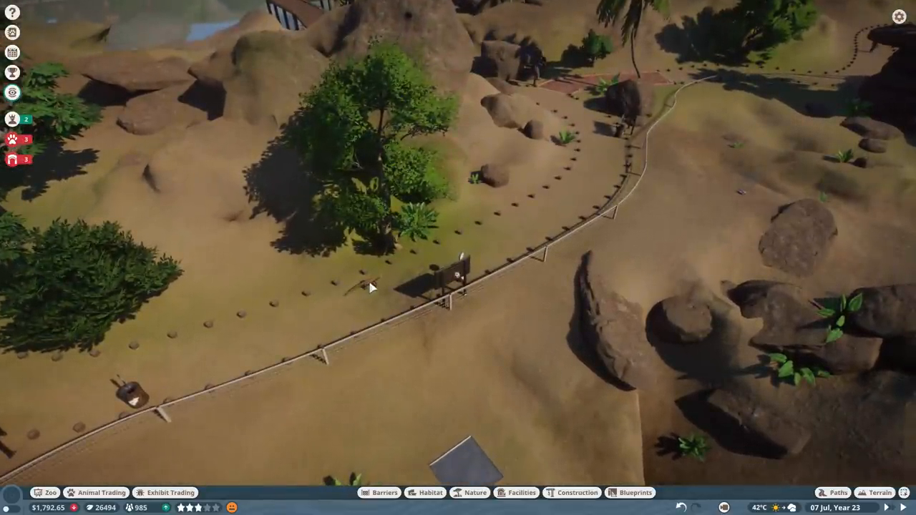
Step: Review the Komodo dragon rows showing two in the habitat and Ratu escaped, then close the list
click(365, 285)
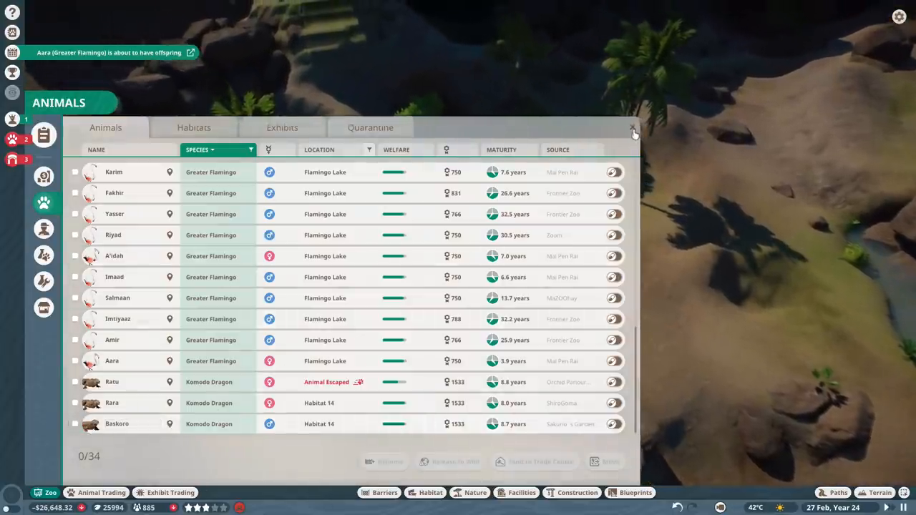
click(633, 131)
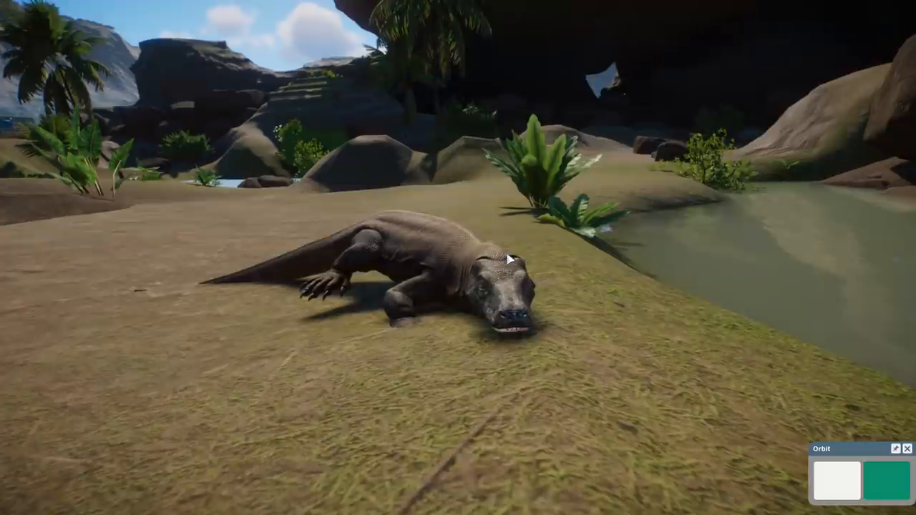
Step: Switch between cinematic and orbit dragon cameras, then select a guest viewing Habitat 14
click(881, 479)
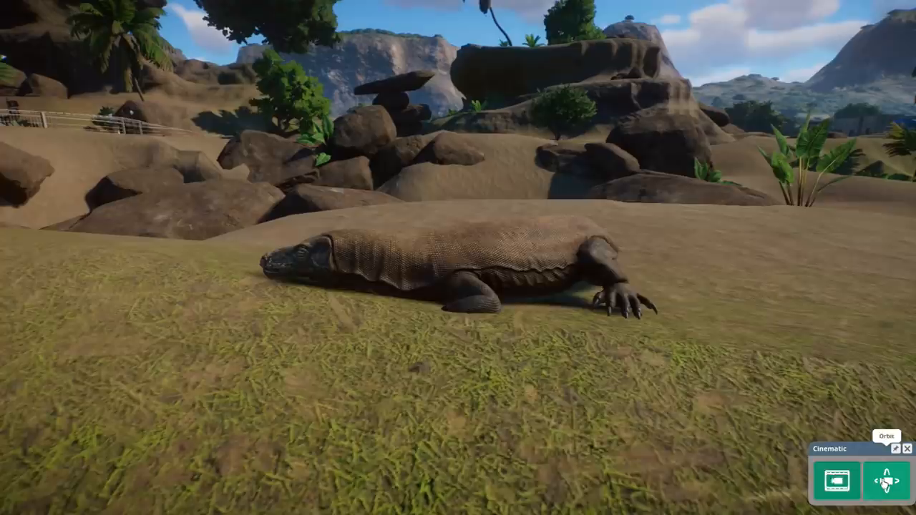
click(887, 481)
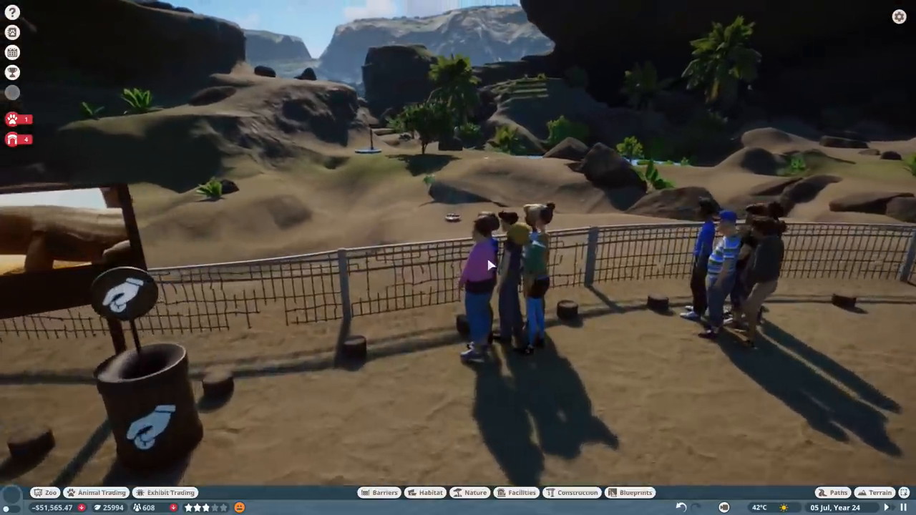
click(486, 286)
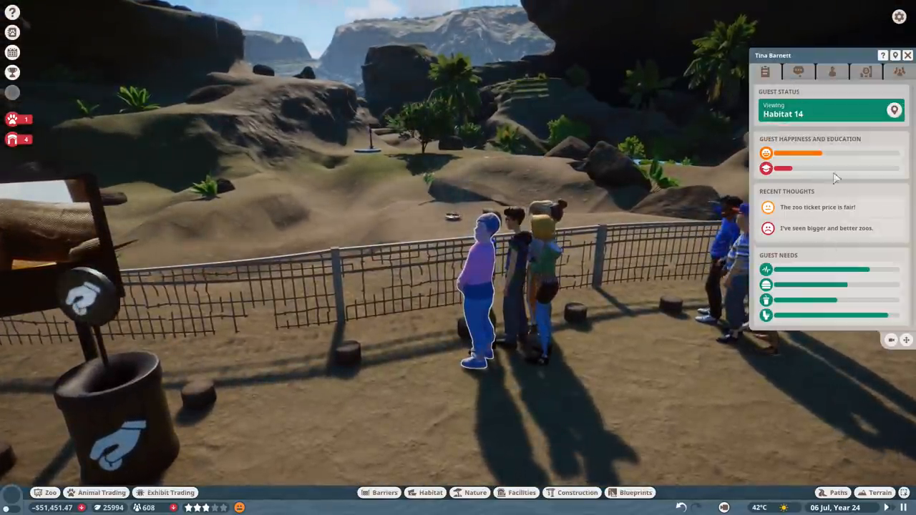